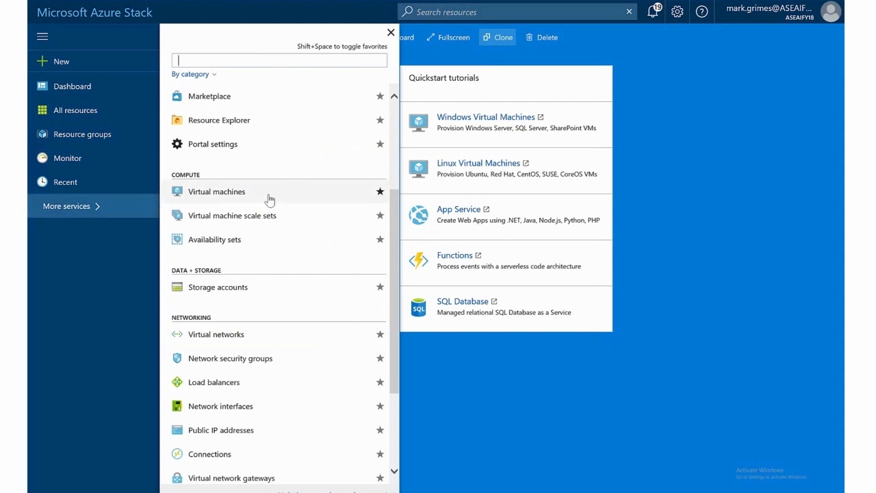
Step: Show the Virtual machines list with APP01-2012R2 and the three SVR servers
click(216, 191)
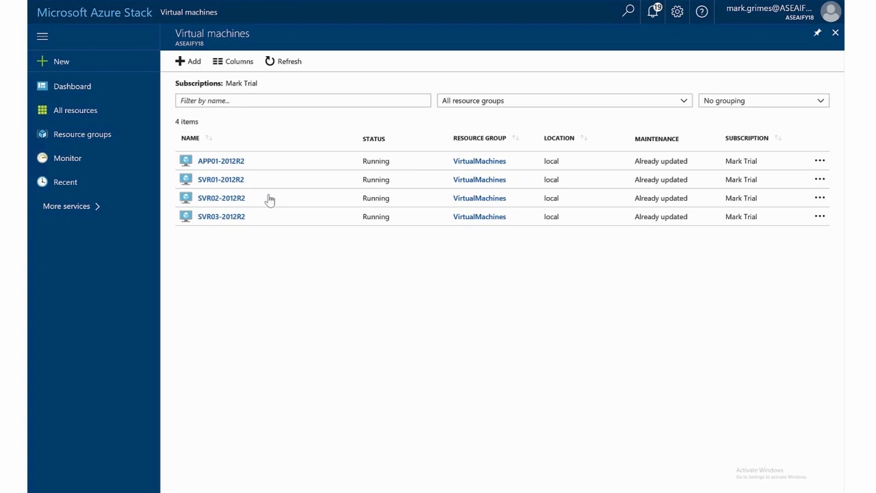
mouse_move(266, 216)
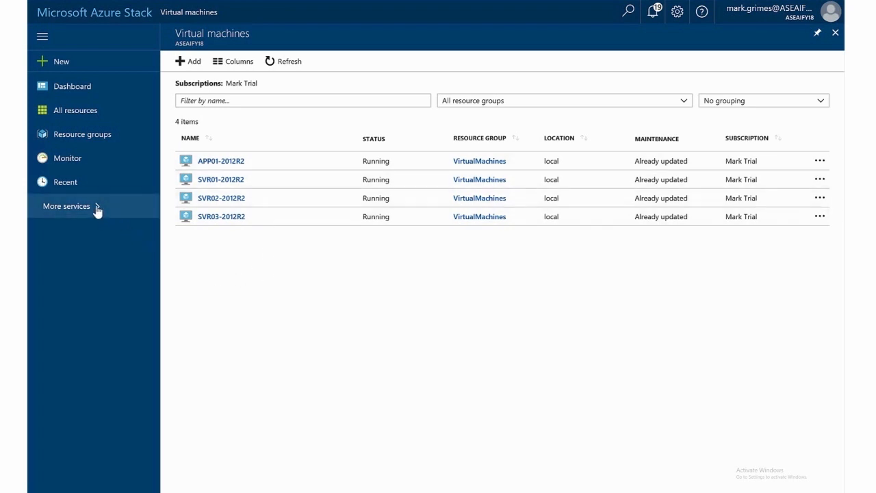
click(65, 205)
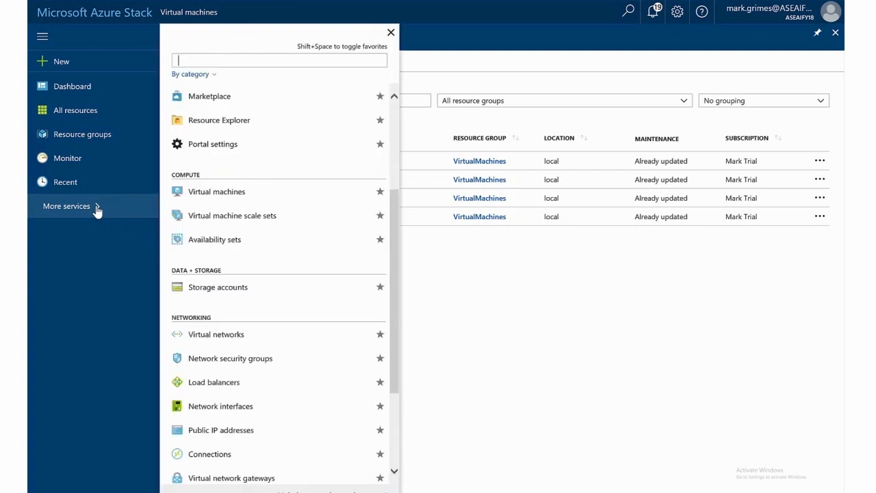
mouse_move(250, 243)
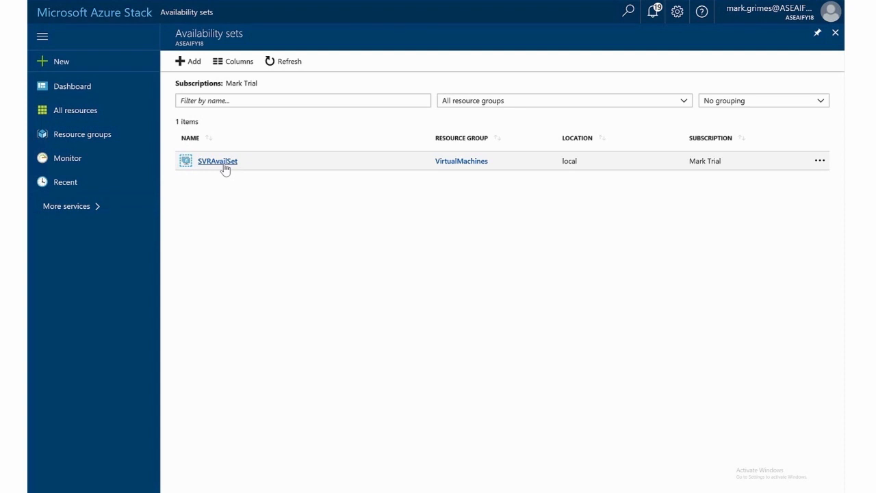
click(216, 162)
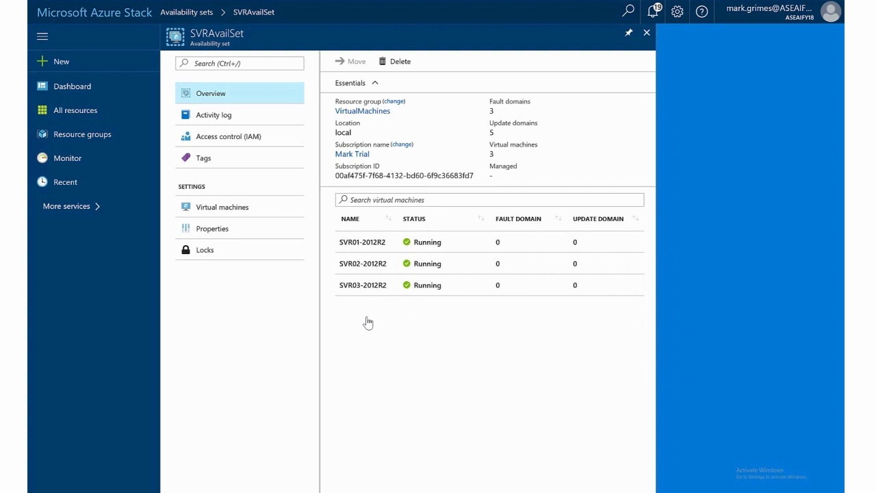
mouse_move(377, 296)
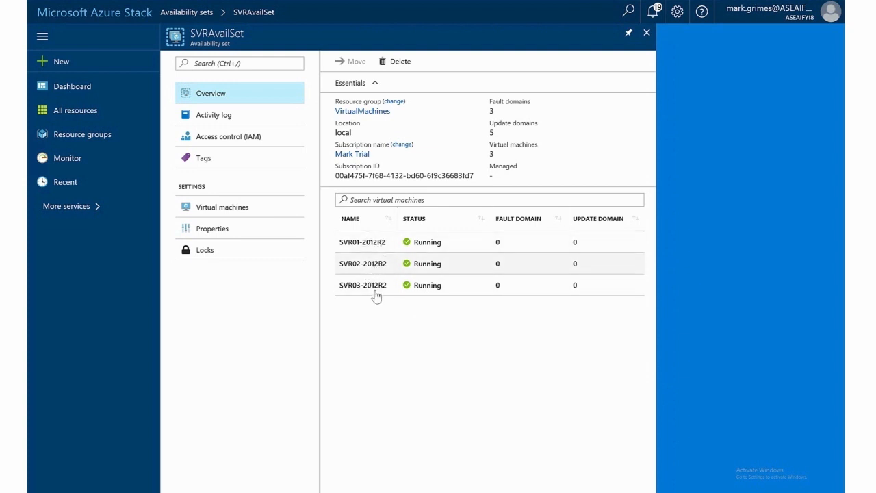
mouse_move(267, 273)
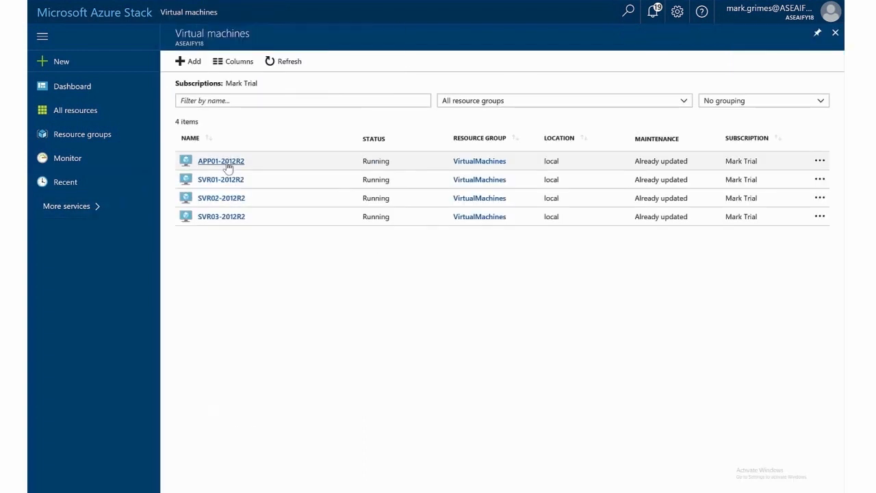
click(221, 162)
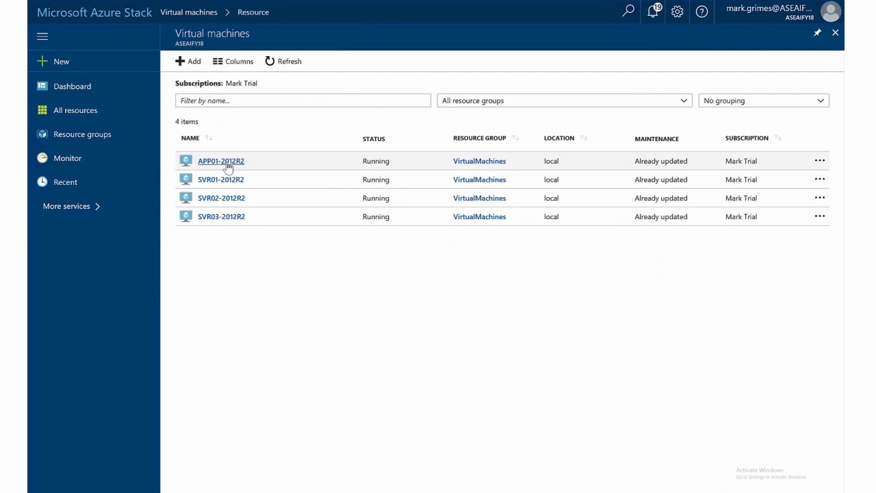
click(219, 162)
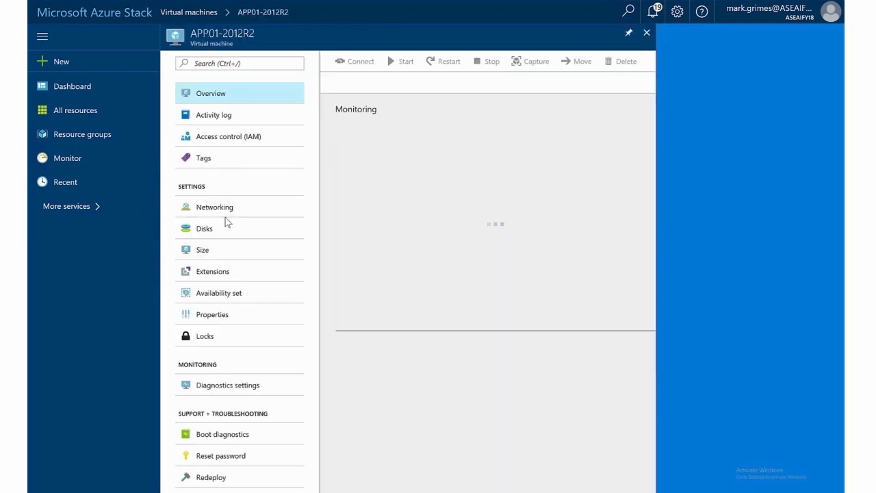
click(219, 293)
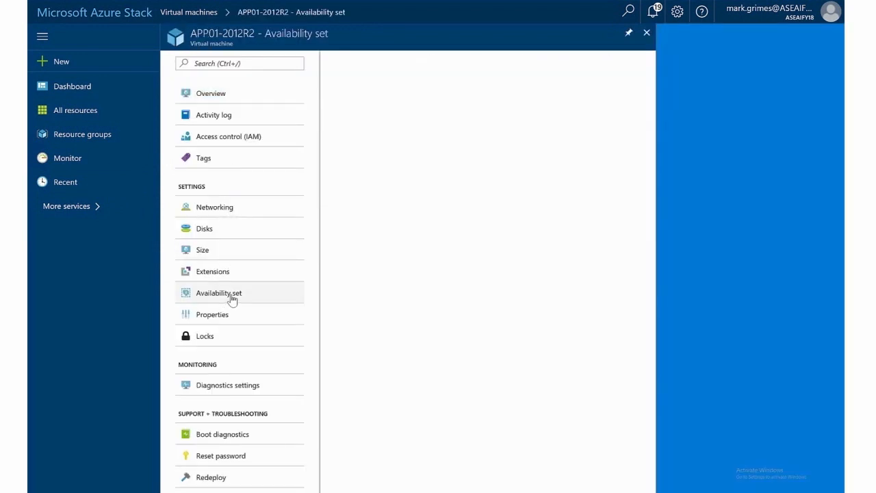
click(219, 293)
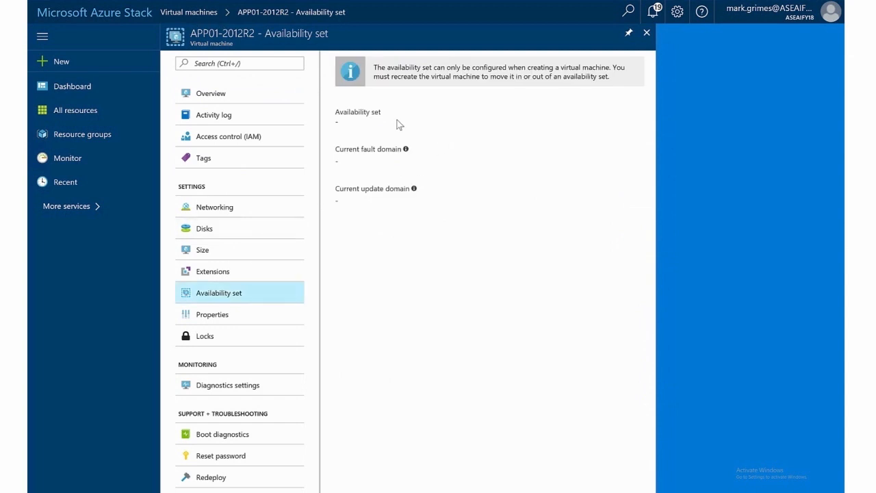
mouse_move(392, 116)
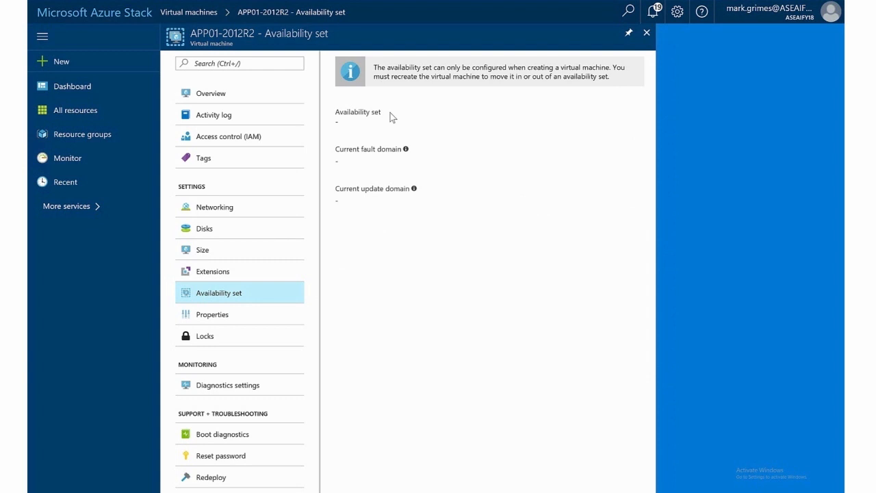
mouse_move(676, 42)
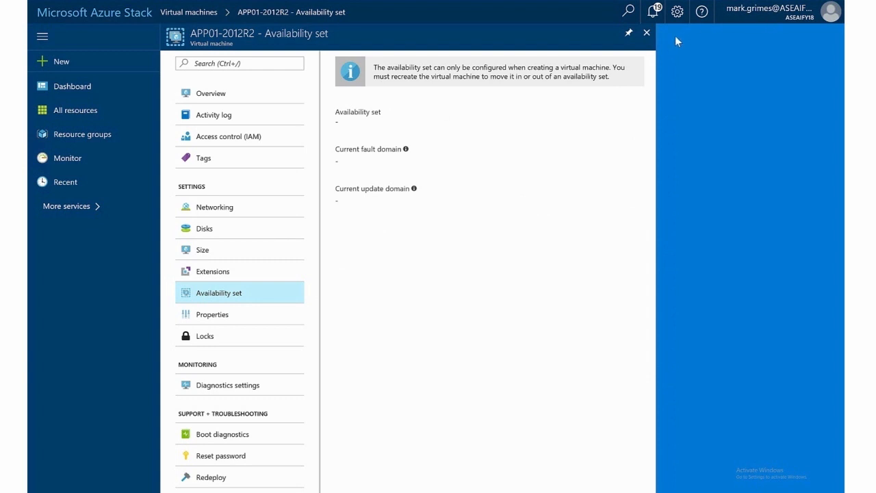
mouse_move(645, 36)
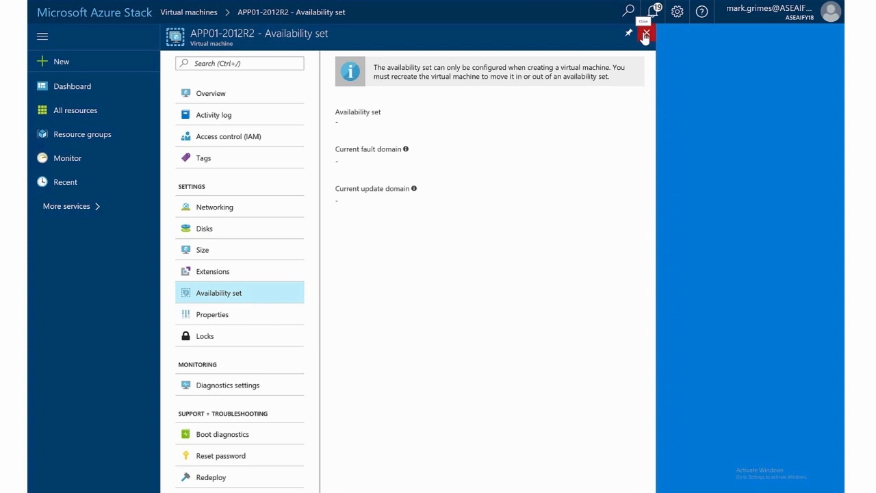
click(645, 35)
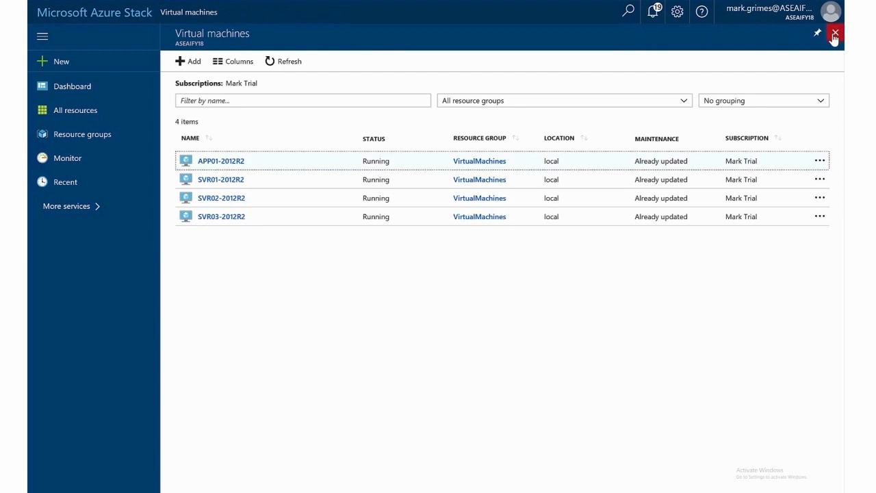
Step: Leave the virtual machines list and search the portal for 'load b'
click(833, 32)
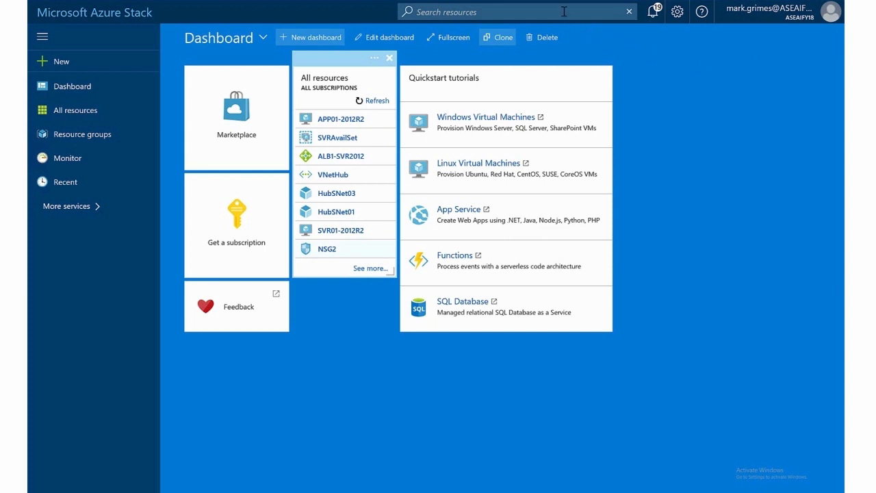
click(517, 11)
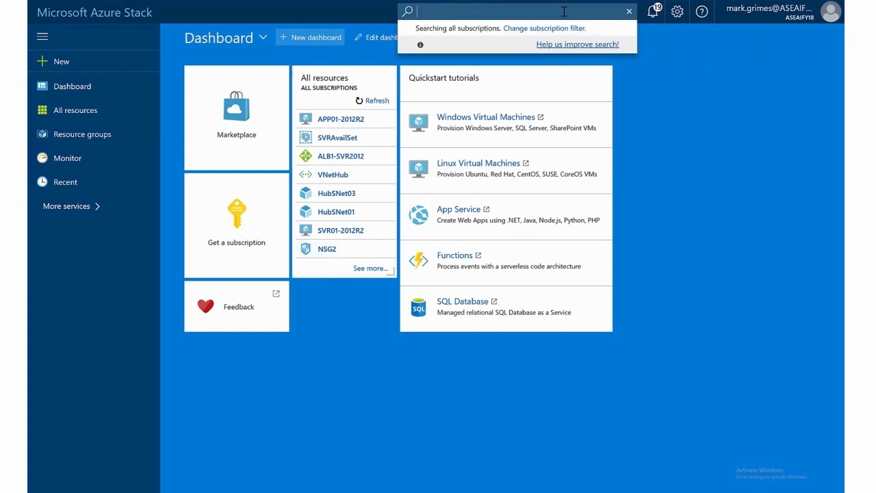
text(load bal)
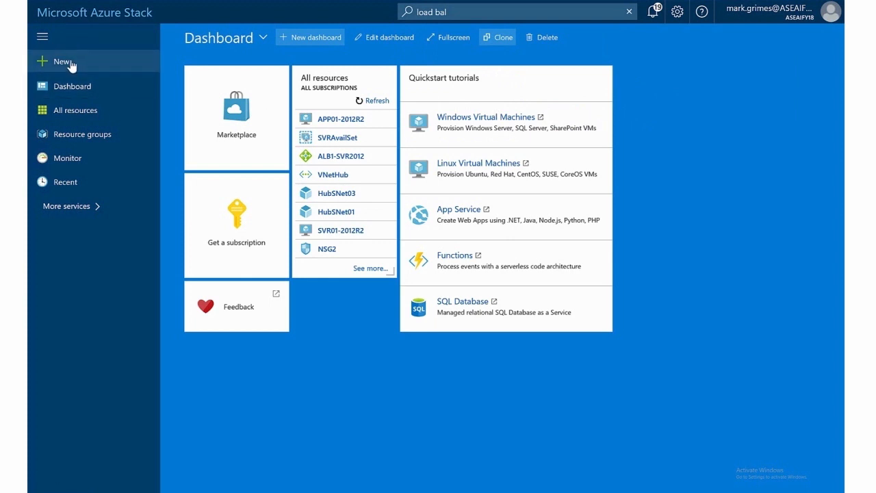
Step: Browse the New > Networking marketplace, then leave it unused
click(60, 62)
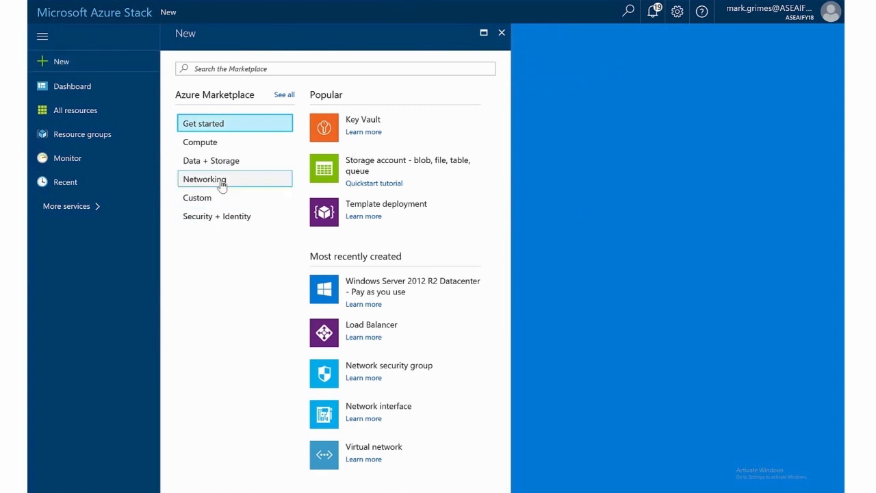
click(202, 178)
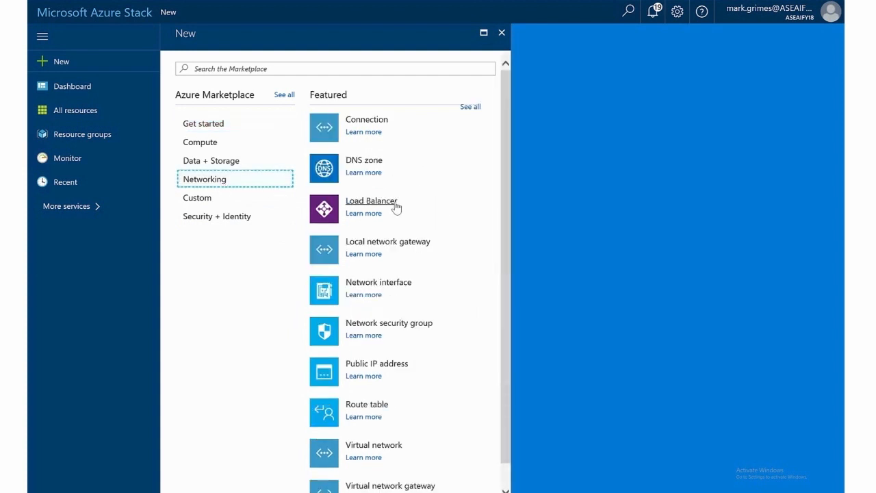
mouse_move(501, 33)
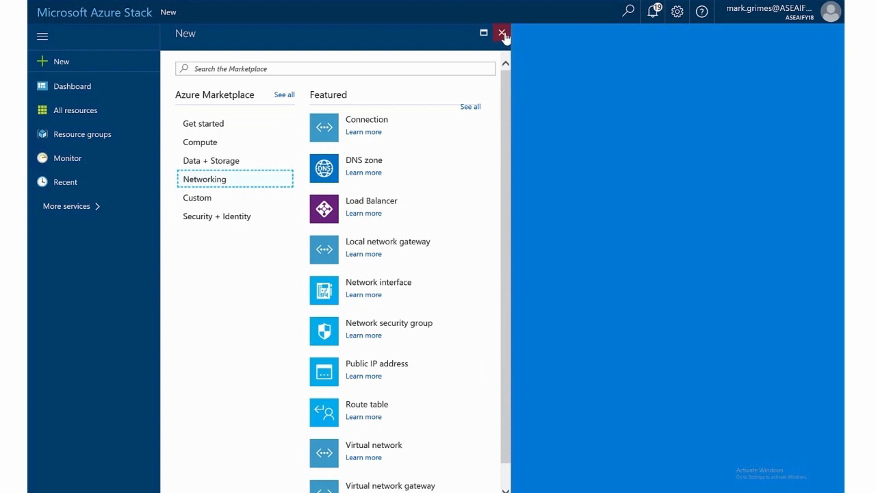
click(501, 33)
text(load bal)
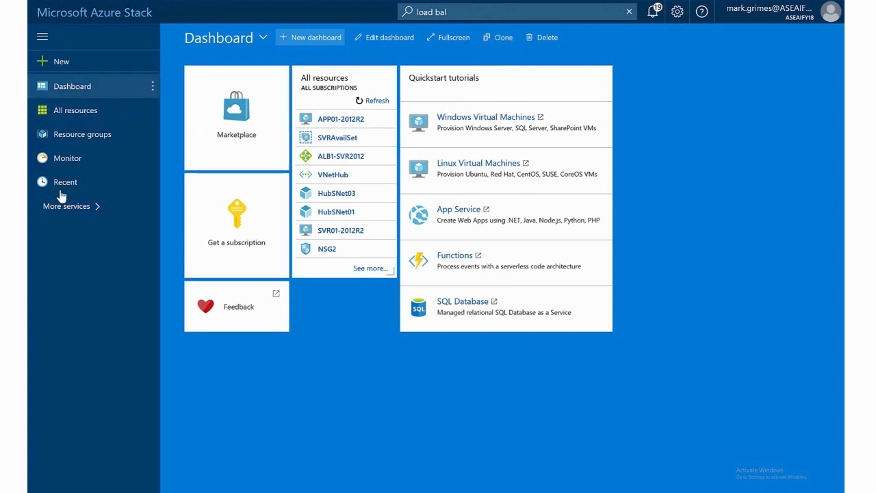
mouse_move(144, 254)
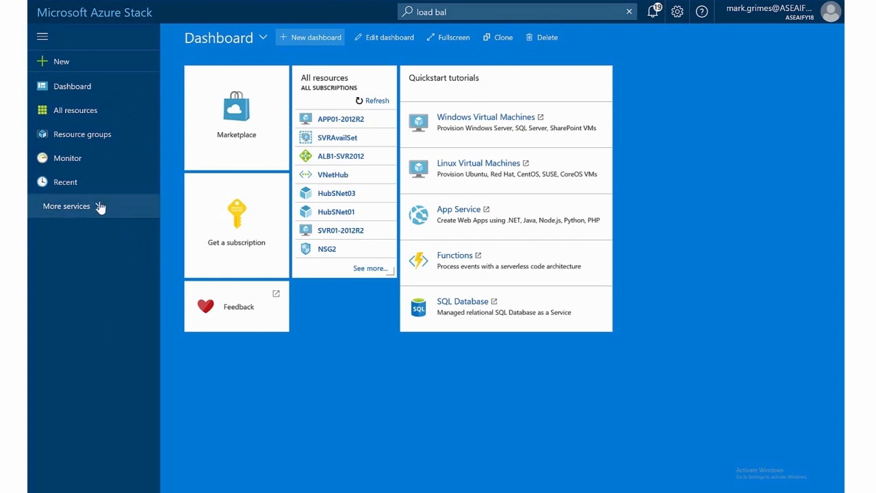
Step: Mark Load balancers as a favourite service from the full services list
click(66, 206)
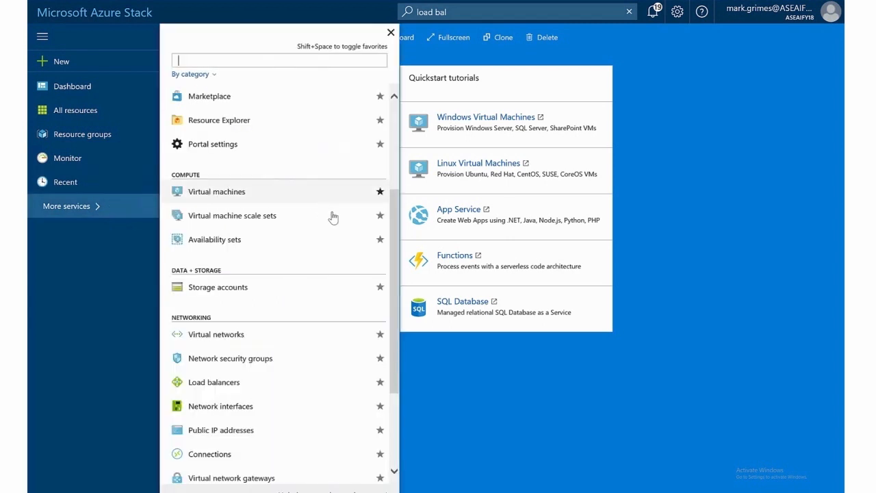
mouse_move(392, 211)
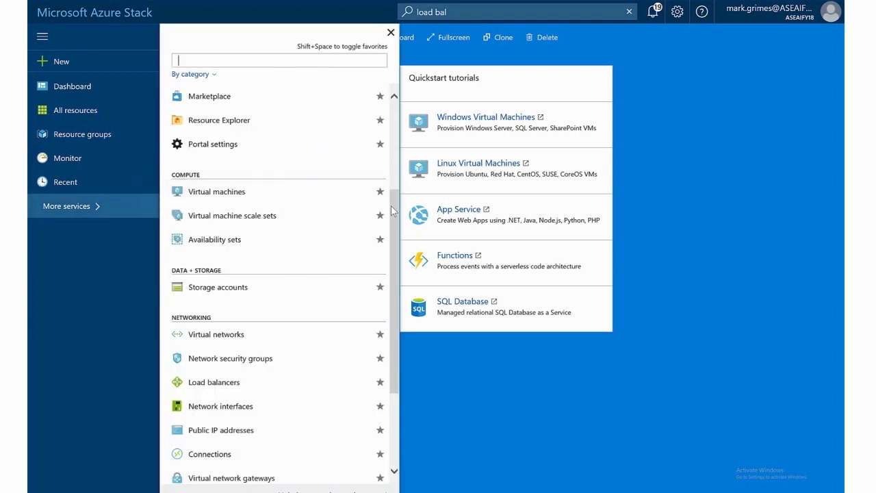
scroll(down, 3)
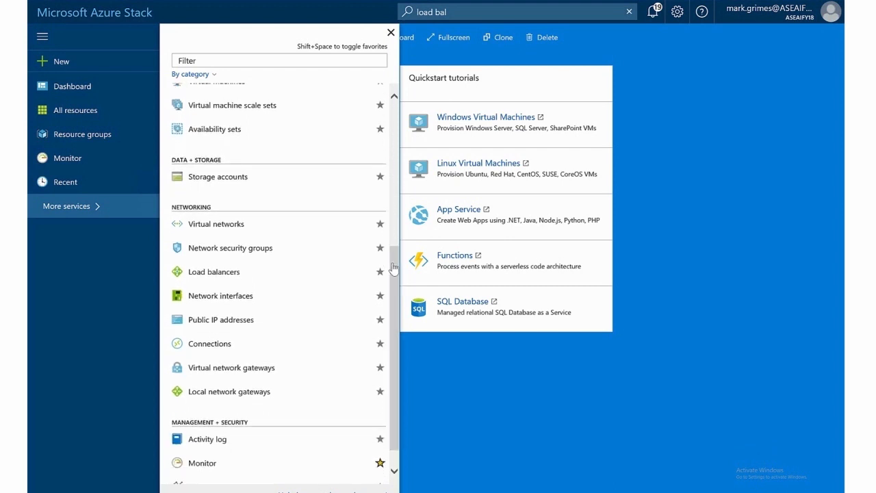
mouse_move(309, 278)
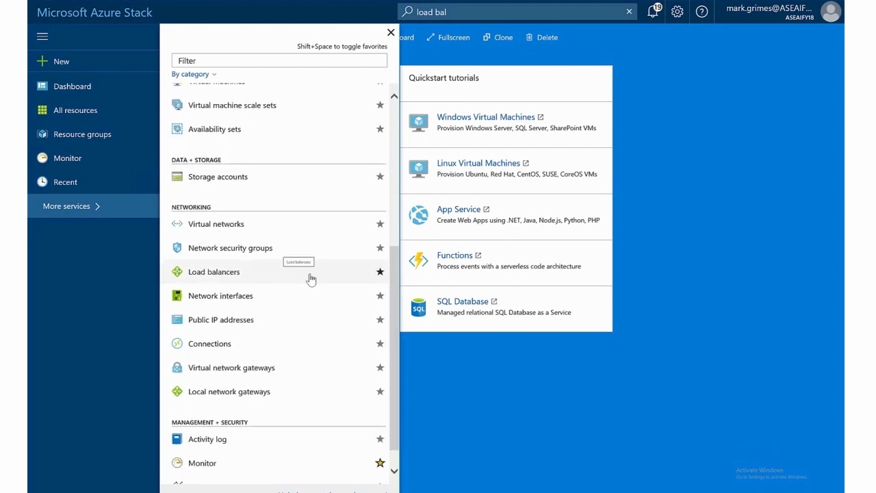
mouse_move(385, 279)
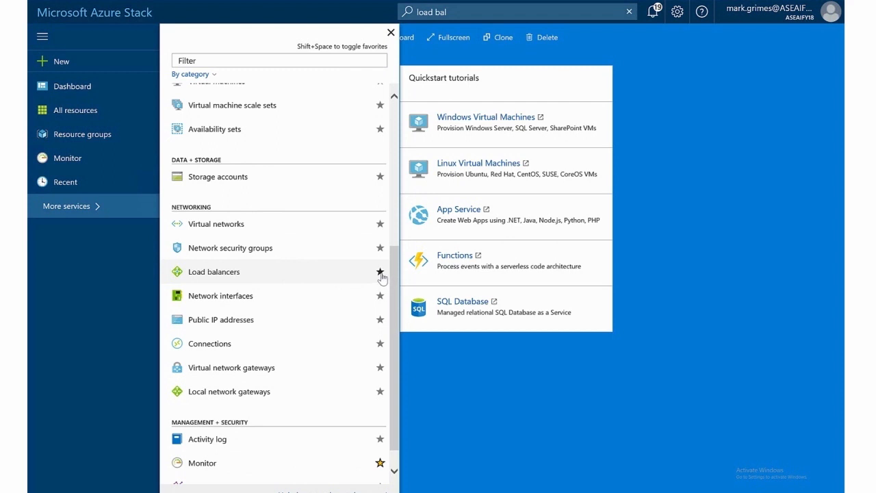
click(381, 271)
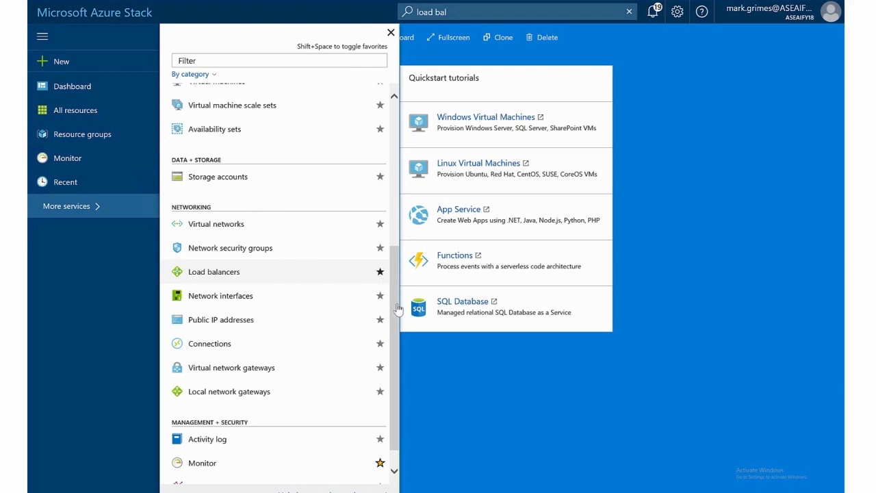
mouse_move(288, 466)
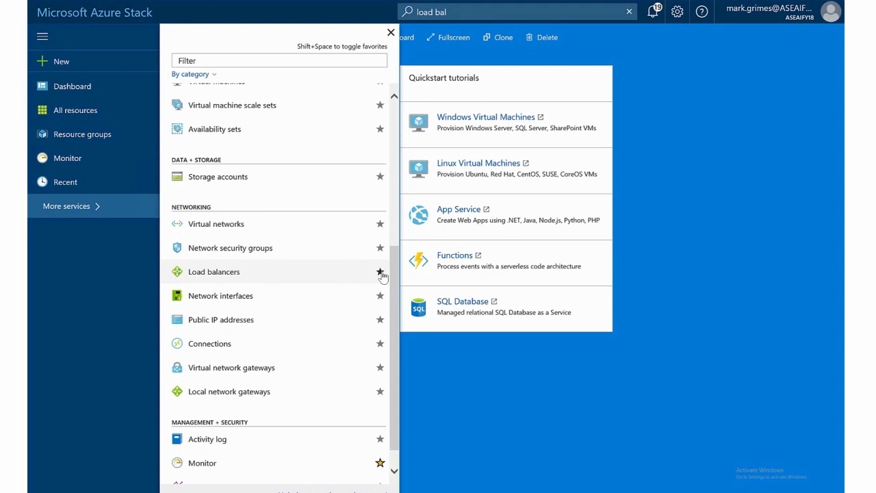
click(379, 271)
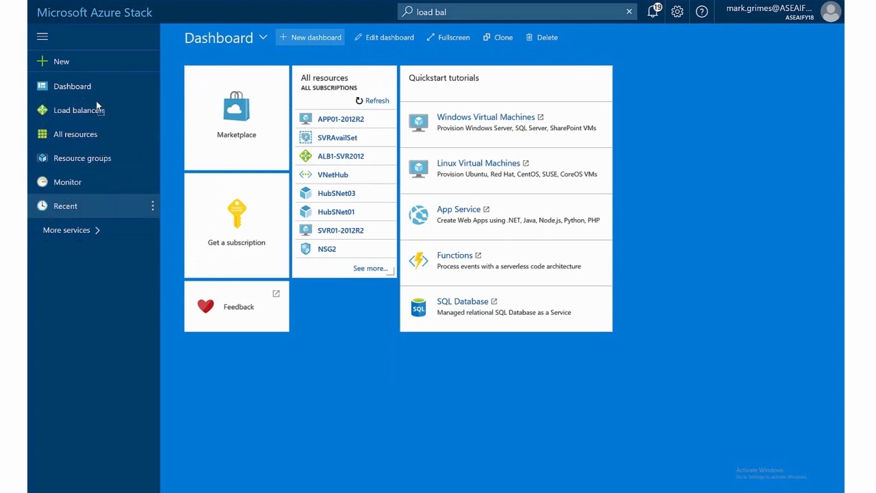
mouse_move(200, 132)
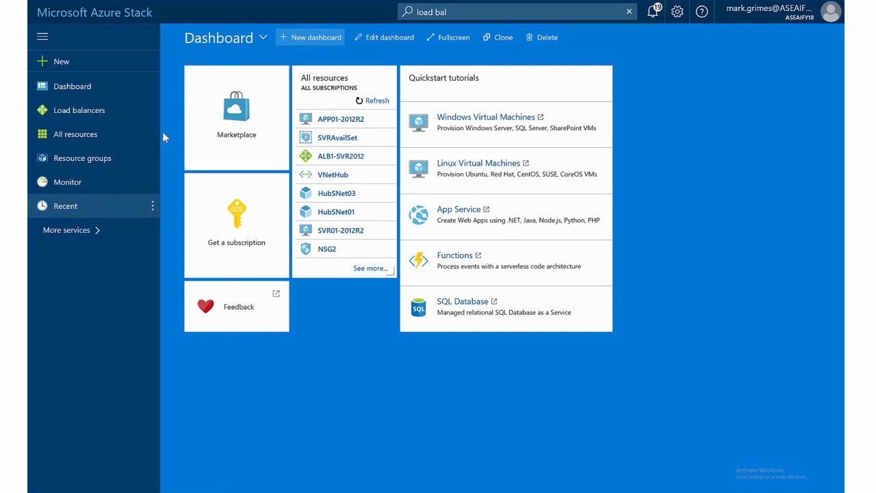
mouse_move(91, 115)
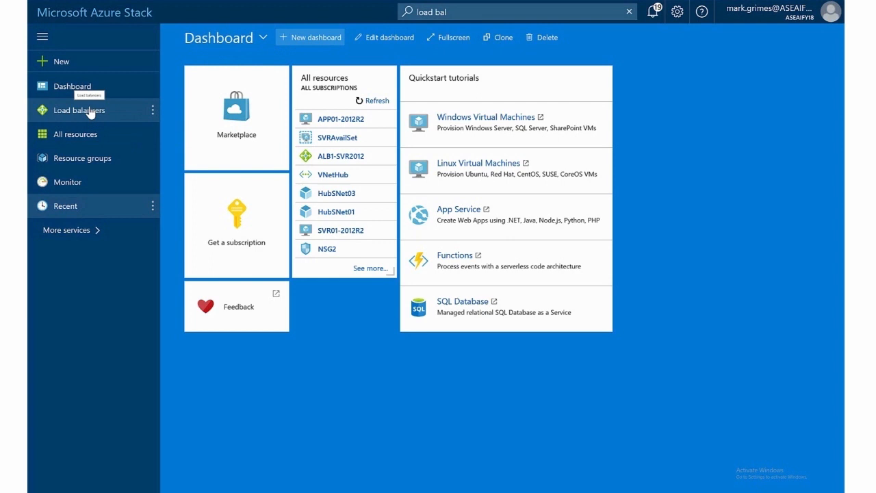
Step: Show the Load balancers list containing ALB1-SVR2012 in the Networks group
click(79, 110)
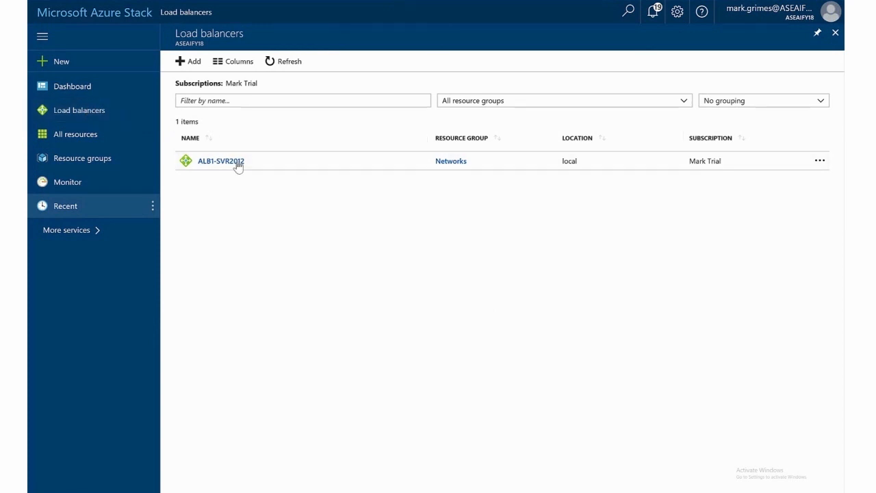
mouse_move(269, 200)
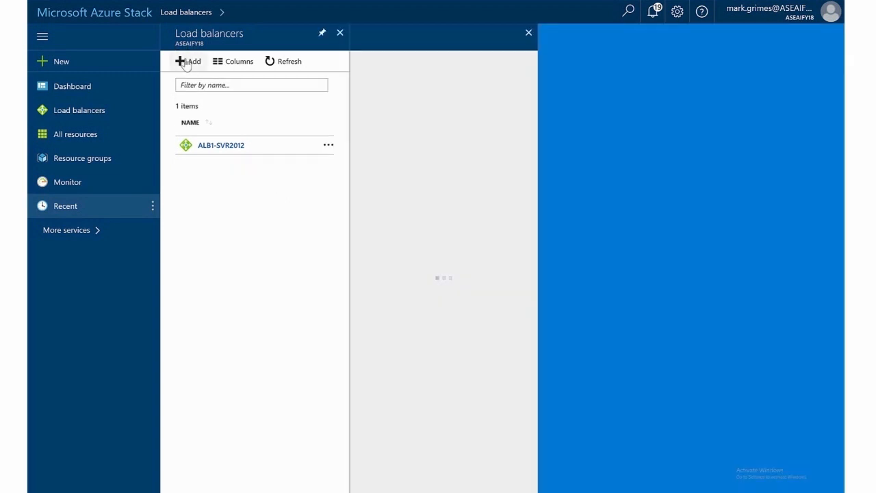
Step: Begin a new load balancer and start entering its name 'AL...'
click(189, 60)
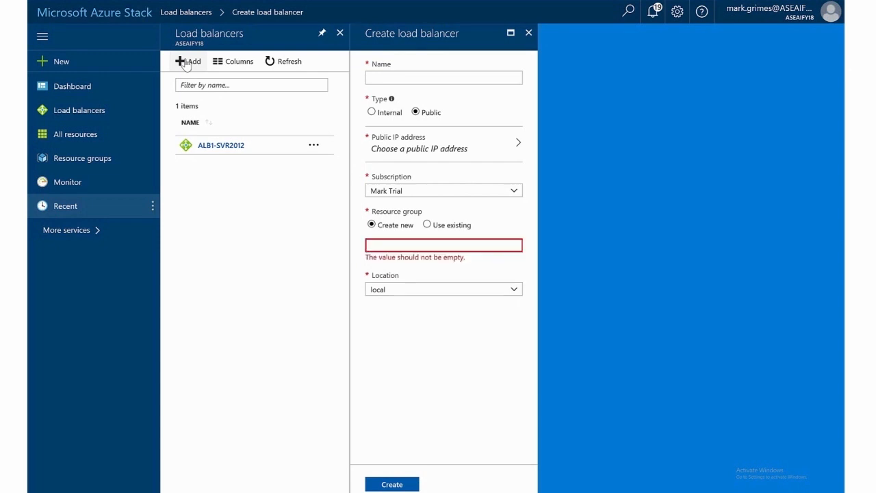
click(443, 76)
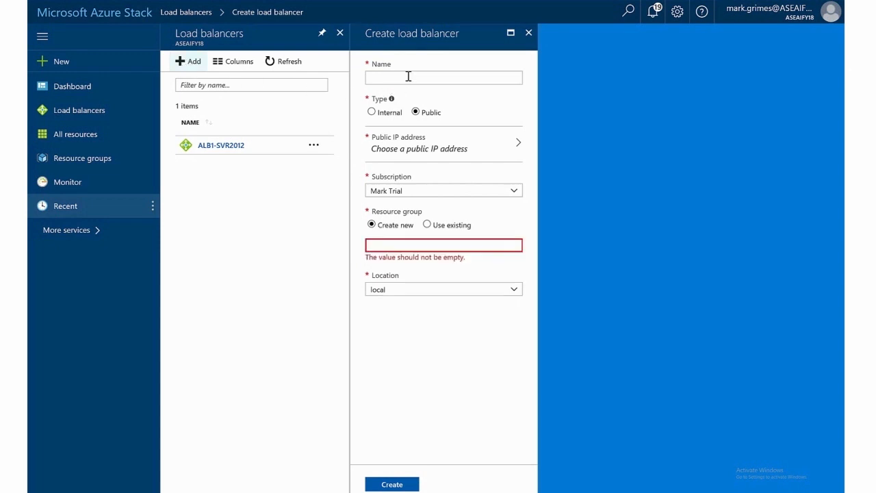
click(444, 77)
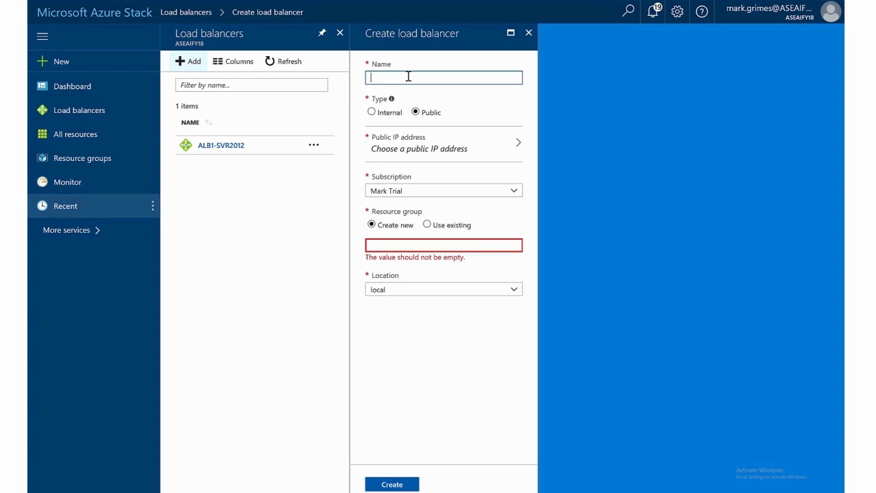
text(ALB2-SVR)
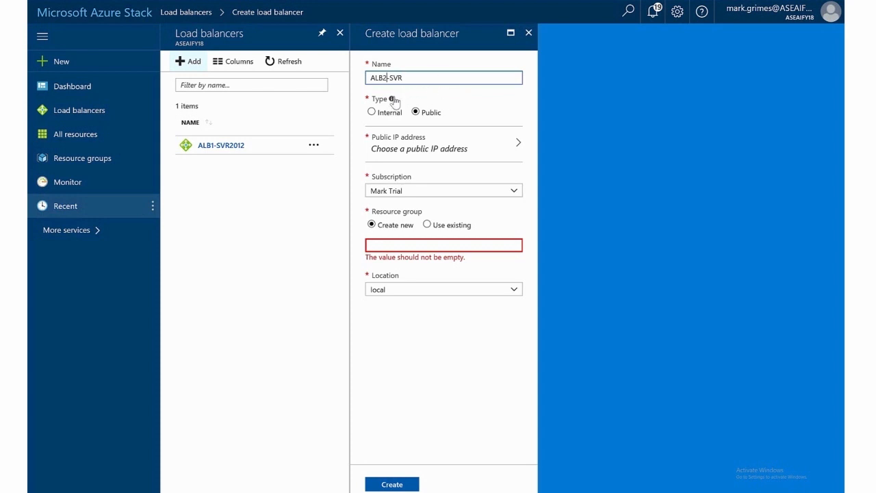
mouse_move(388, 100)
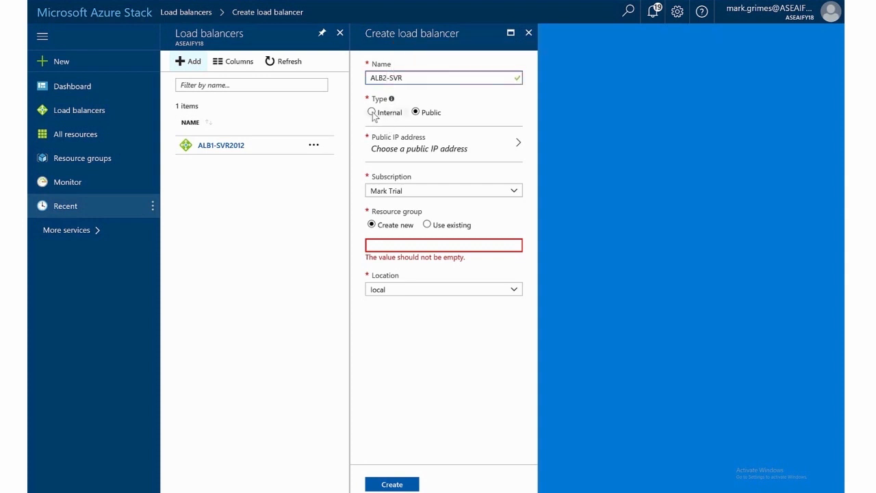
Step: Set the type to Internal and choose VNetHub as the virtual network
click(370, 112)
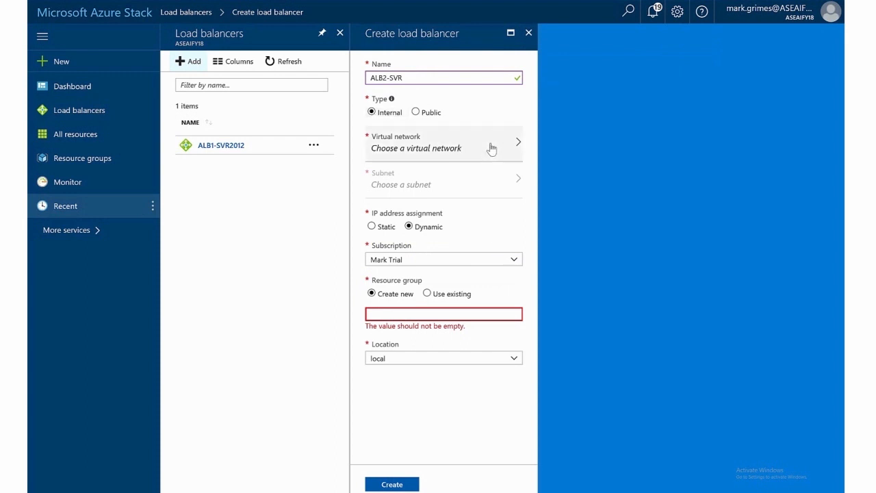
mouse_move(515, 148)
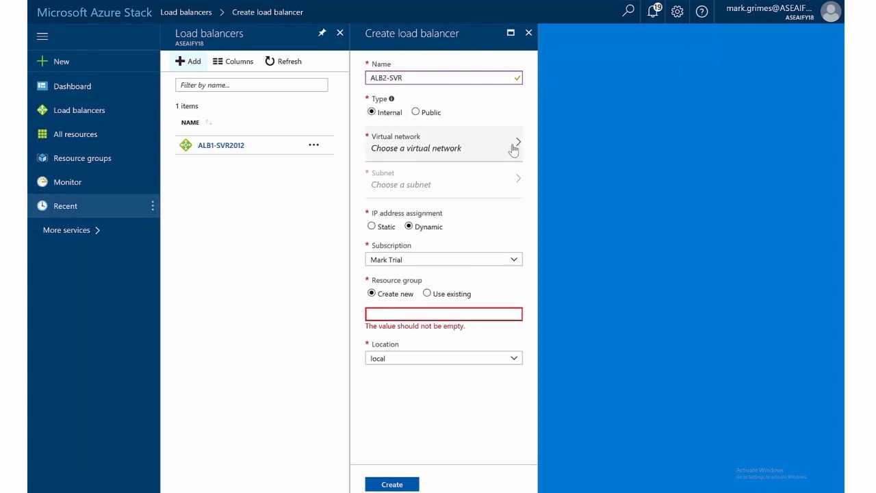
click(444, 143)
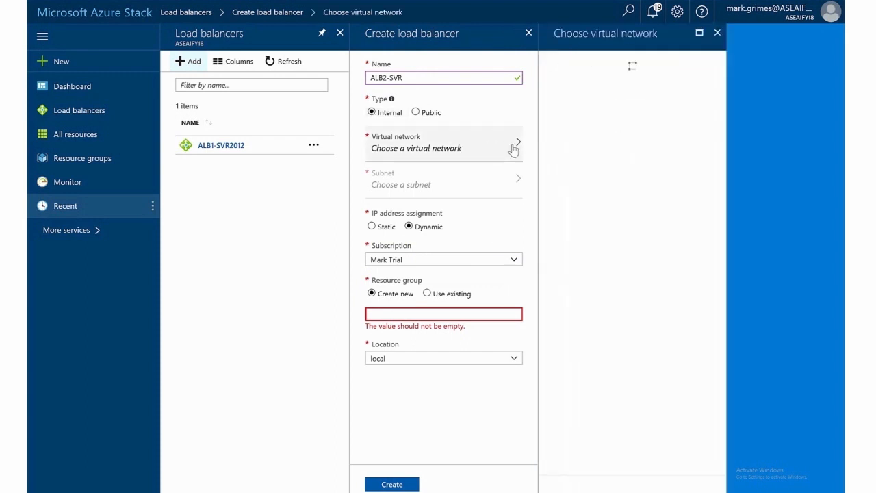
click(444, 144)
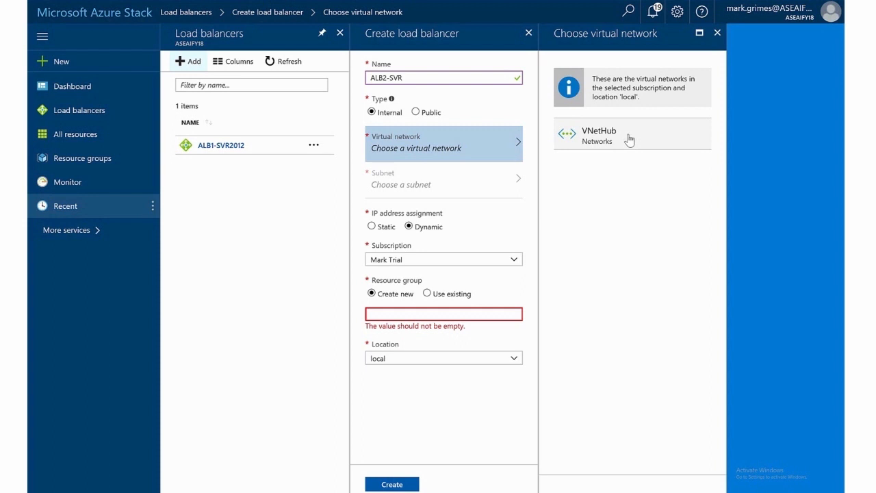
click(599, 134)
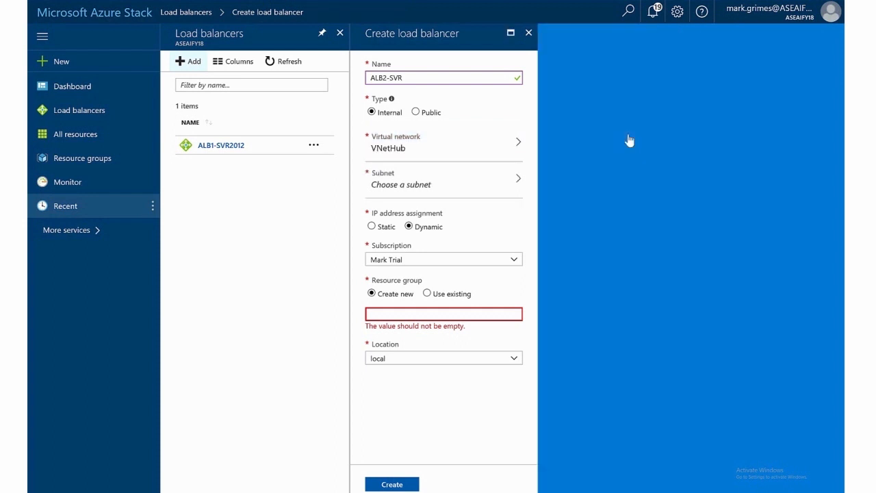
mouse_move(510, 189)
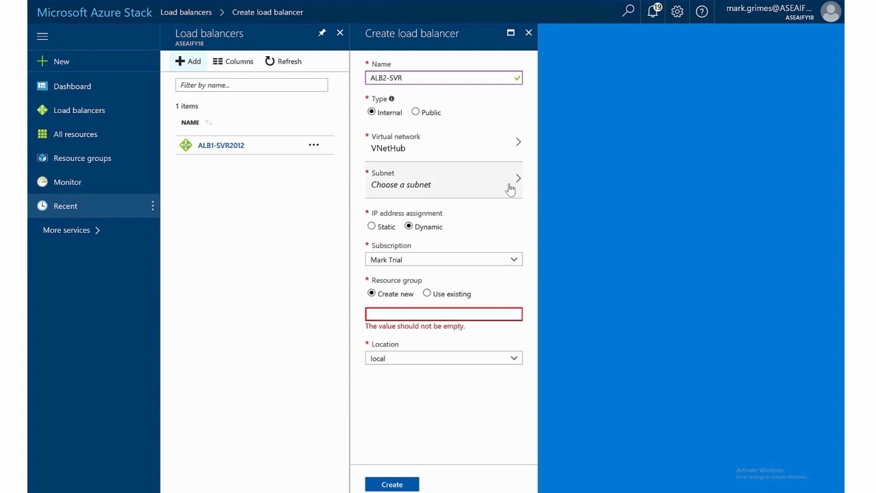
Step: Choose HubSNet03 (10.0.2.0/24) as the subnet
click(444, 180)
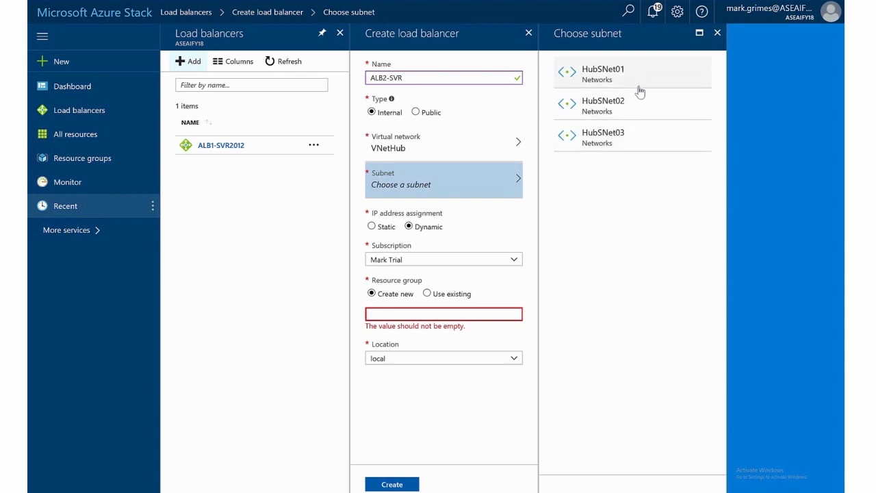
mouse_move(640, 104)
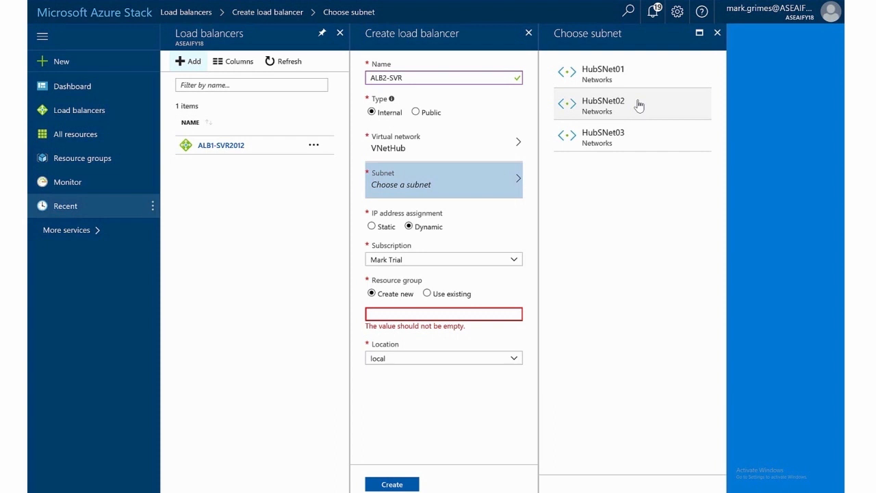
mouse_move(643, 126)
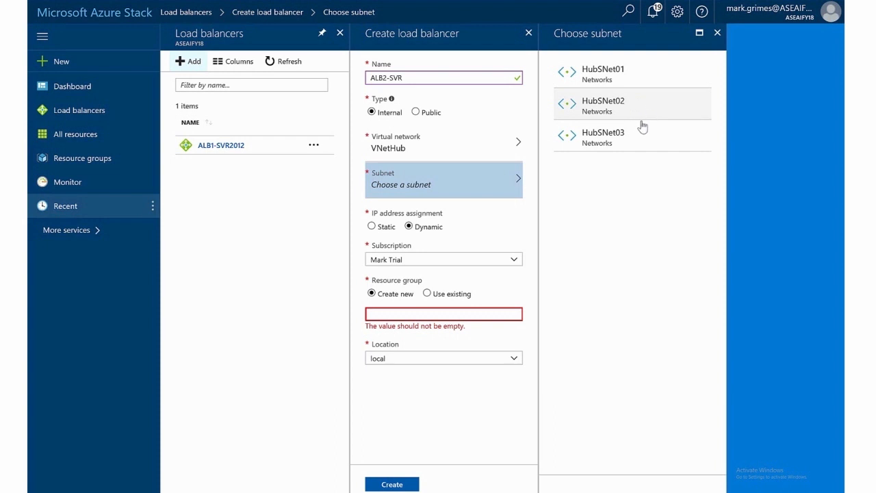
mouse_move(638, 140)
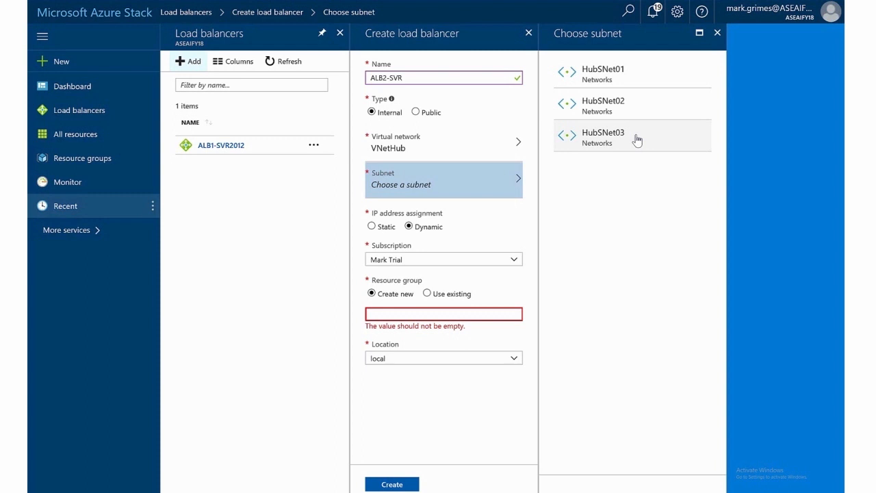
click(623, 137)
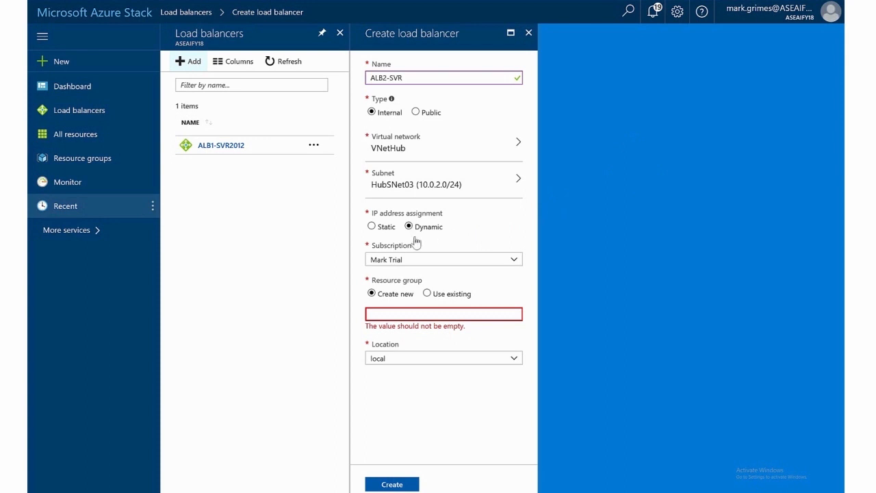
mouse_move(422, 238)
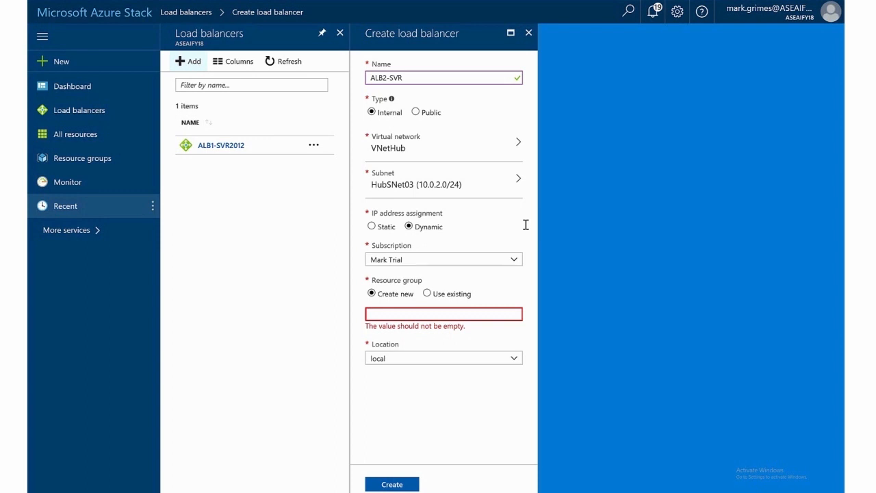
Step: Try Static IP assignment, then revert to Dynamic
click(371, 227)
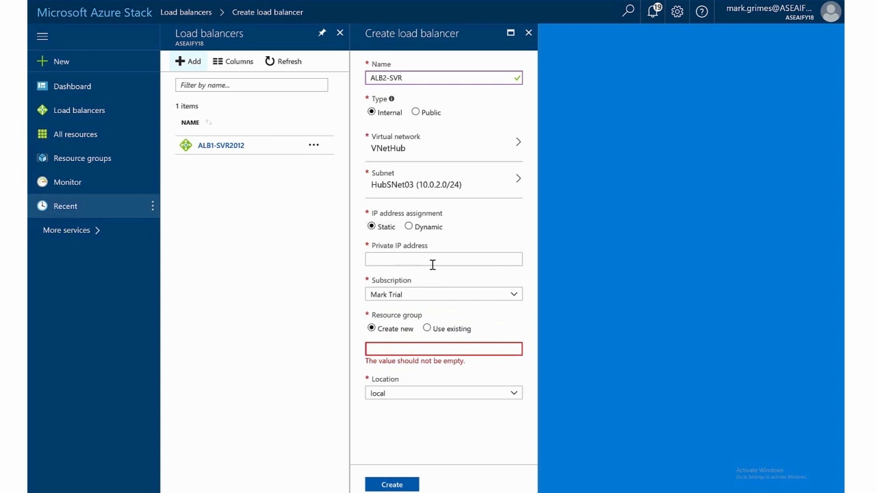
click(408, 228)
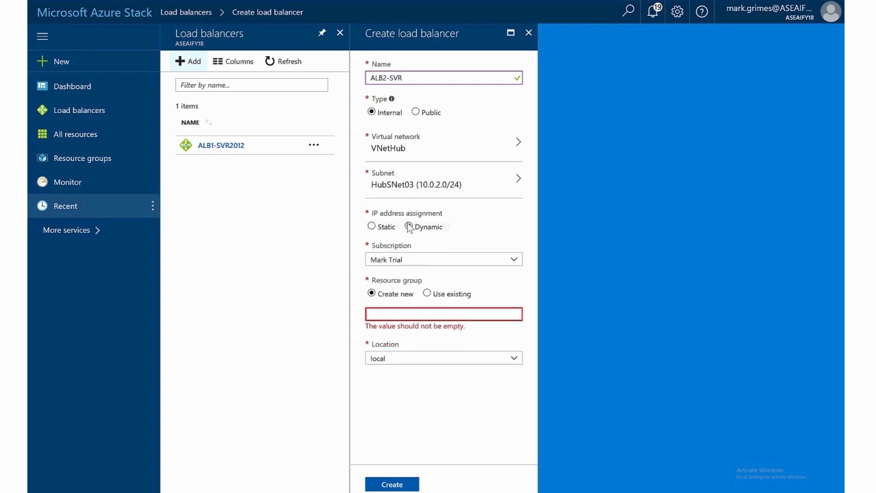
click(407, 227)
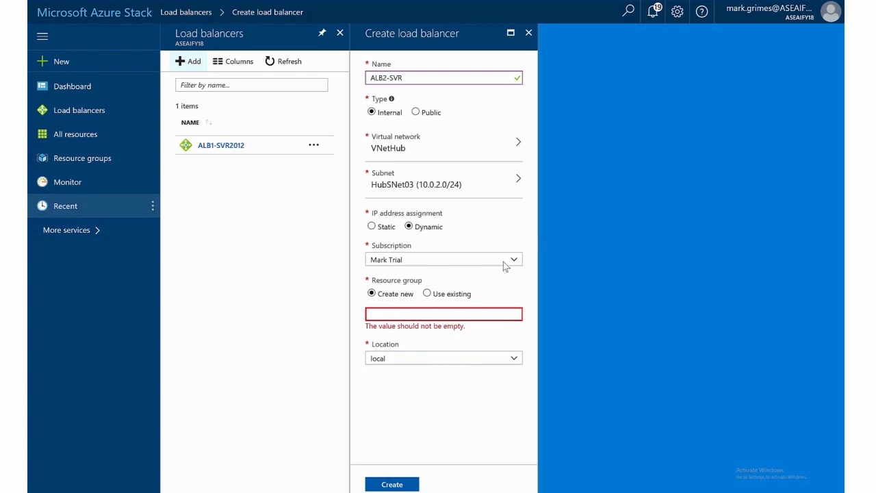
mouse_move(527, 264)
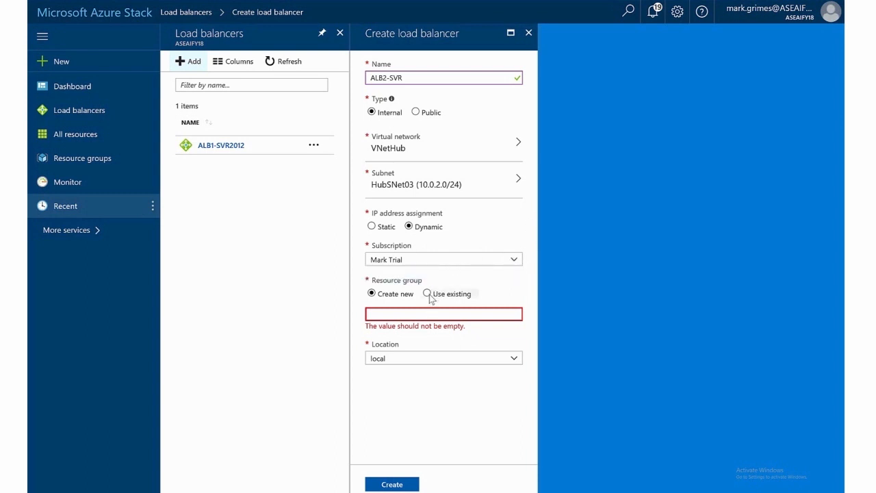
Step: Use the existing Networks resource group
click(427, 293)
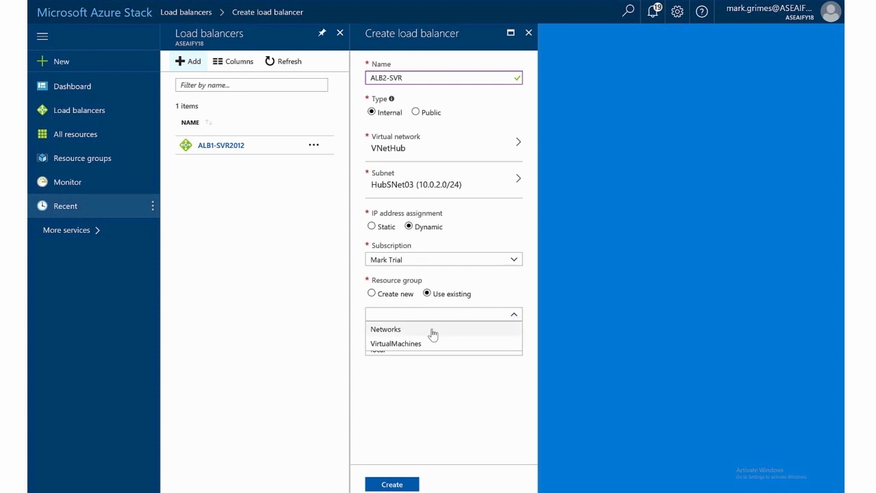
click(386, 329)
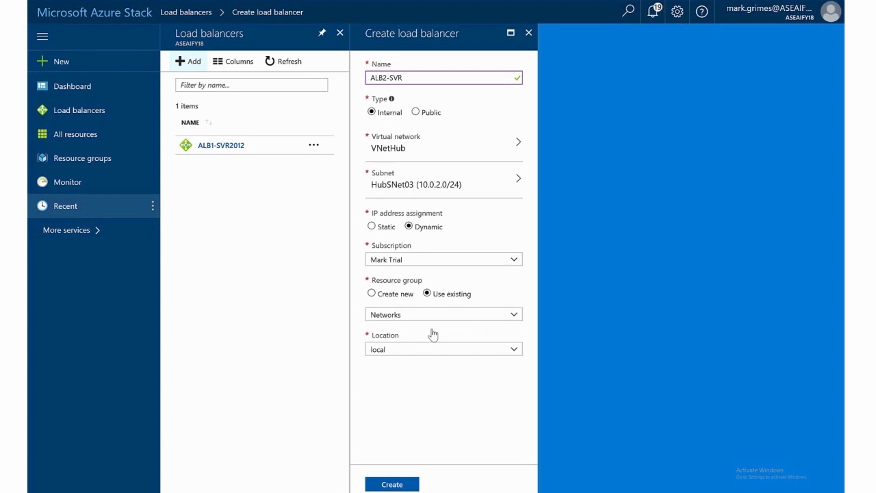
mouse_move(419, 365)
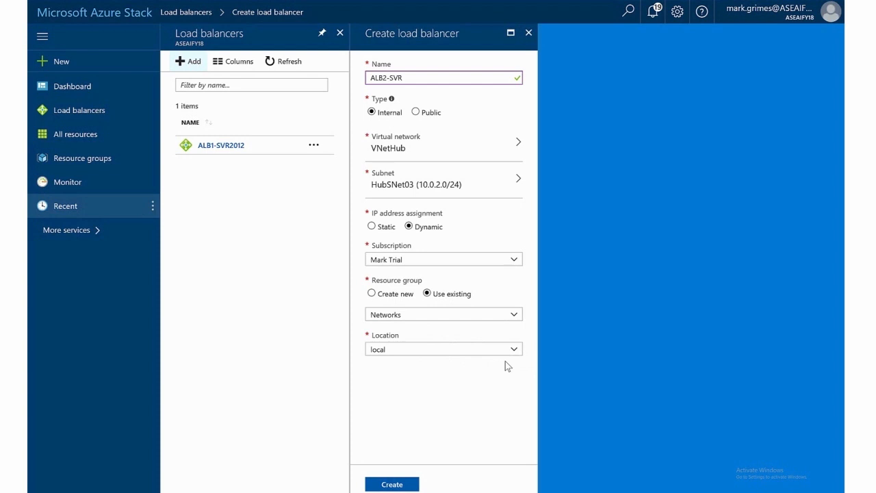
mouse_move(376, 483)
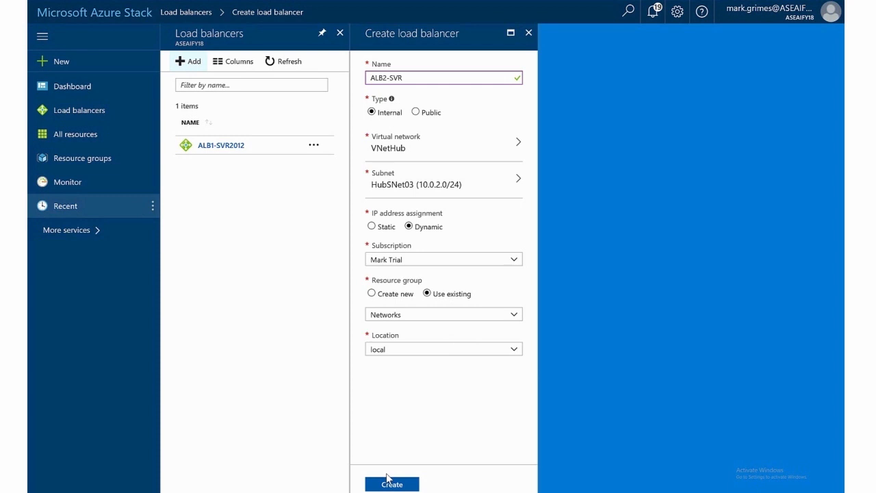
mouse_move(397, 485)
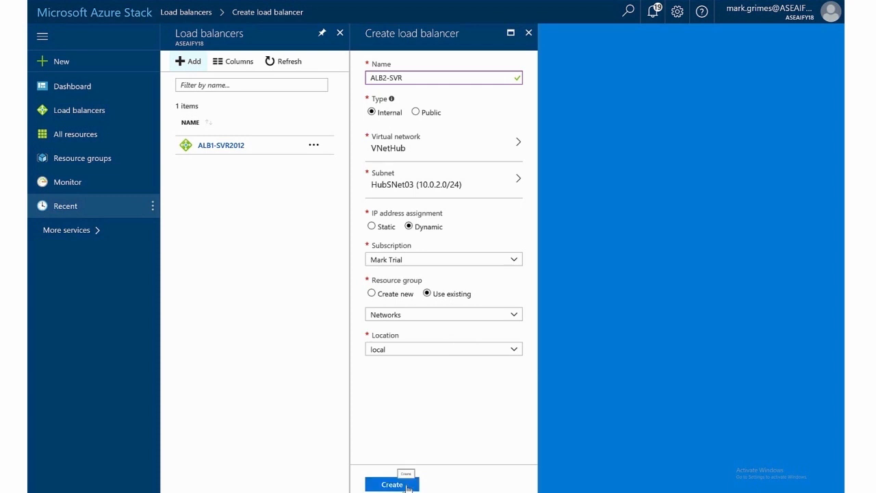
Step: Create ALB2-SVR and dismiss the deployment-in-progress notice
click(393, 484)
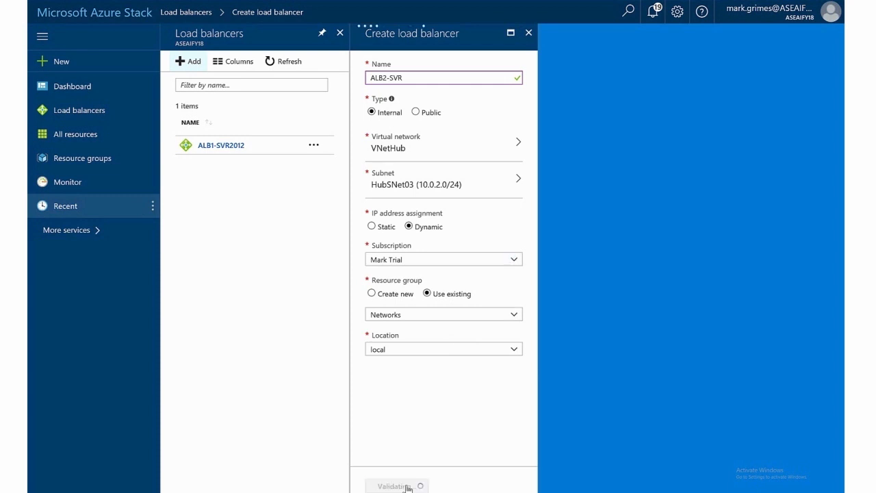
click(397, 484)
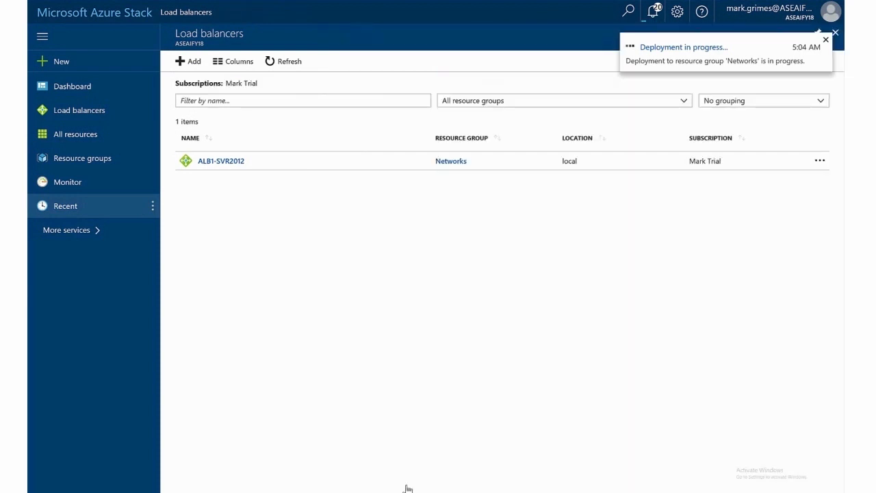
click(835, 32)
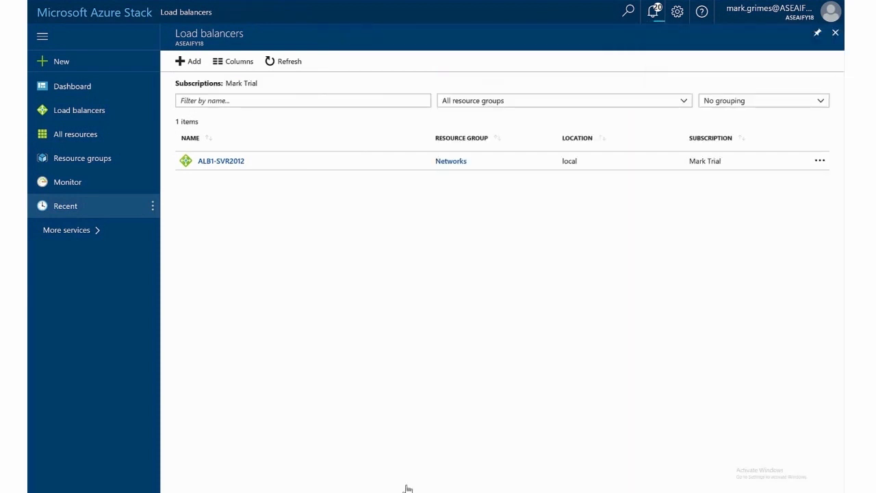
mouse_move(496, 152)
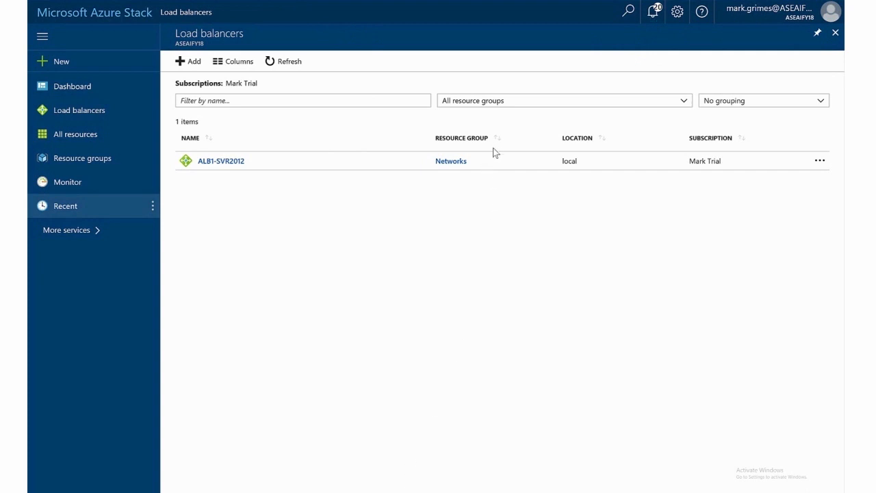
mouse_move(473, 149)
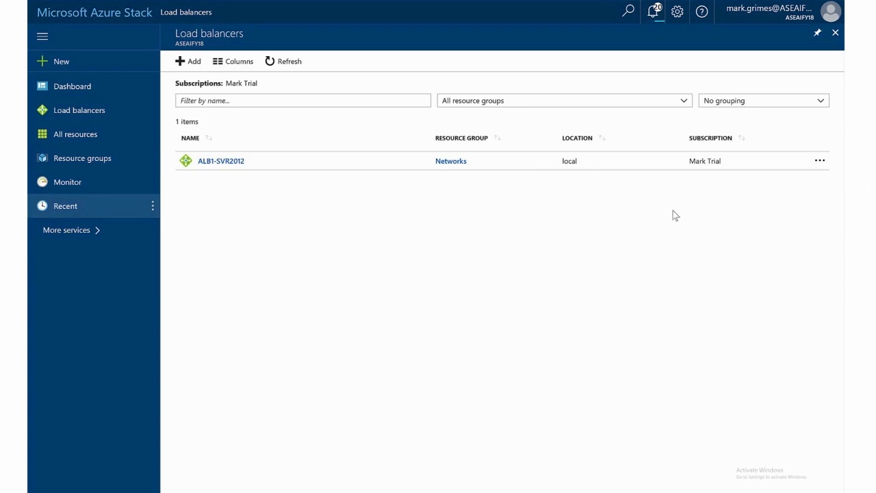
mouse_move(345, 108)
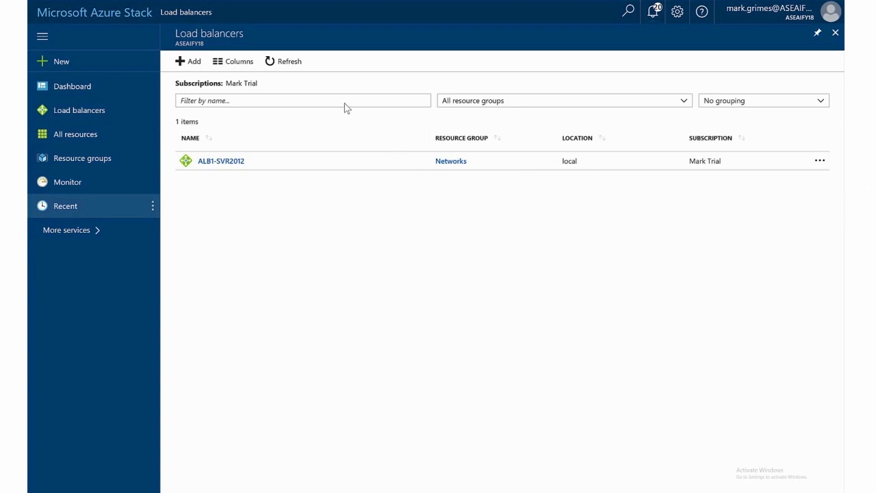
mouse_move(233, 66)
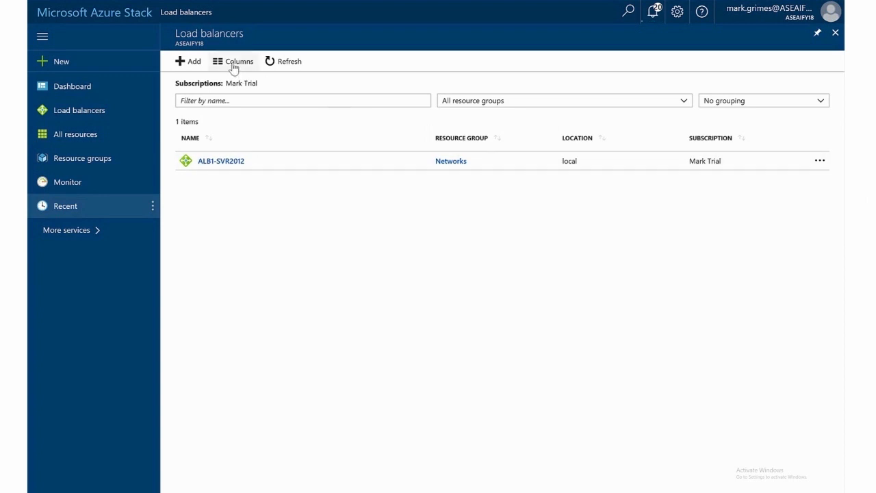
click(235, 60)
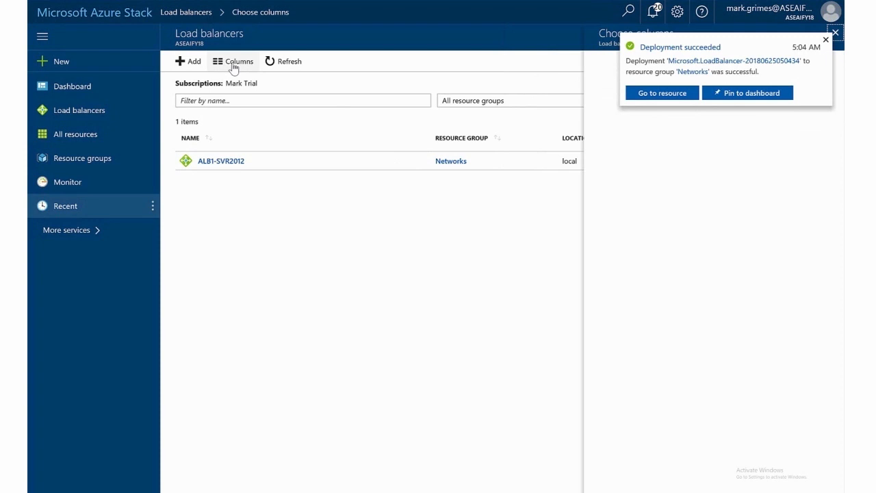
click(239, 61)
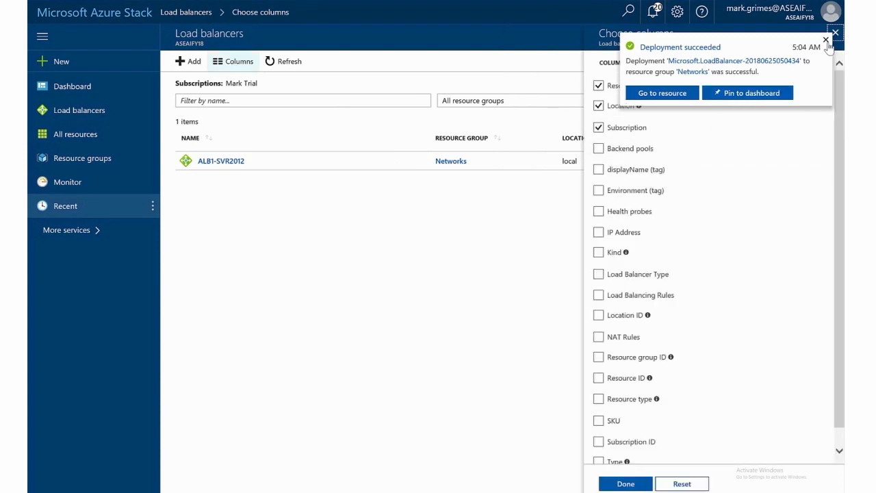
click(825, 38)
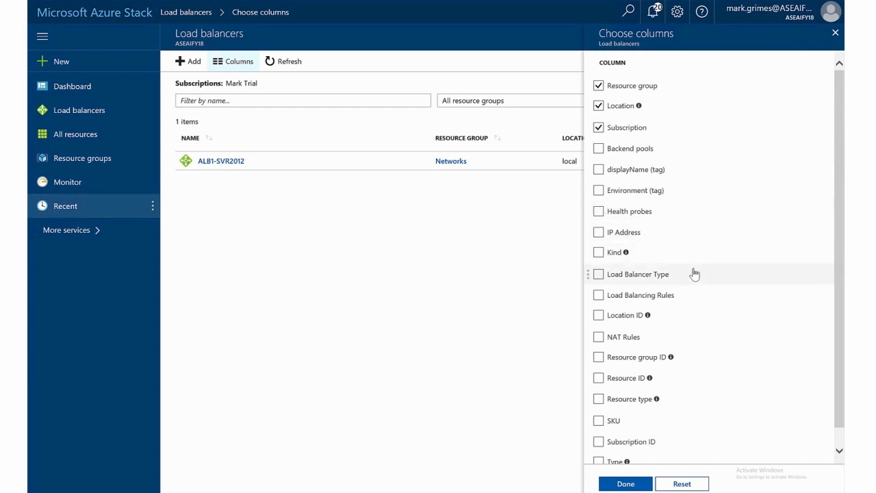
mouse_move(624, 252)
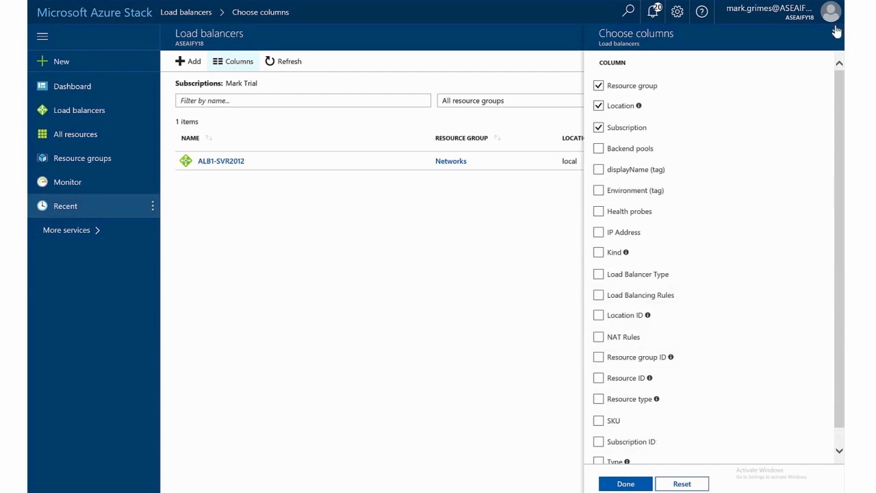
click(836, 38)
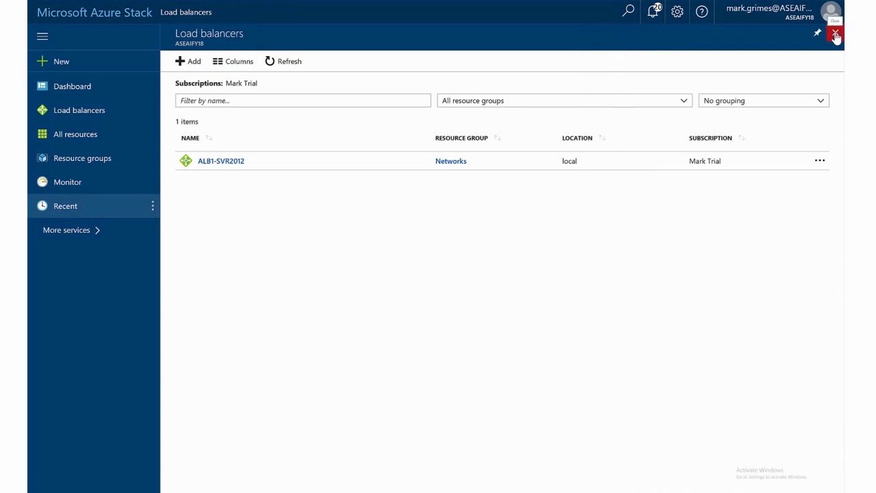
mouse_move(549, 115)
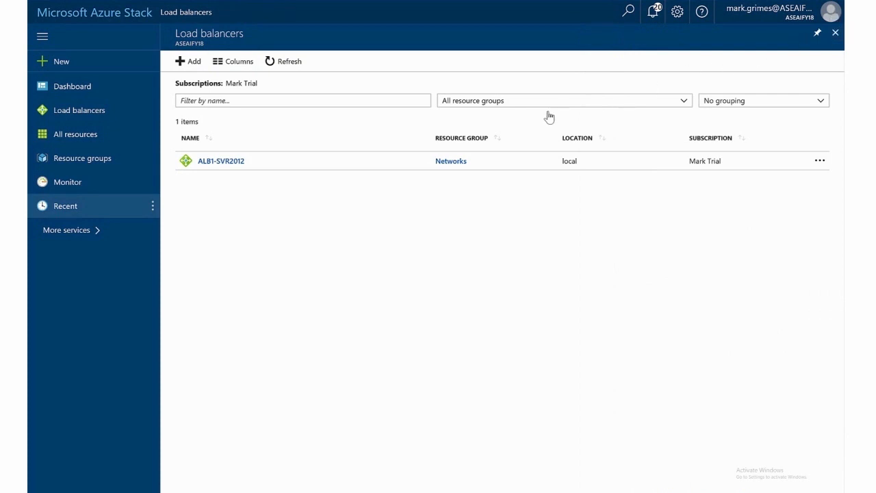
mouse_move(799, 36)
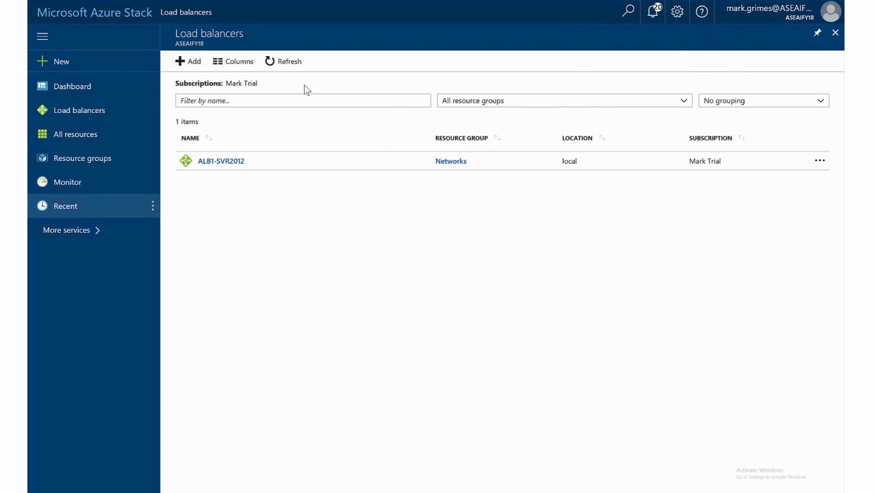
Step: Refresh the list and view ALB2-SVR's overview with private IP 10.0.2.10
click(289, 60)
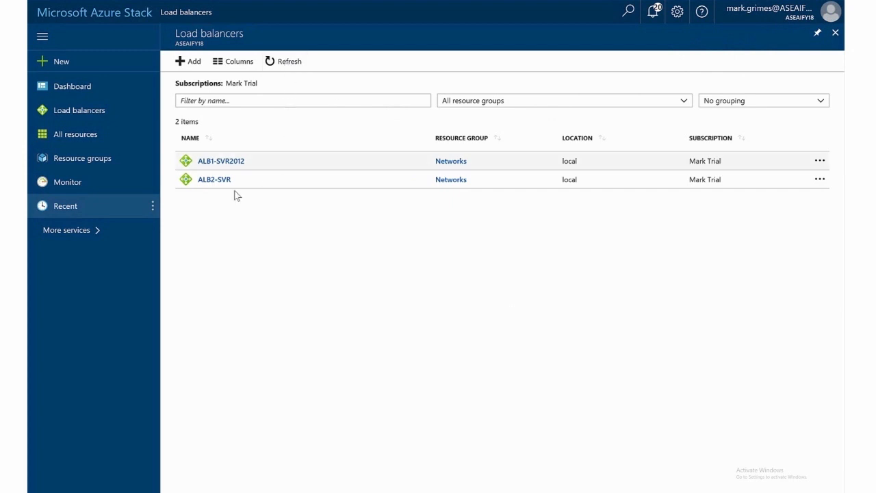
mouse_move(213, 180)
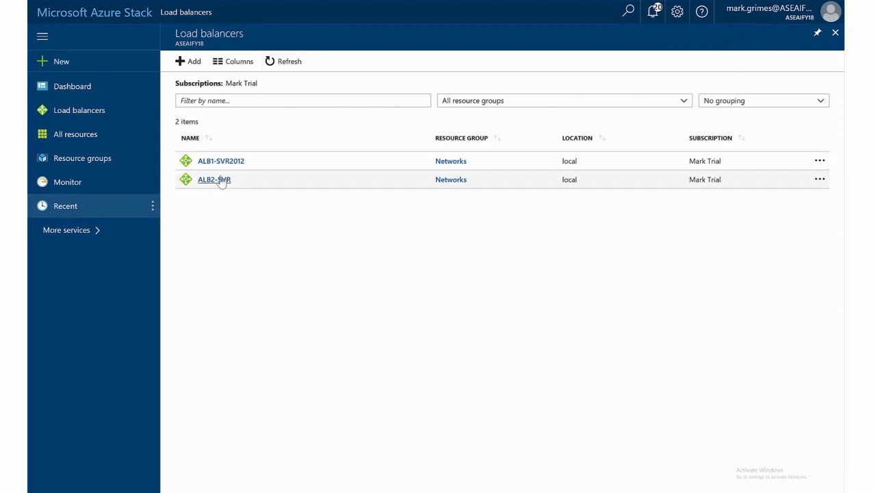
click(214, 179)
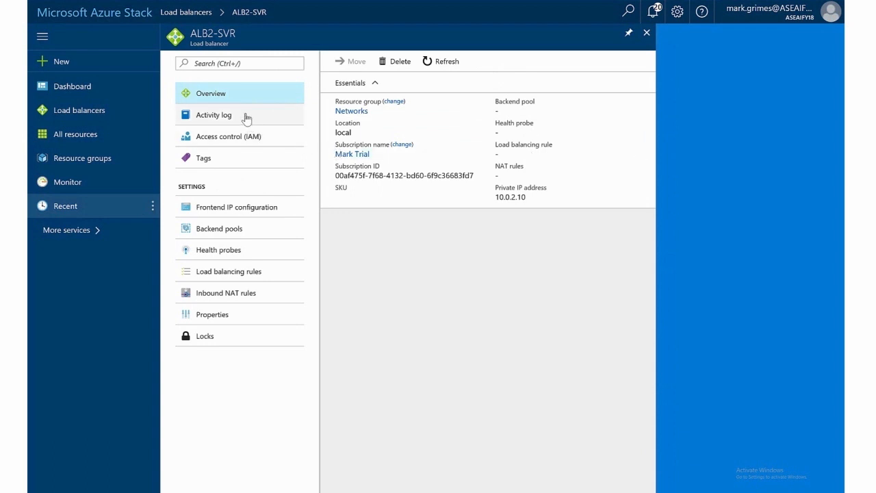
Step: Show ALB2-SVR's activity log with the succeeded Write LoadBalancers operation
click(213, 115)
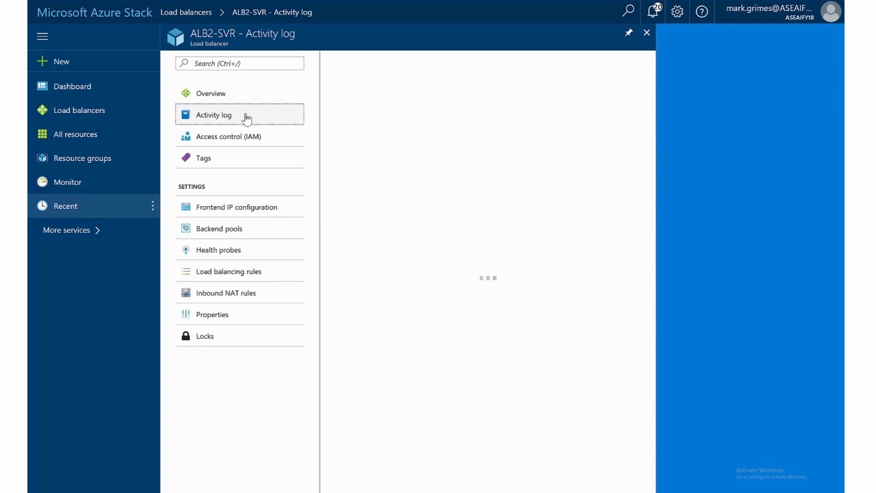
click(214, 115)
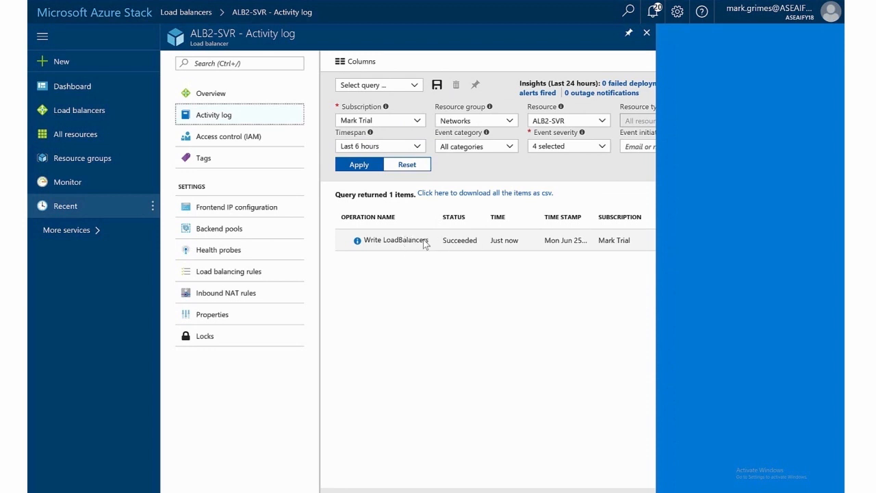
mouse_move(463, 241)
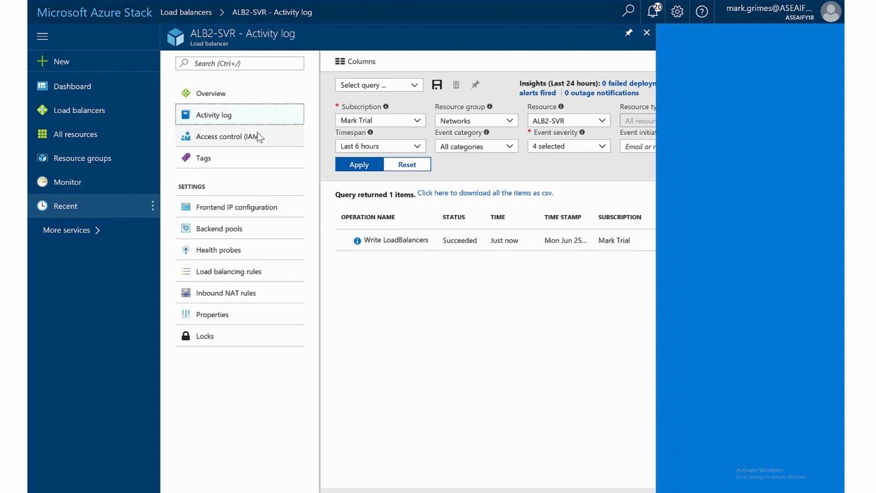
Step: Show ALB2-SVR's access control (IAM) with the Owner role inherited from Subscription
click(227, 137)
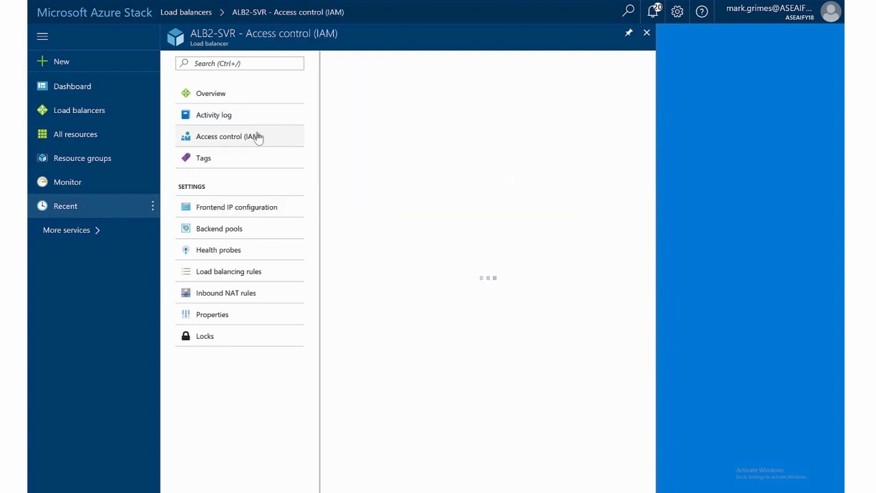
click(229, 137)
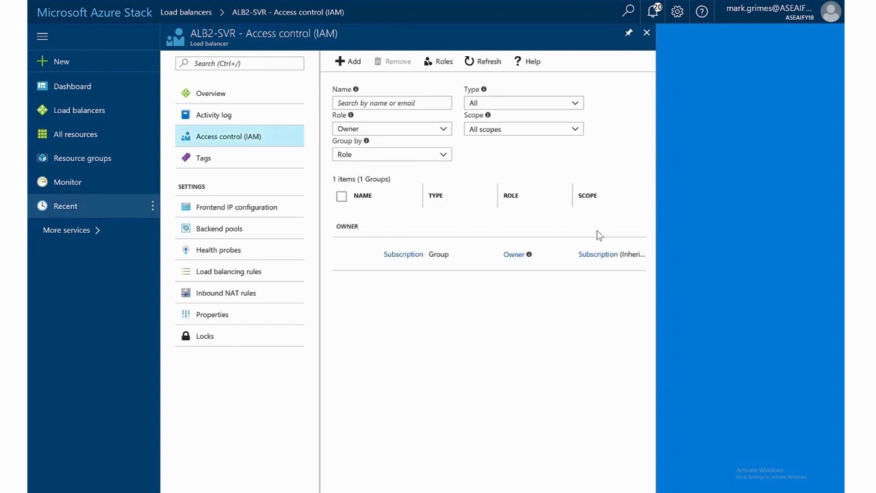
mouse_move(529, 256)
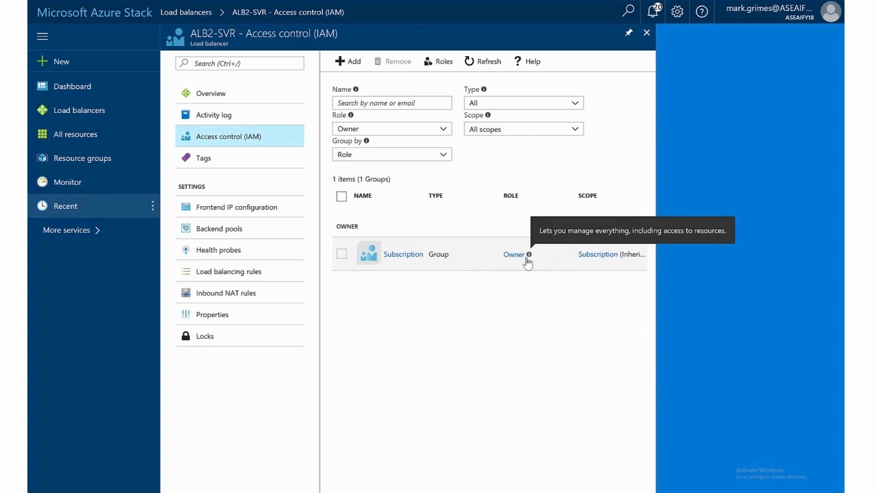
mouse_move(458, 286)
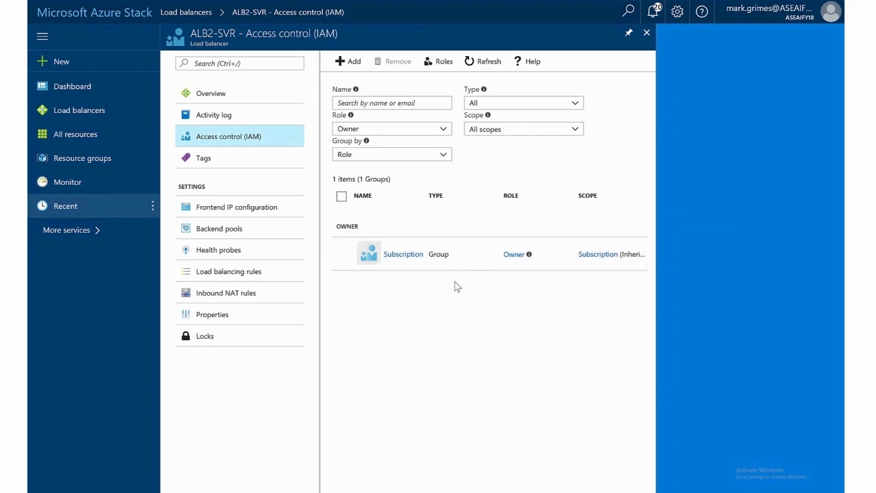
mouse_move(436, 71)
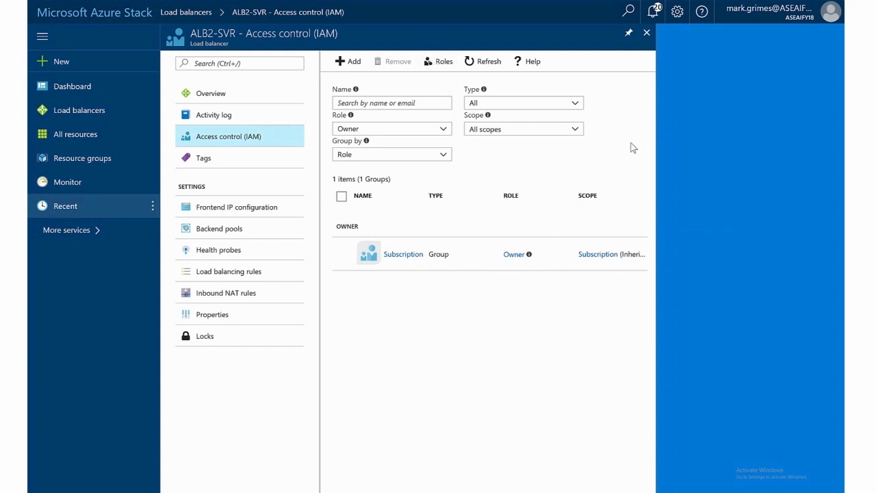
mouse_move(316, 118)
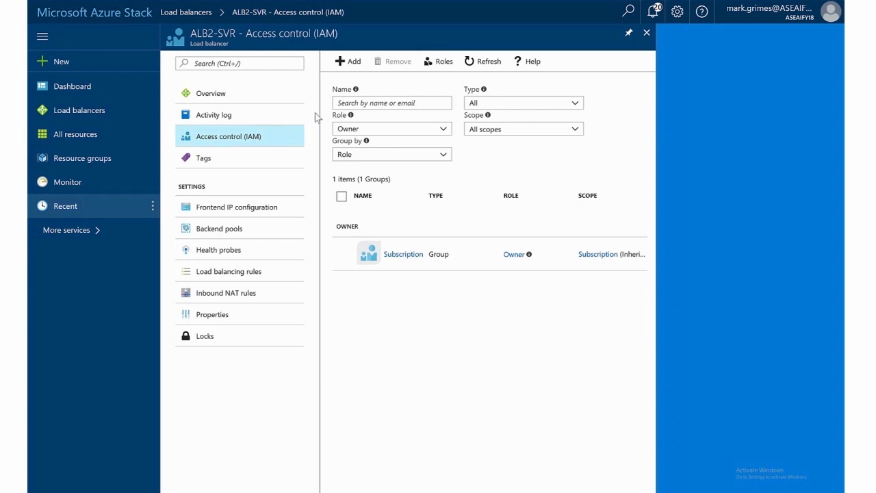
Step: Add and save the tag Environment : DEV on ALB2-SVR's Tags page
click(203, 159)
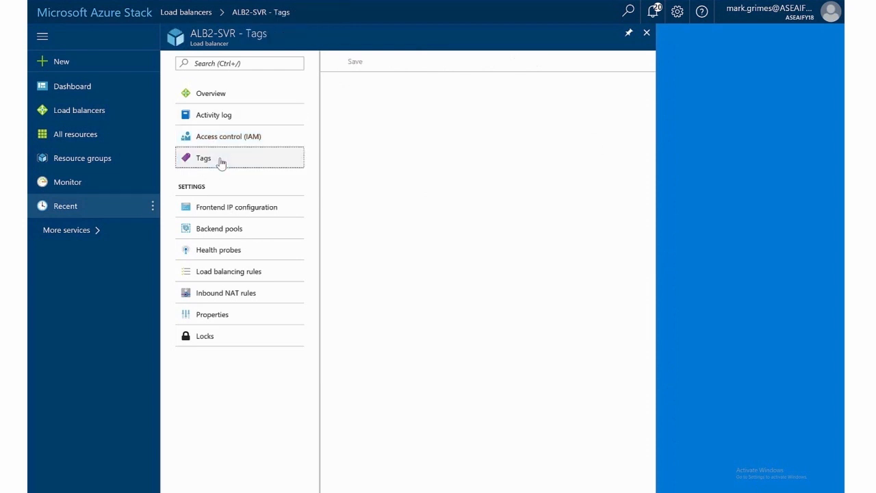
click(202, 157)
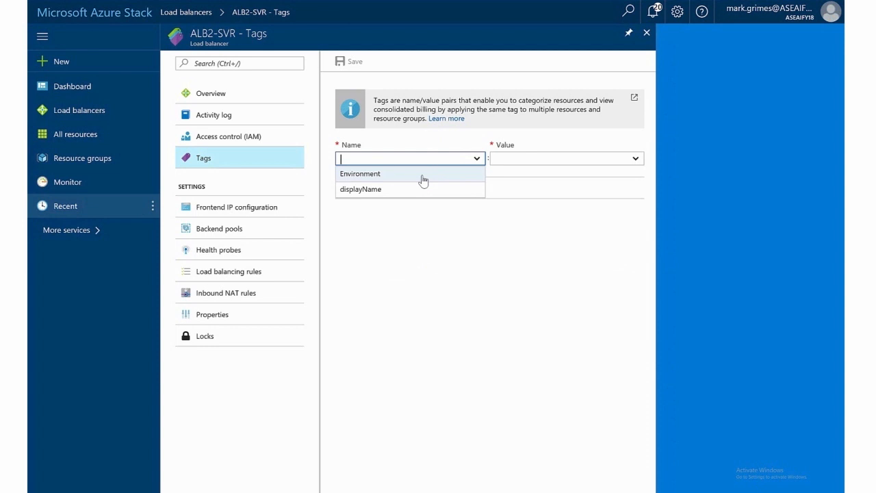
click(360, 172)
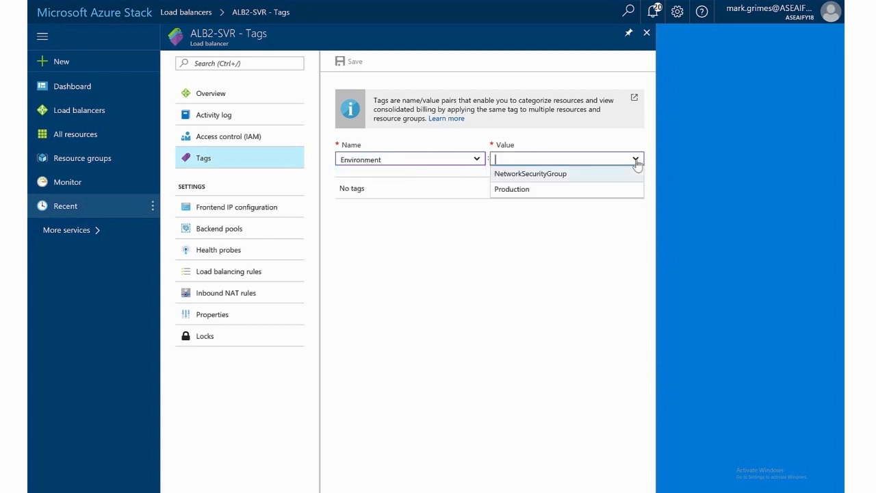
mouse_move(563, 192)
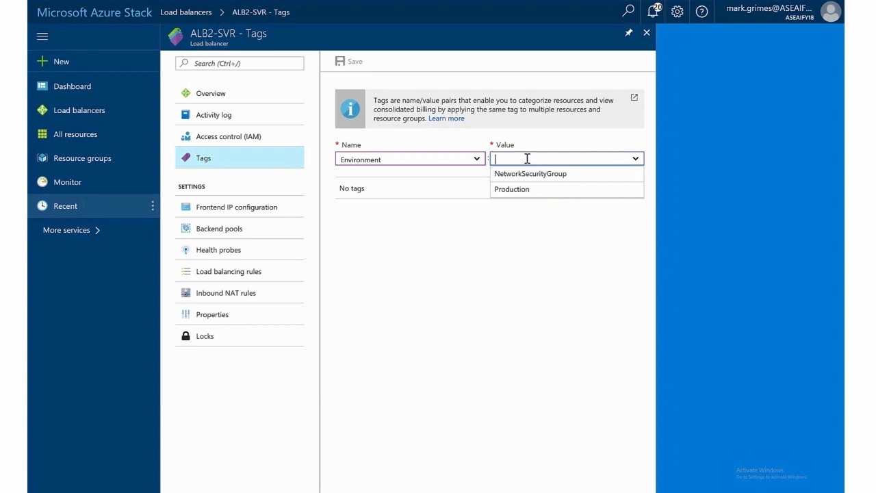
text(DEV)
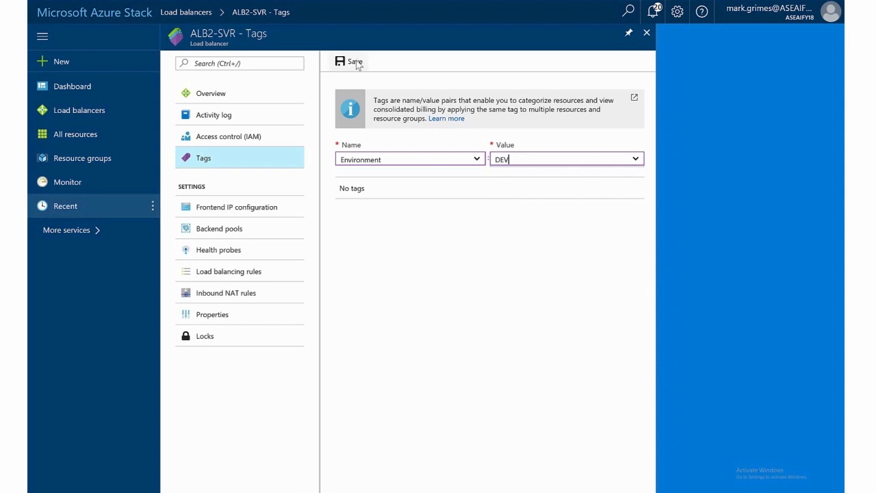
click(345, 62)
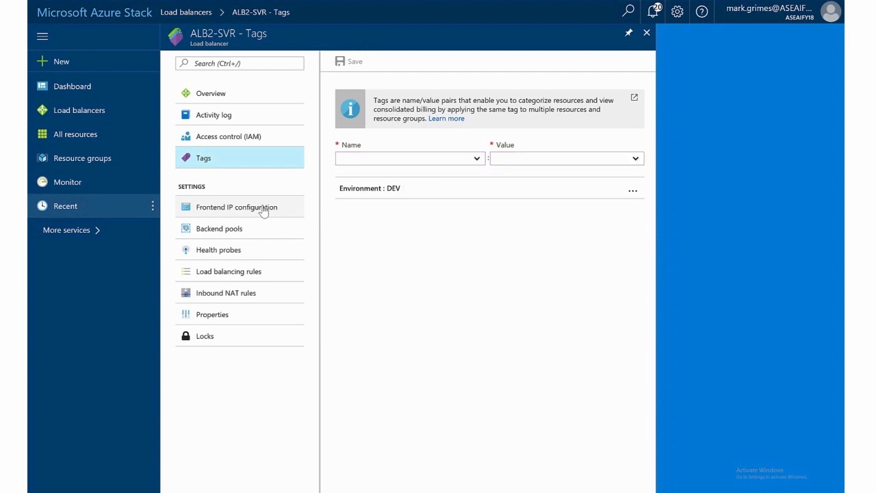
Step: Inspect LoadBalancerFrontEnd's dynamic 10.0.2.10 address in the frontend IP configuration, then close it
click(237, 206)
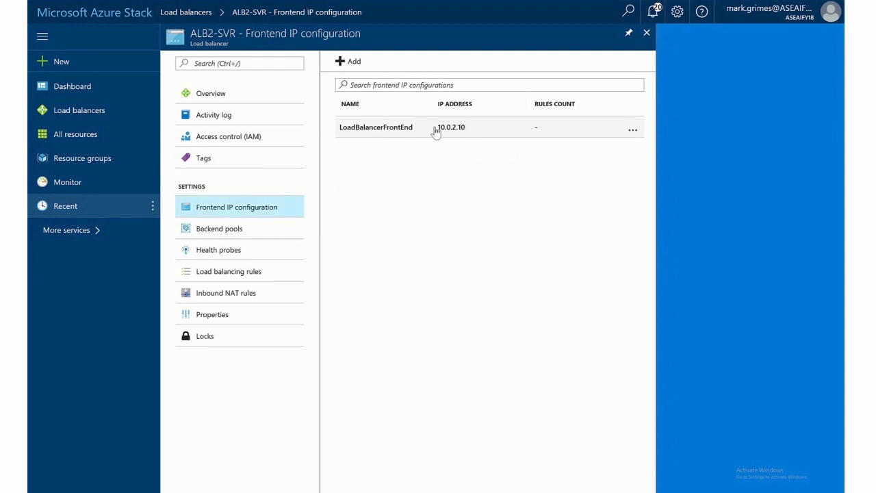
click(378, 128)
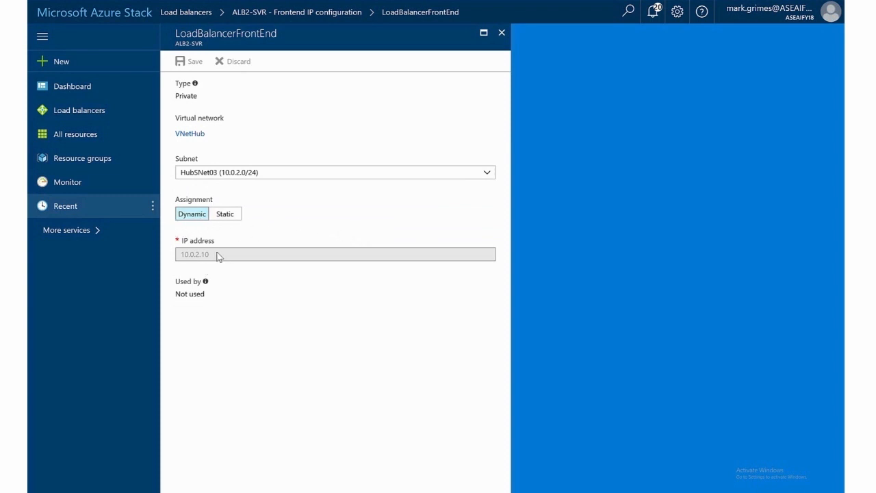
mouse_move(230, 260)
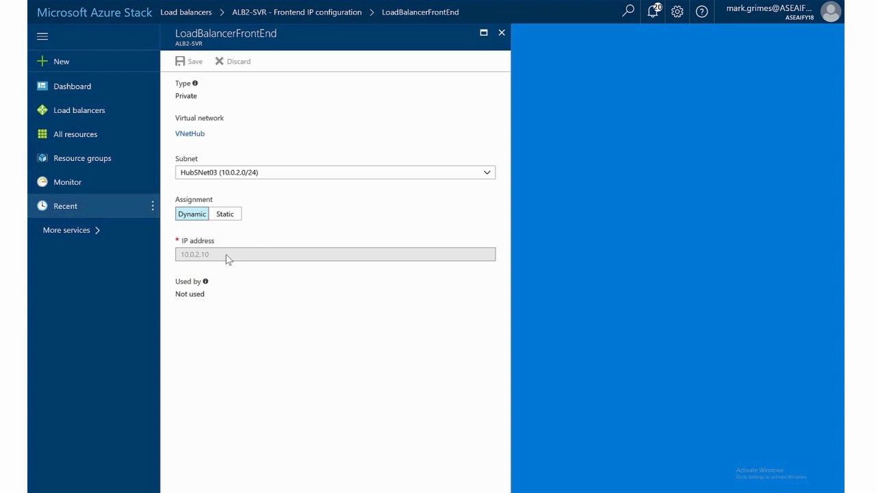
mouse_move(234, 258)
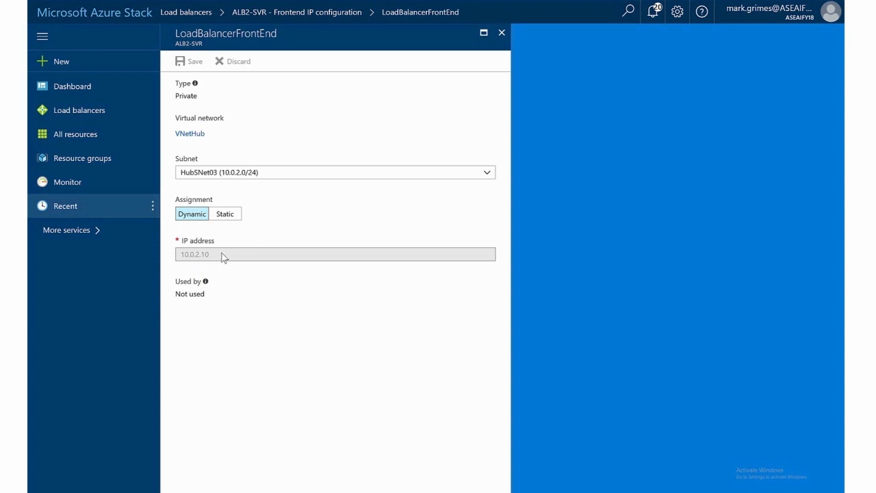
mouse_move(501, 33)
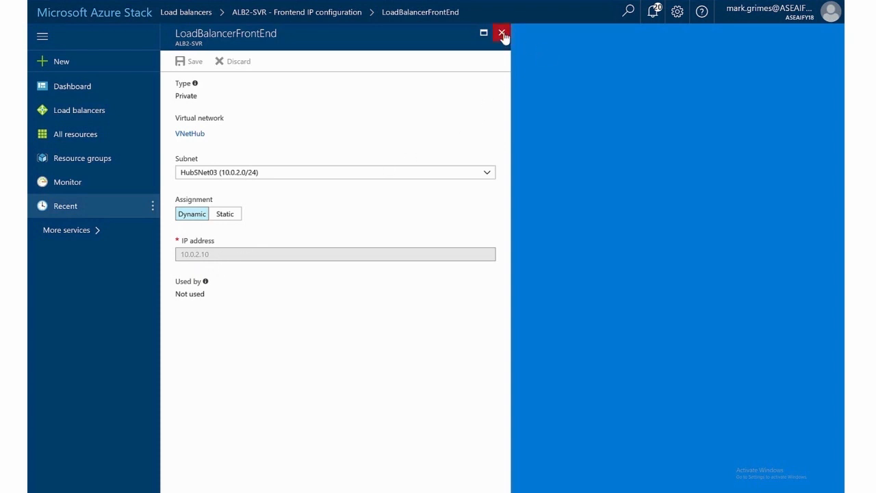
click(502, 33)
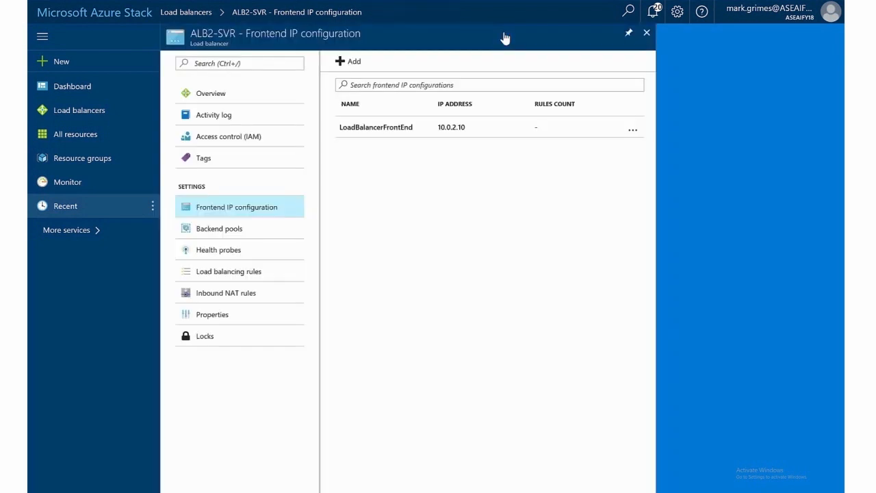
mouse_move(514, 64)
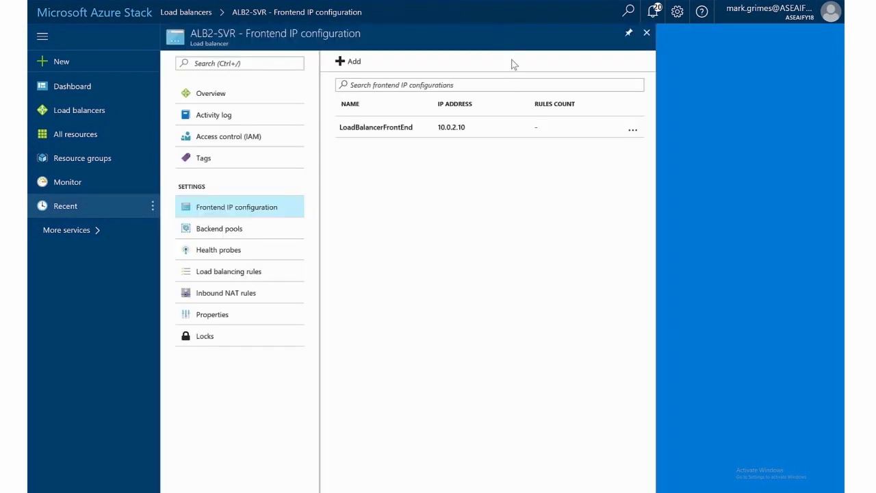
mouse_move(263, 233)
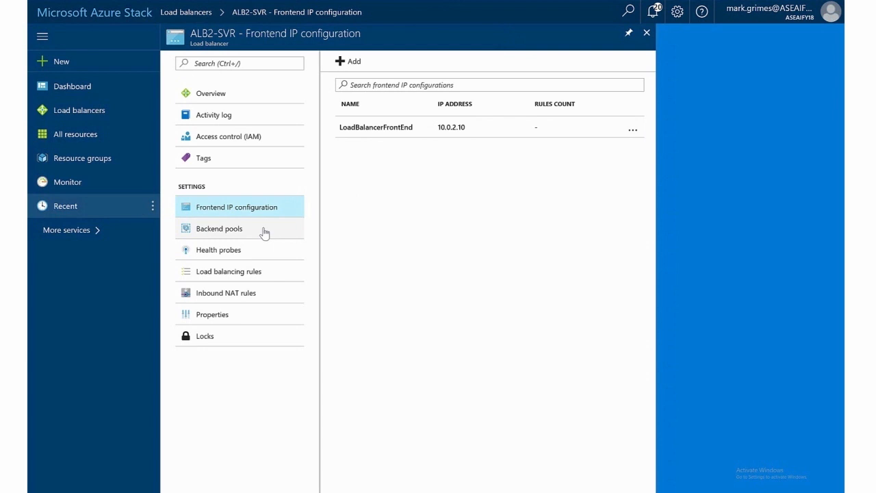
Step: Show ALB2-SVR's Backend pools page, currently listing no pools
click(219, 227)
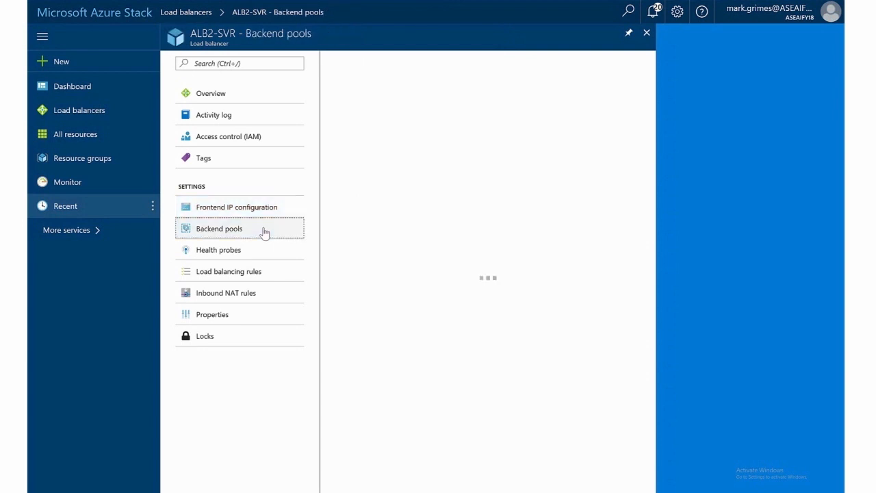
click(219, 227)
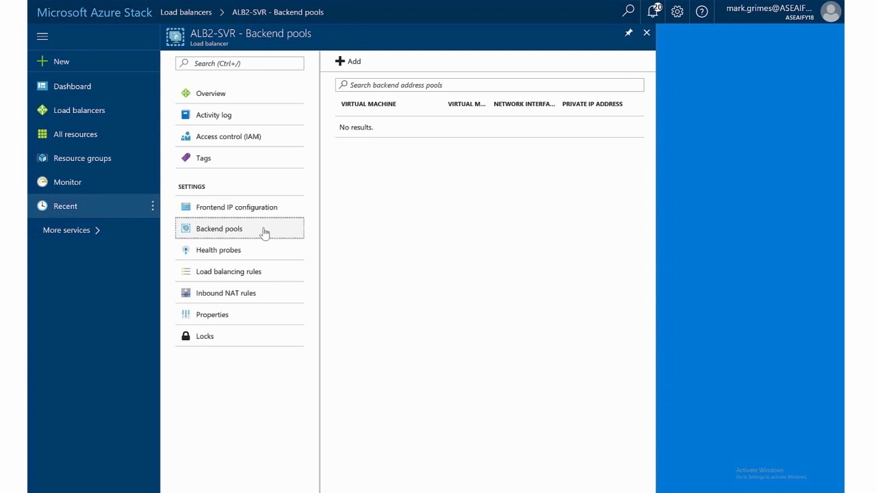
mouse_move(449, 138)
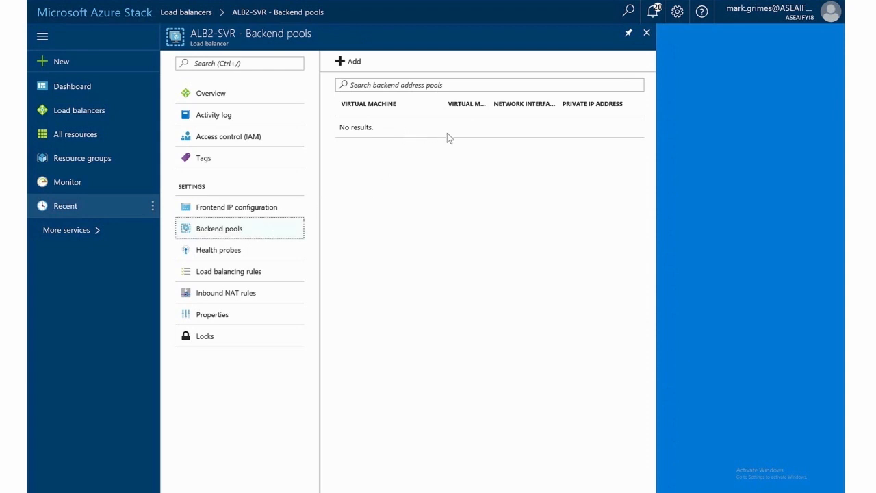
mouse_move(355, 66)
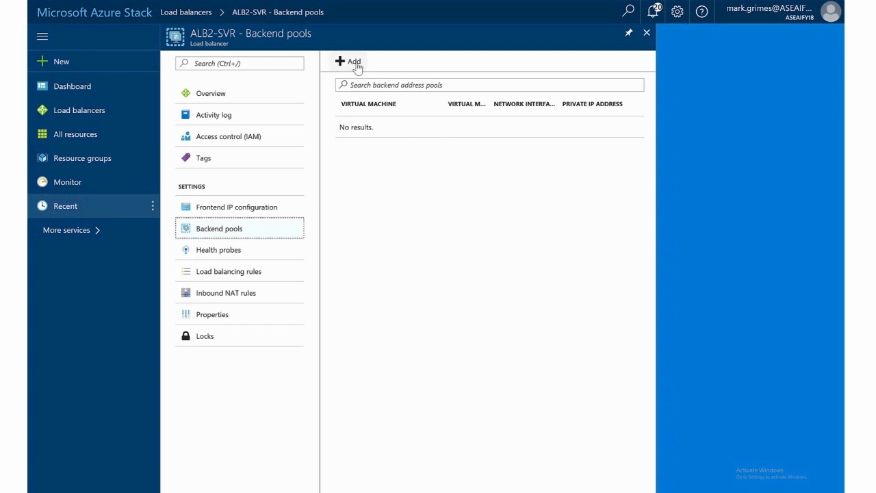
Step: Start a new backend pool for ALB2-SVR and begin naming it ALBBEPool
click(347, 62)
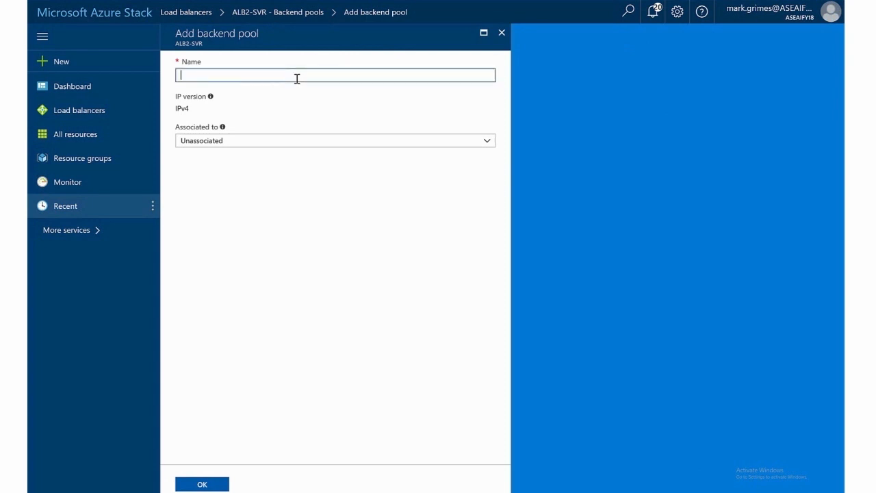
text(ALBBEPool)
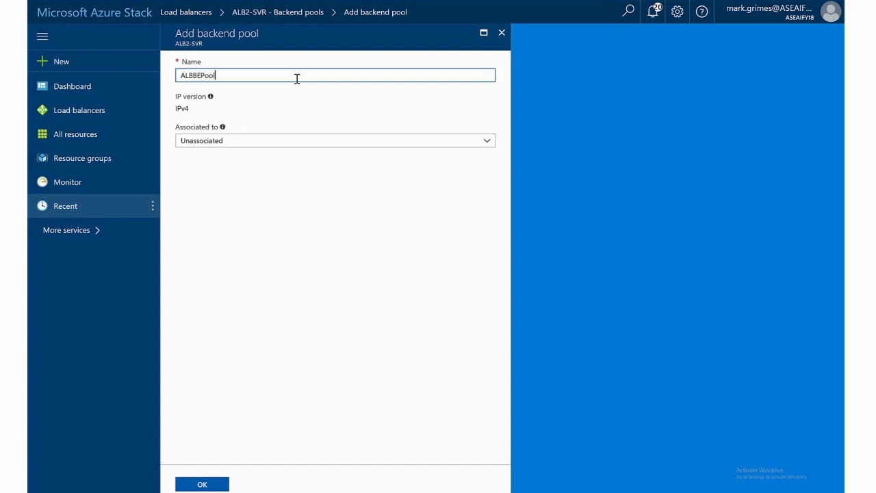
mouse_move(211, 99)
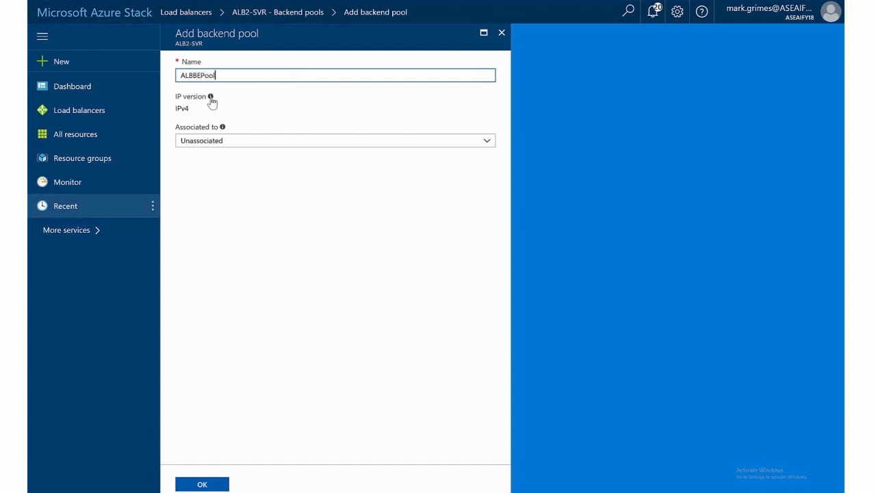
mouse_move(211, 97)
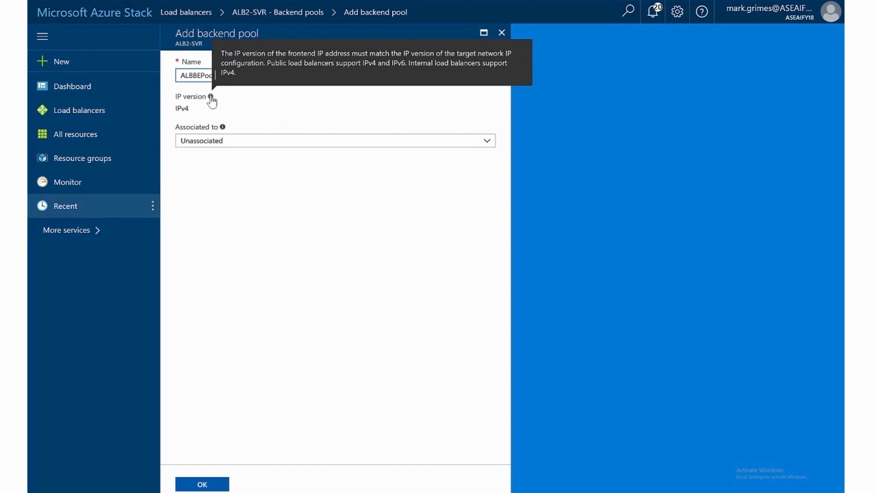
mouse_move(301, 110)
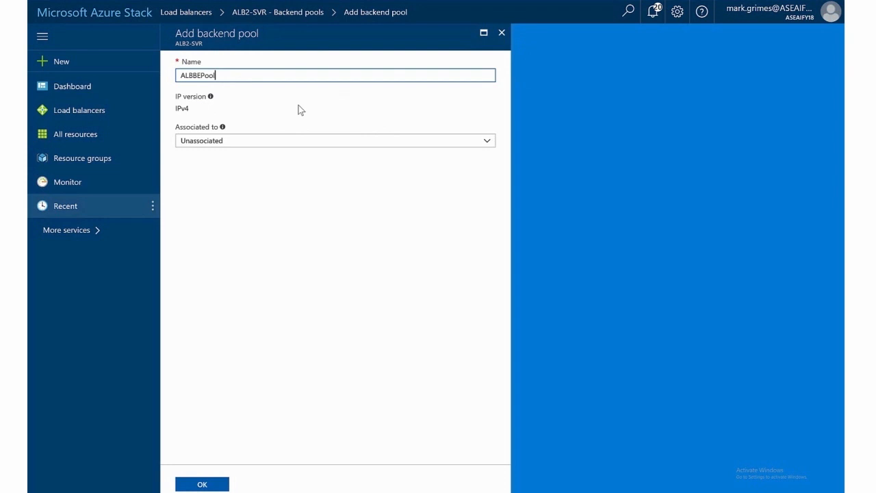
mouse_move(408, 118)
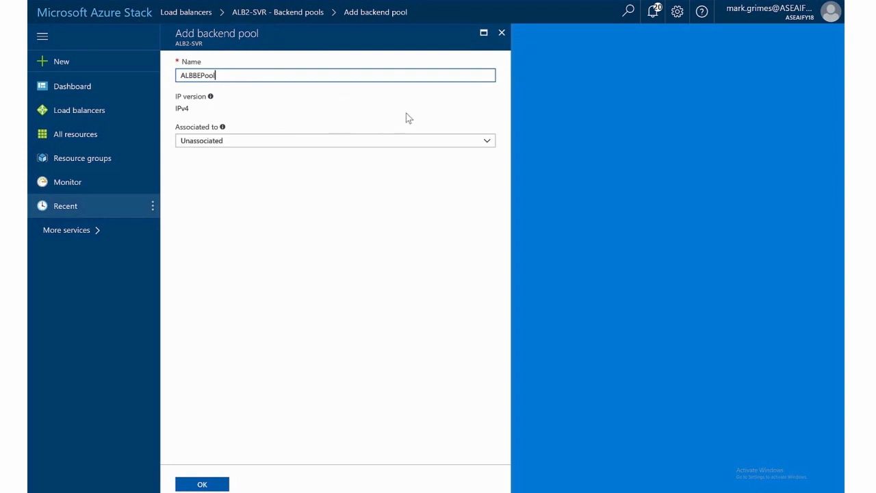
mouse_move(474, 115)
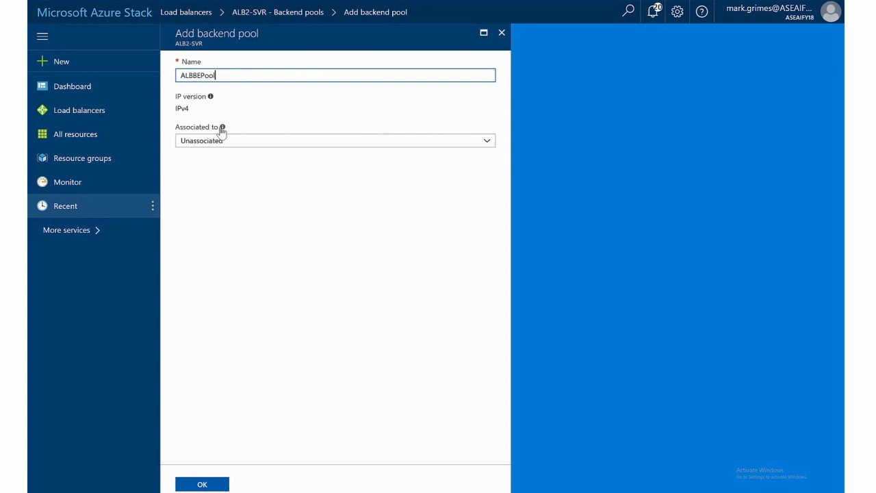
mouse_move(221, 128)
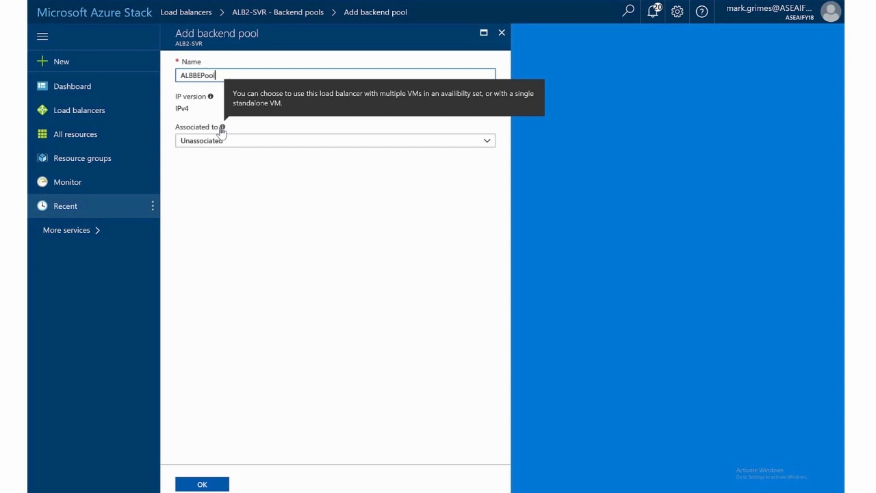
mouse_move(485, 141)
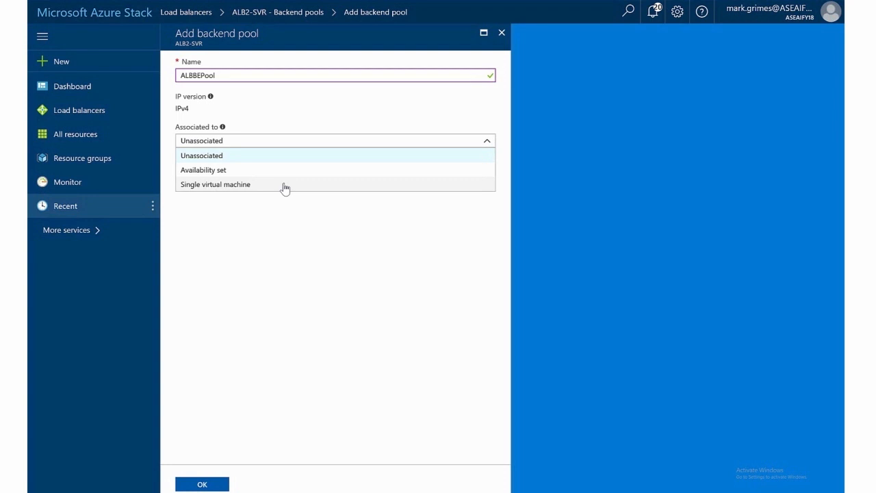
Step: Associate ALBBEPool with a single virtual machine, leaving the target machine as None
click(215, 184)
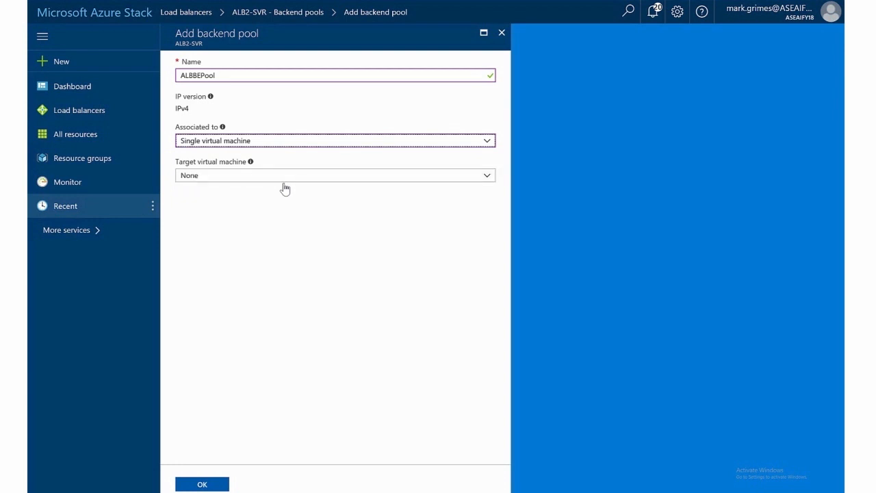
mouse_move(462, 185)
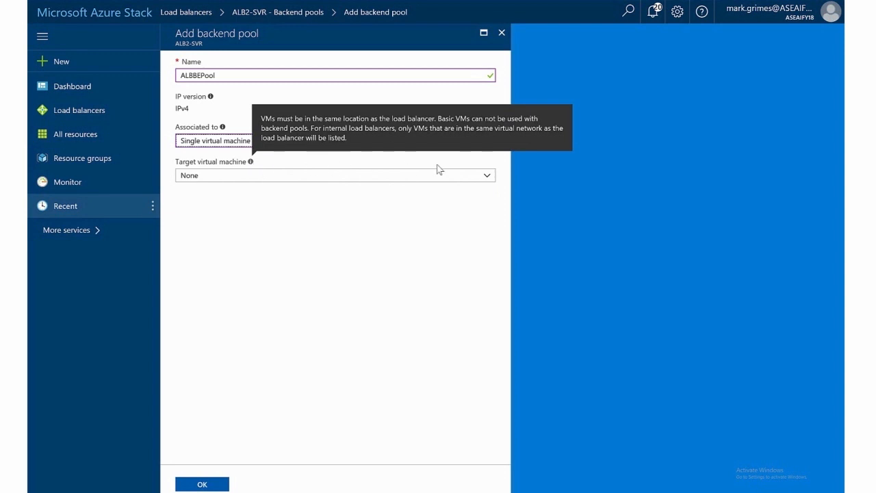
mouse_move(251, 164)
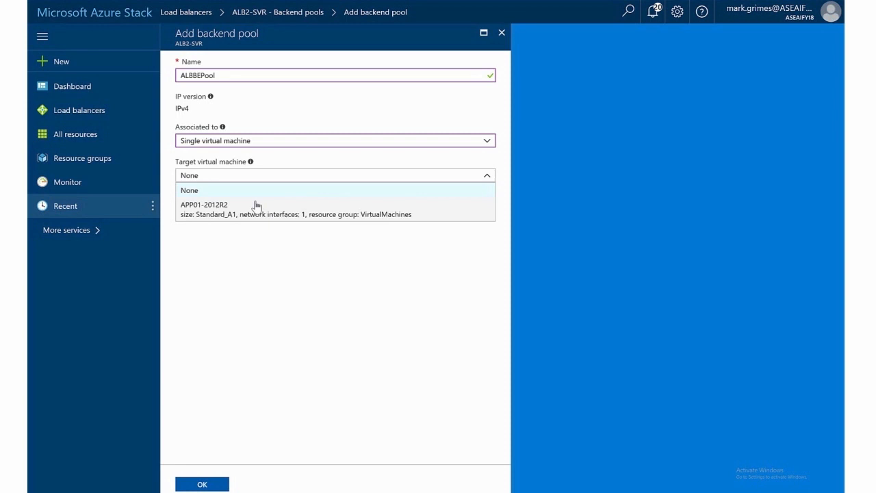
mouse_move(323, 243)
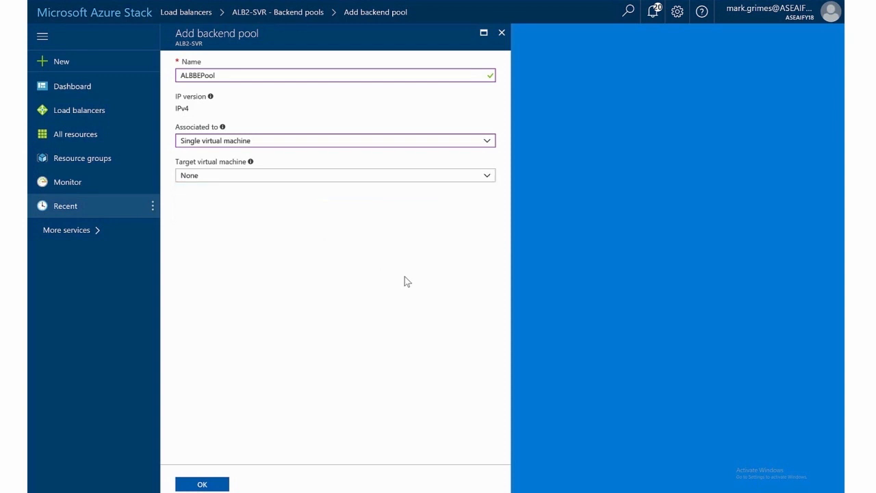
mouse_move(487, 144)
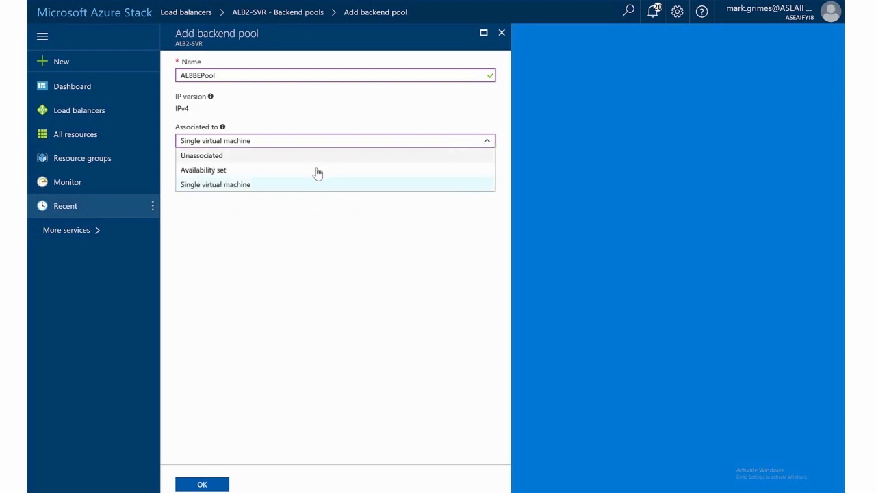
Step: Associate ALBBEPool with the availability set SVRAvailSet instead
click(203, 170)
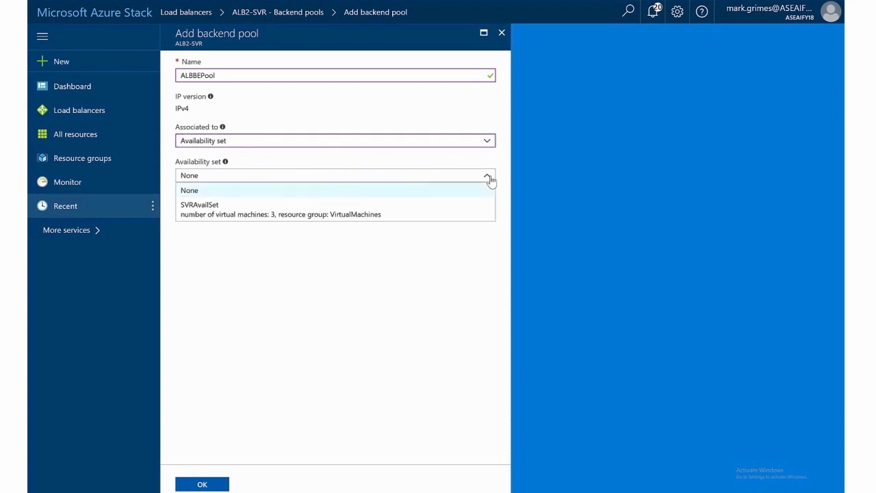
mouse_move(241, 208)
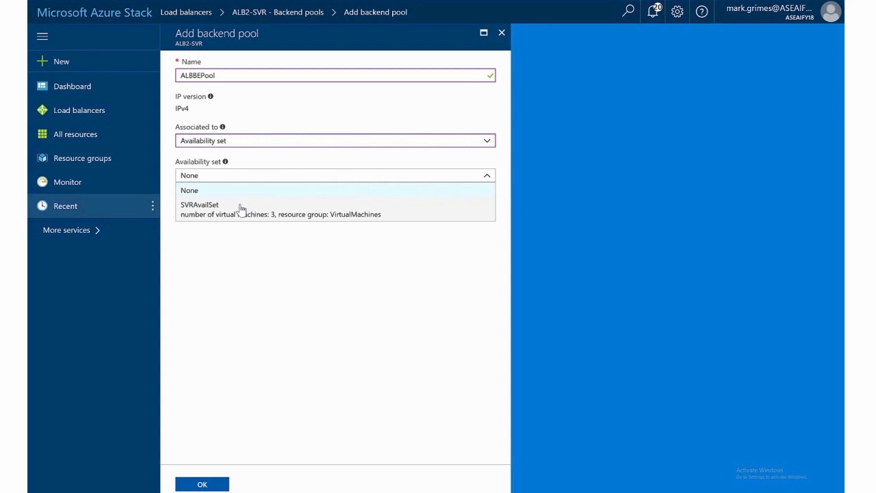
mouse_move(241, 208)
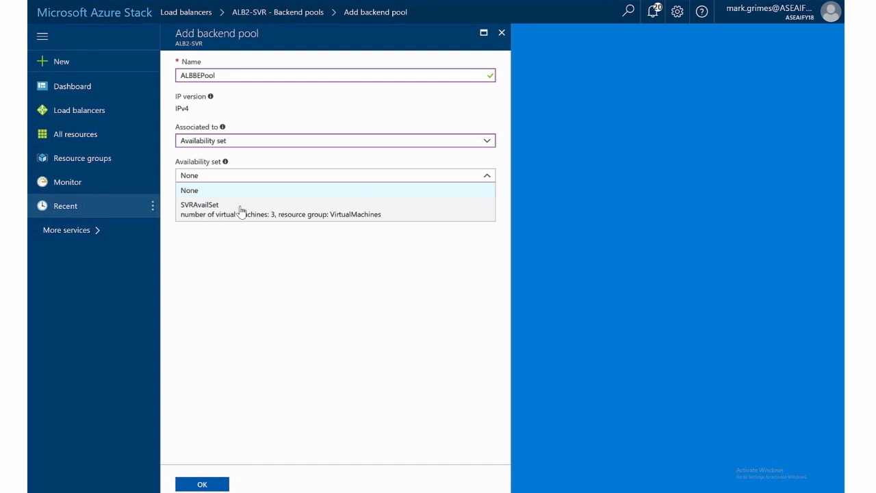
click(200, 208)
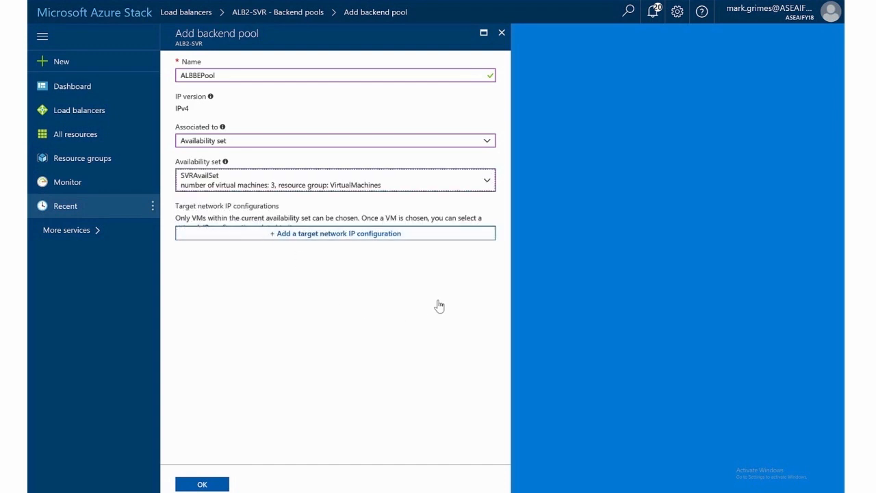
mouse_move(384, 277)
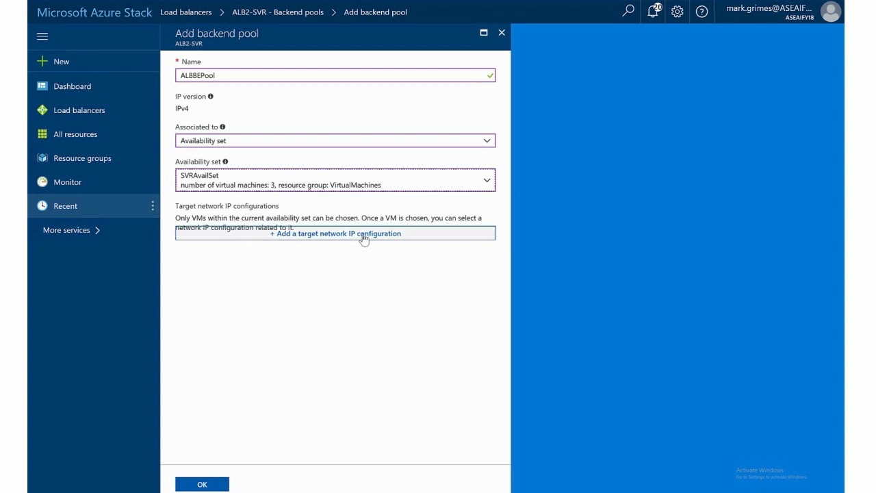
mouse_move(364, 238)
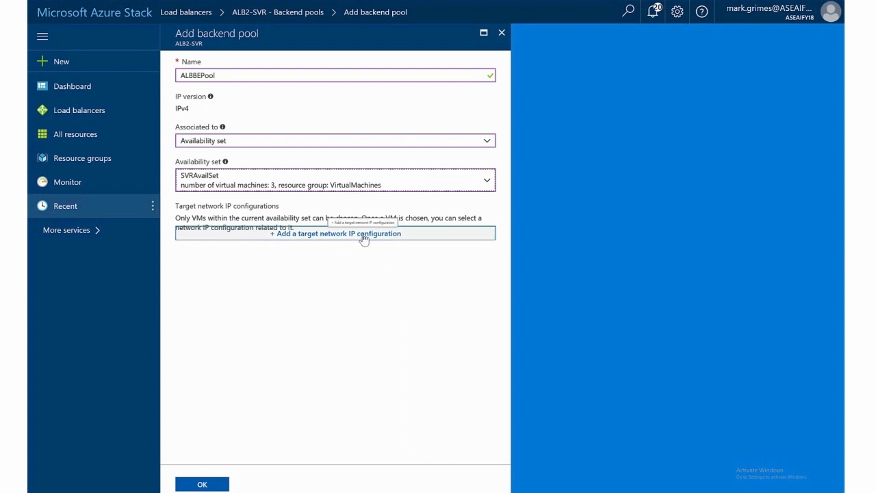
Step: Target SVR01-2012R2 with ipconfig1 (10.0.2.5) as the pool's network IP configuration
click(335, 233)
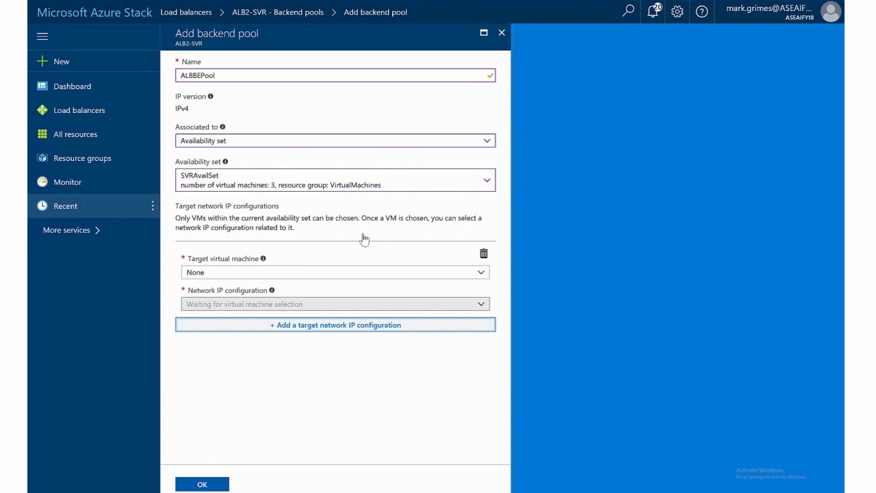
click(331, 272)
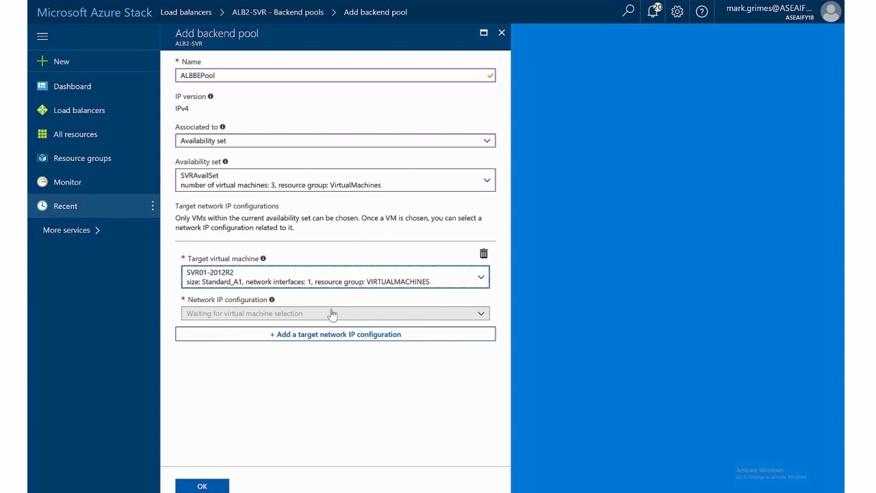
click(334, 312)
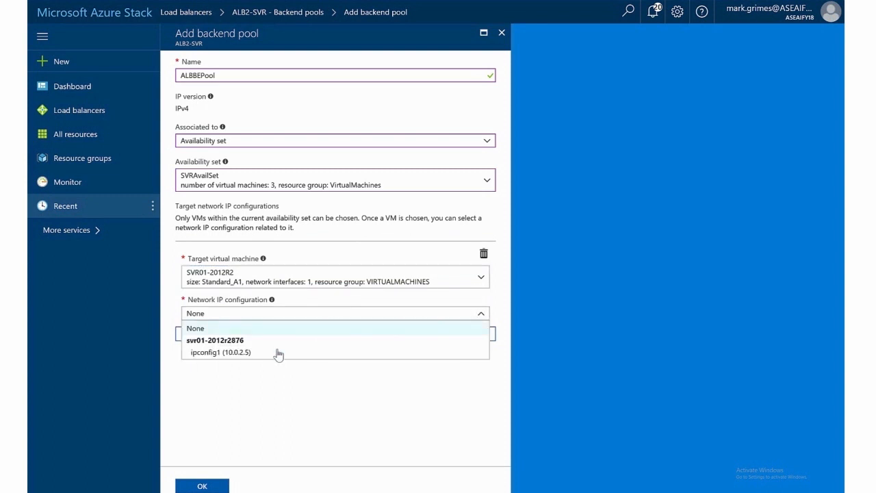
click(219, 352)
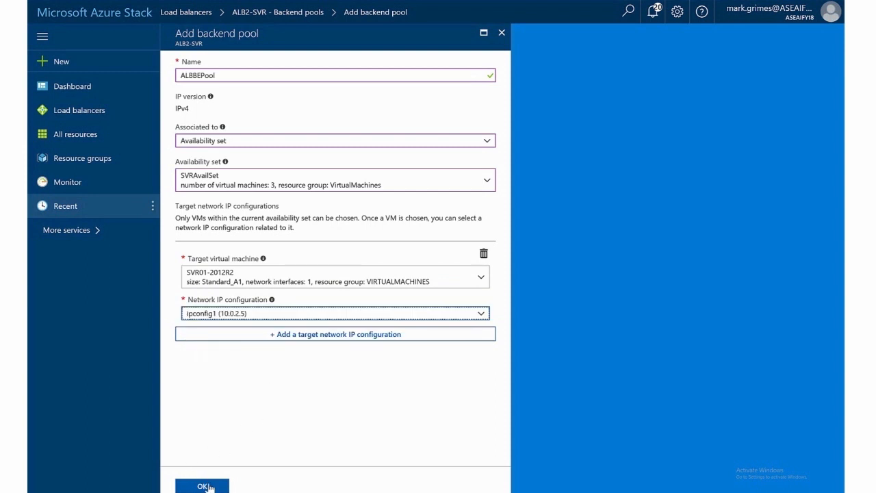
Step: Save the ALBBEPool backend pool and dismiss the saving notification
click(200, 484)
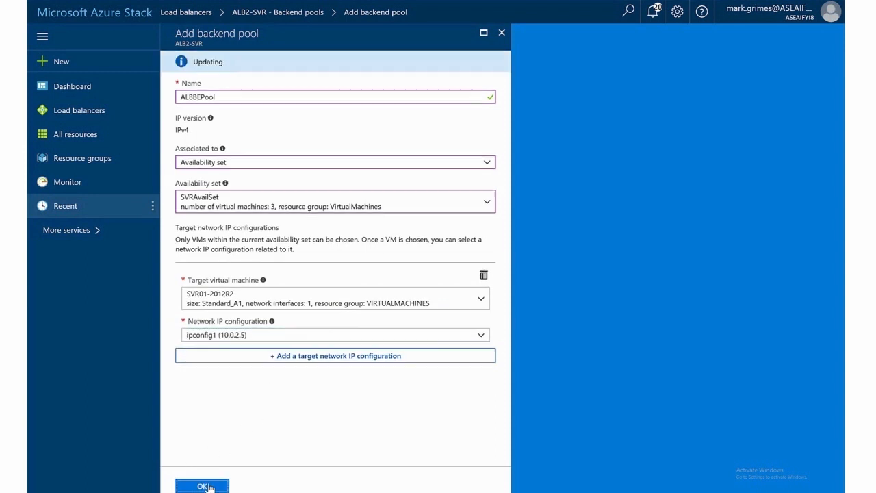
click(200, 485)
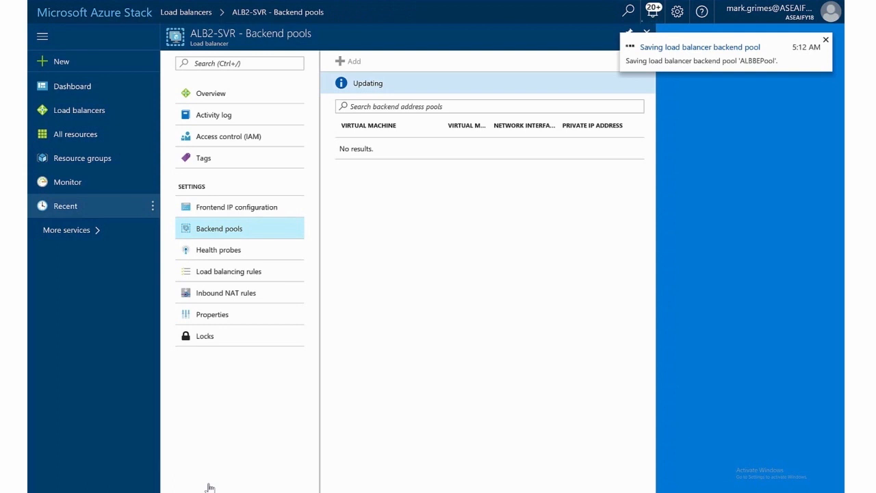
click(824, 38)
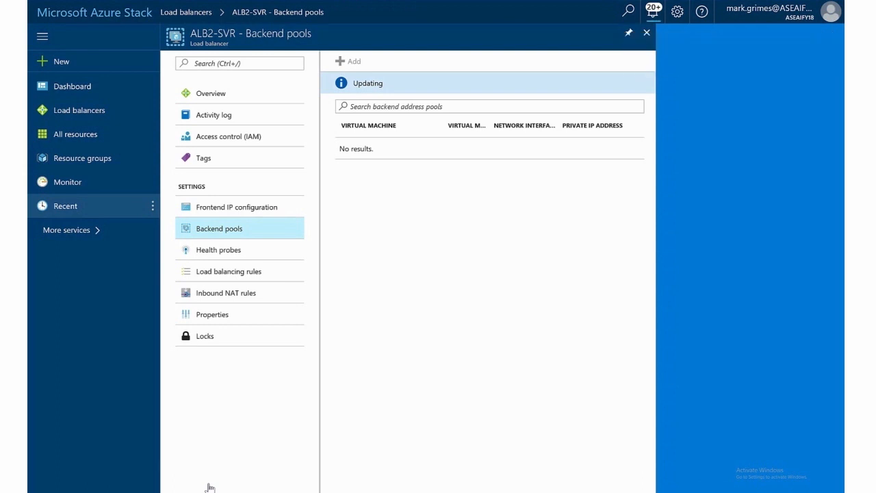
mouse_move(368, 257)
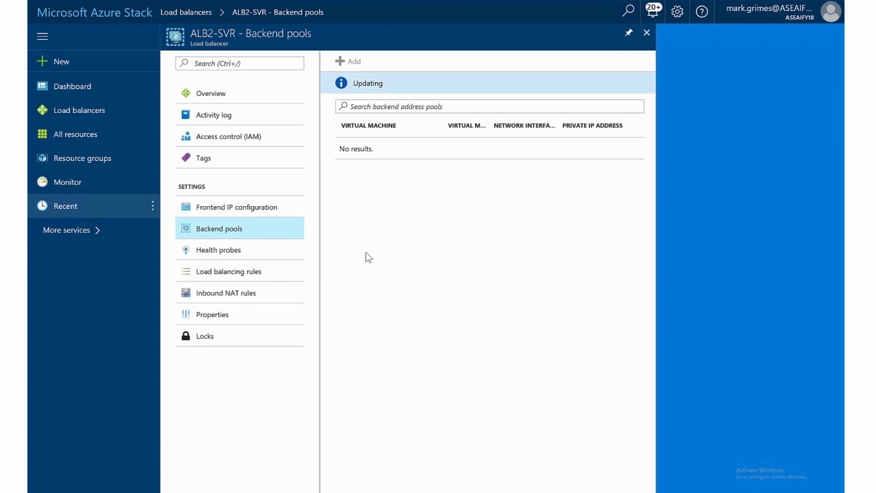
mouse_move(235, 253)
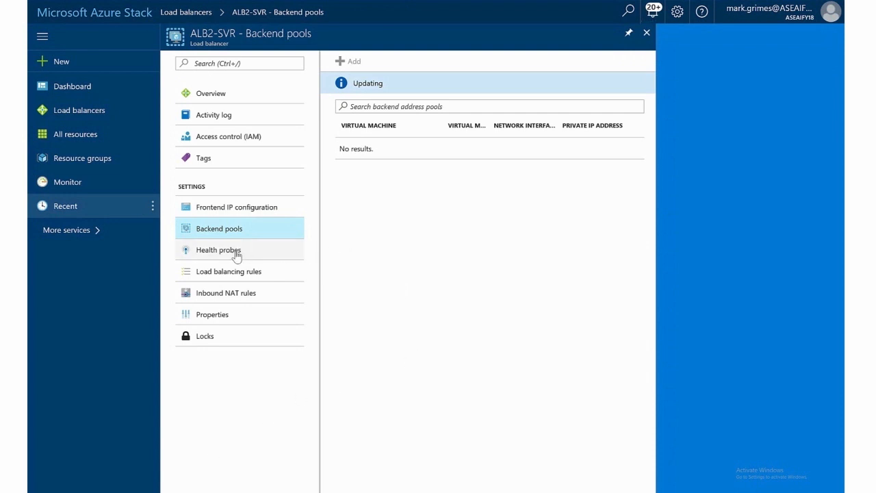
Step: View ALB2-SVR's empty Health probes page, opening and closing the add-probe form unsaved
click(218, 249)
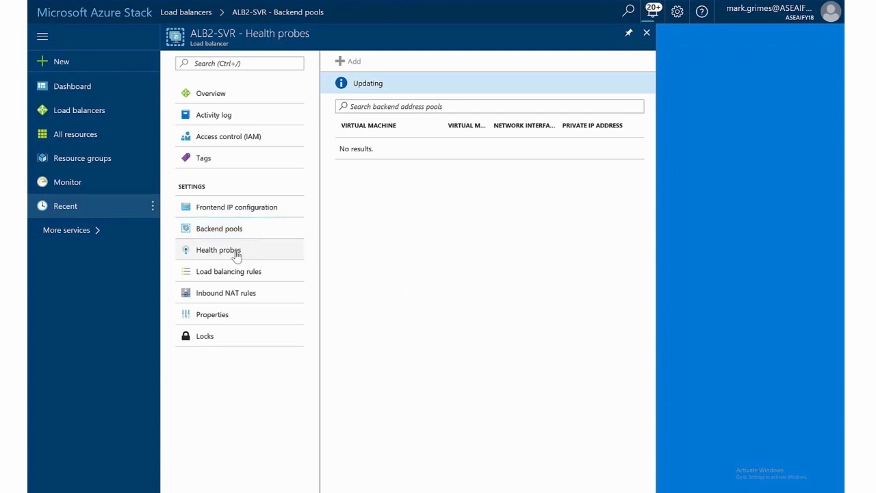
click(219, 249)
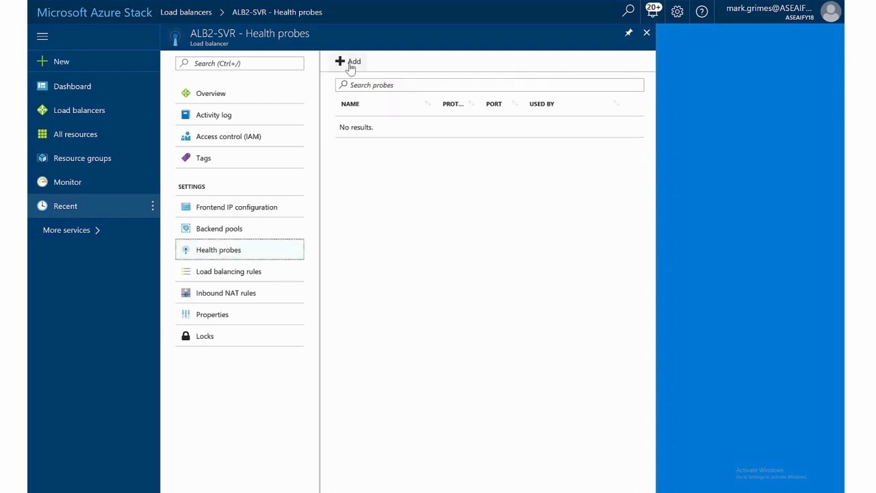
click(348, 60)
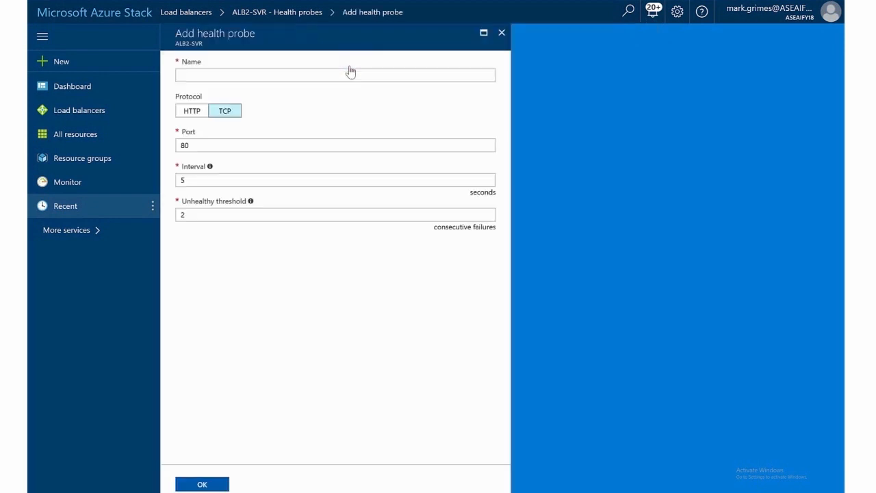
click(500, 33)
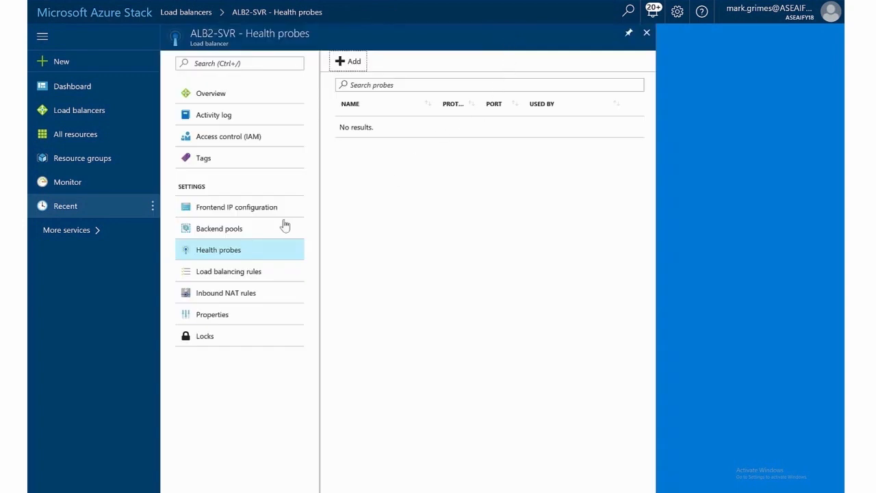
click(347, 60)
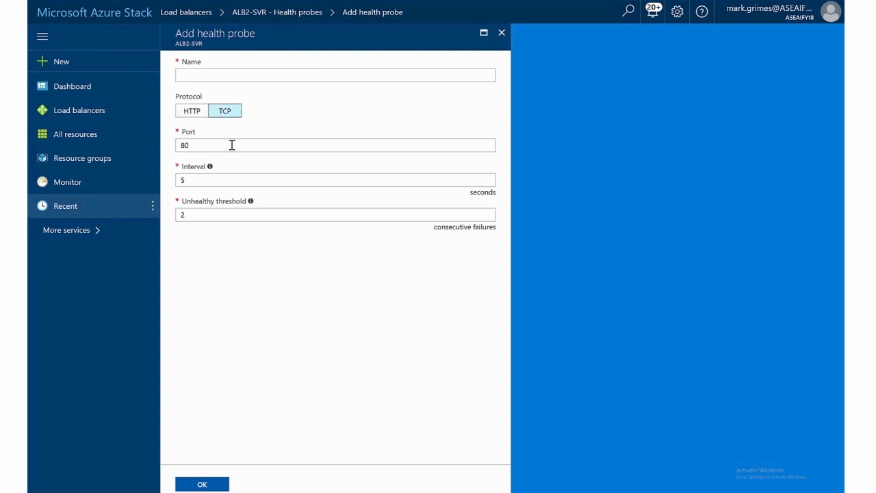
mouse_move(255, 197)
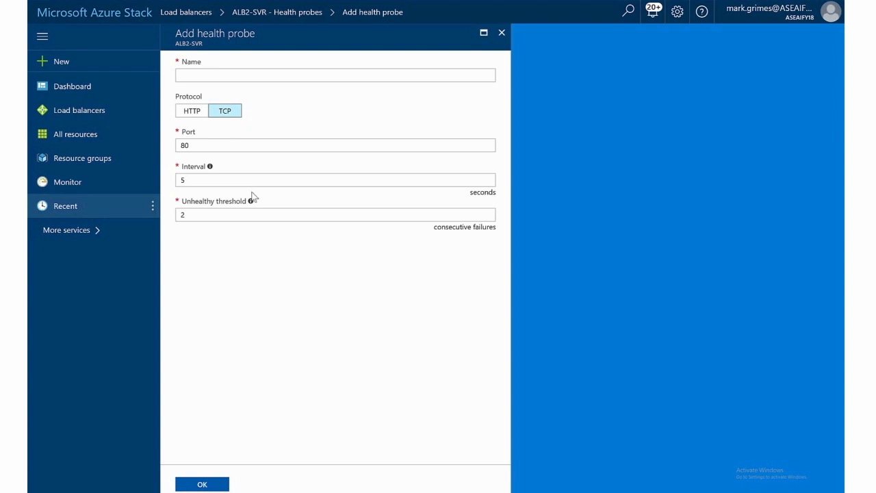
mouse_move(249, 202)
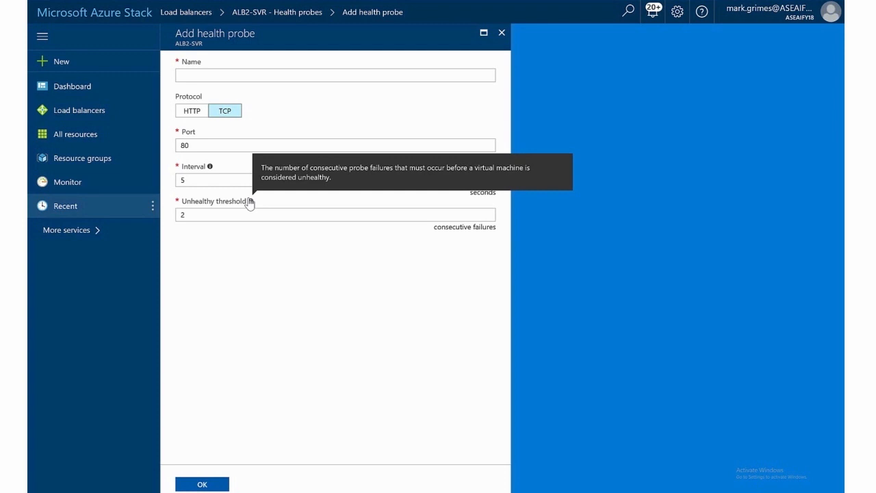
mouse_move(460, 107)
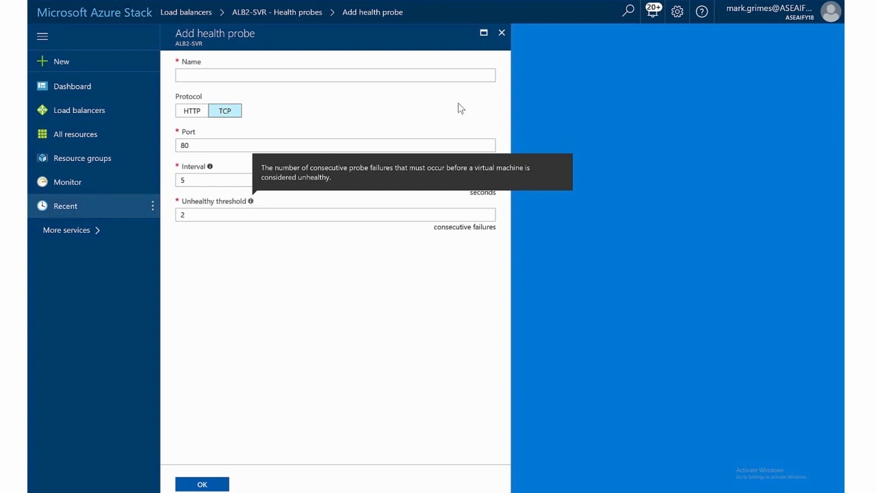
click(501, 33)
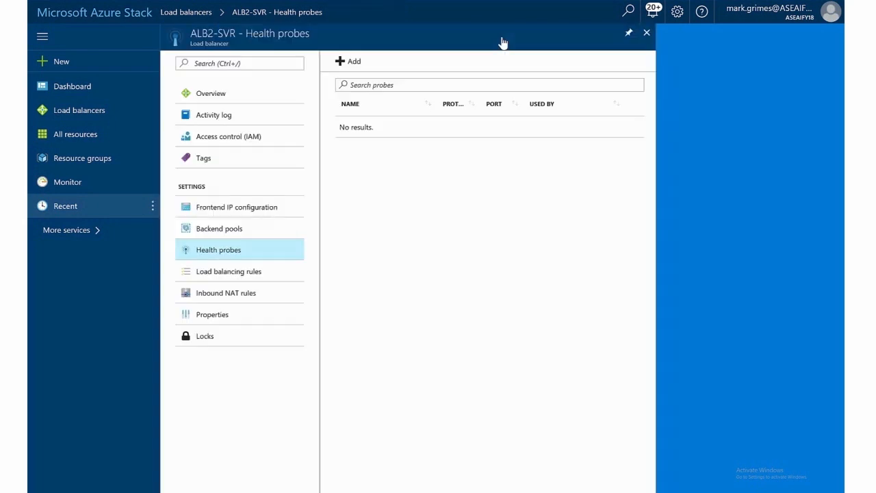
mouse_move(251, 273)
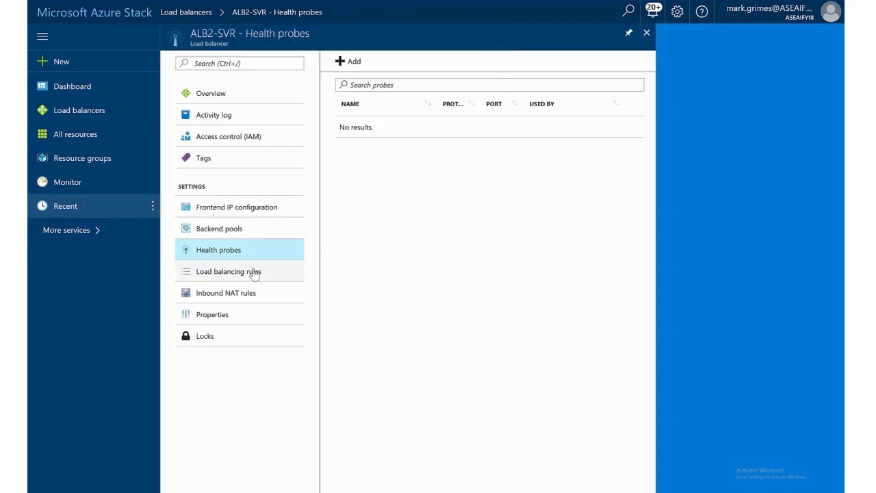
Step: Review ALB2-SVR's empty load balancing rules, close the unused add form, and go to Inbound NAT rules
click(228, 271)
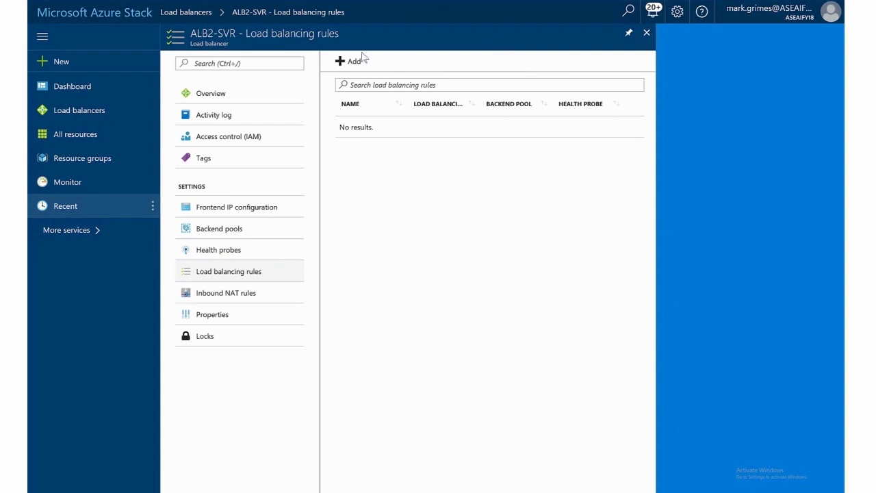
click(350, 61)
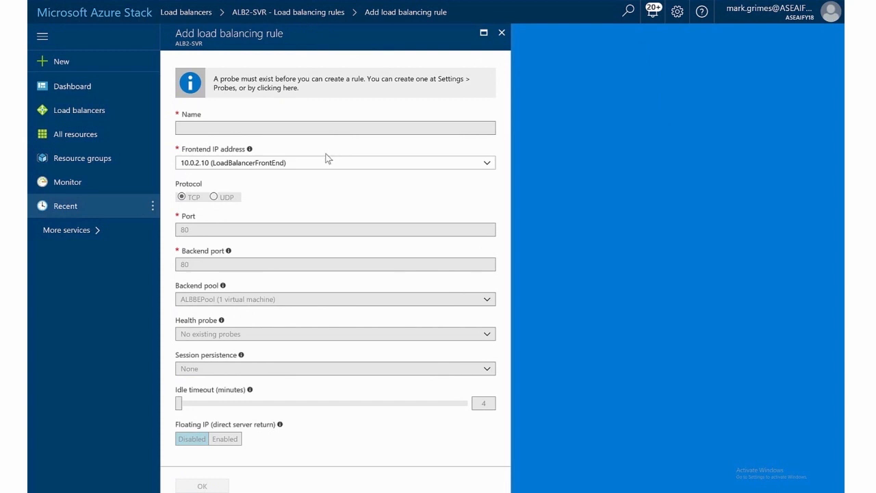
mouse_move(235, 197)
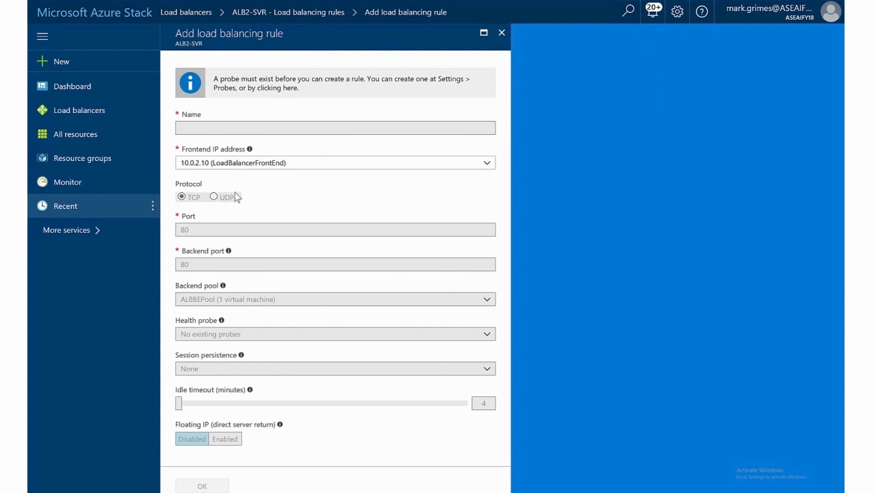
mouse_move(241, 199)
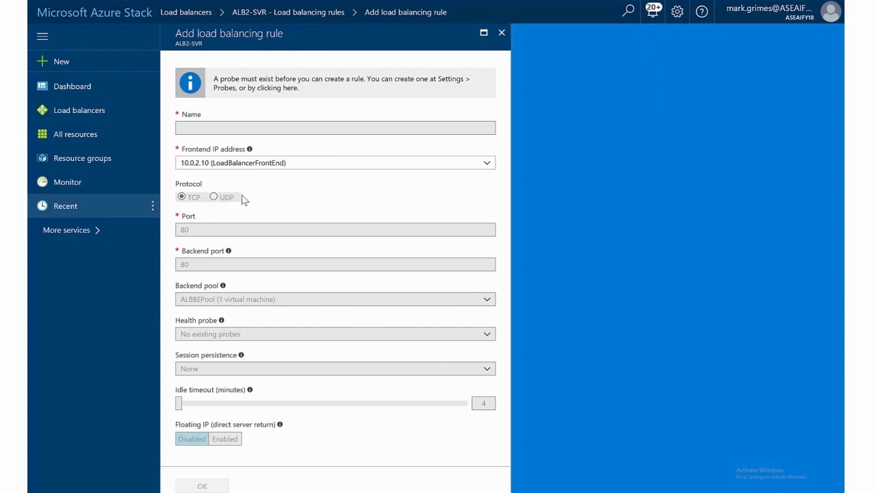
mouse_move(282, 104)
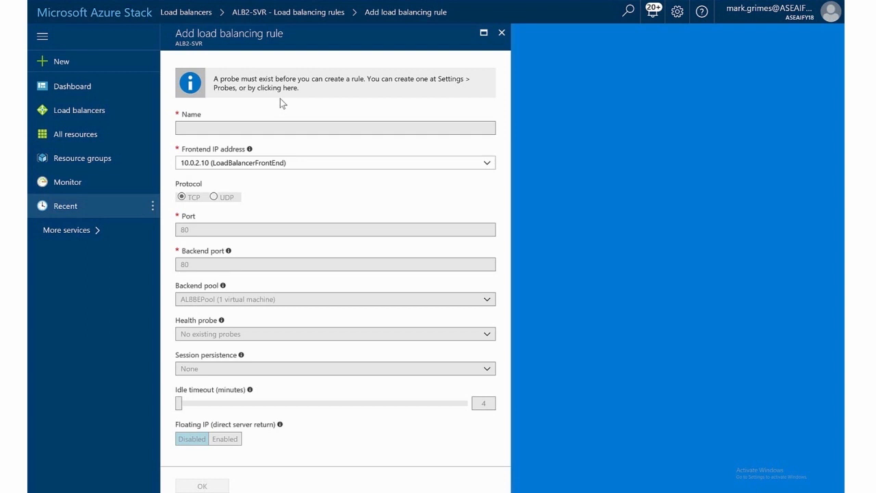
mouse_move(211, 217)
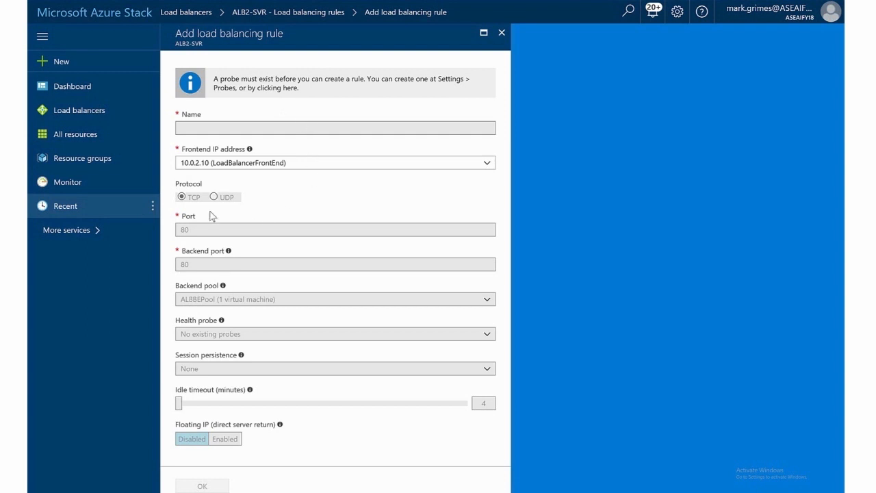
mouse_move(348, 204)
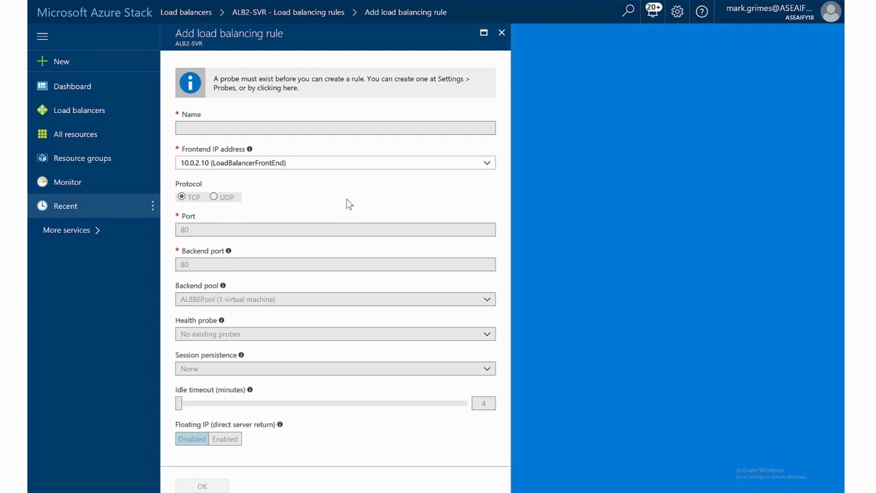
mouse_move(262, 261)
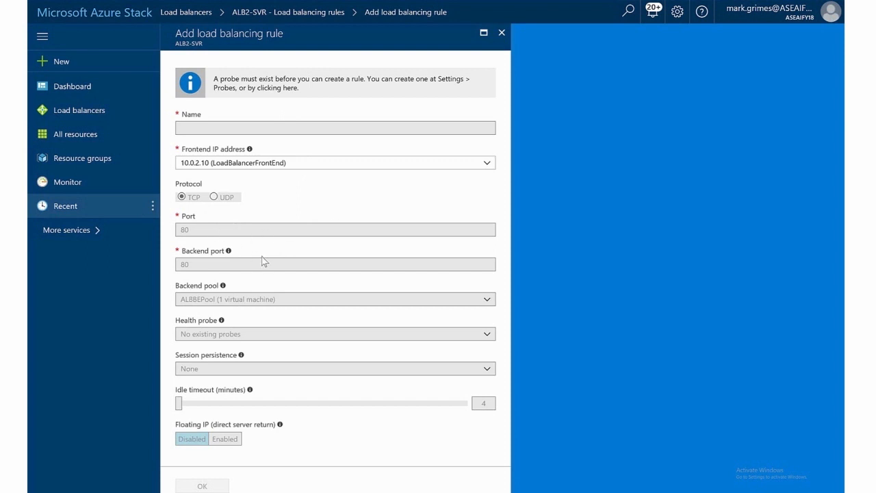
mouse_move(301, 359)
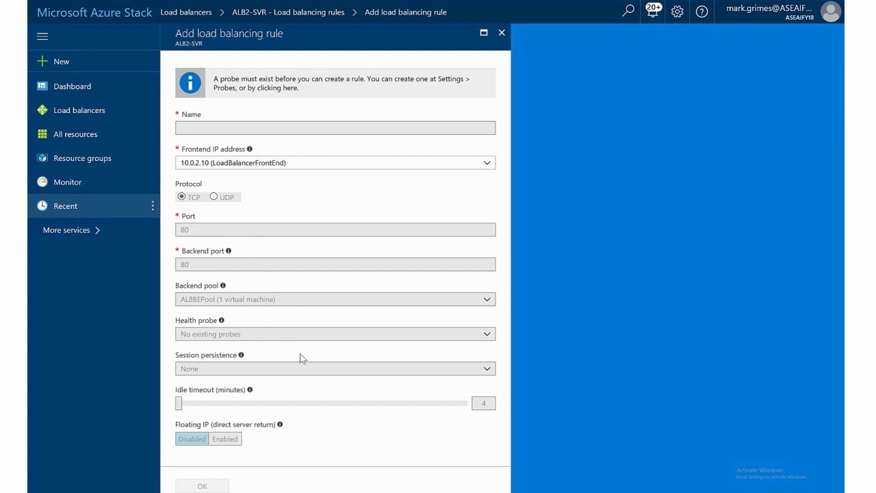
mouse_move(230, 408)
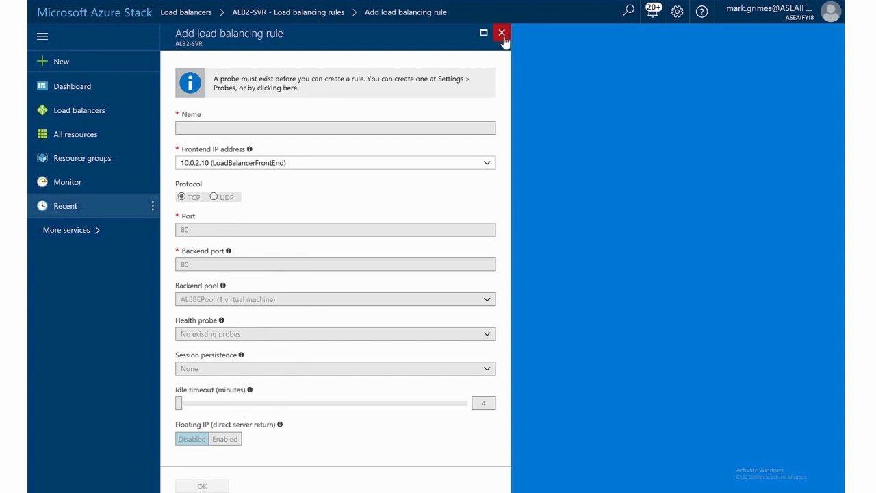
click(501, 33)
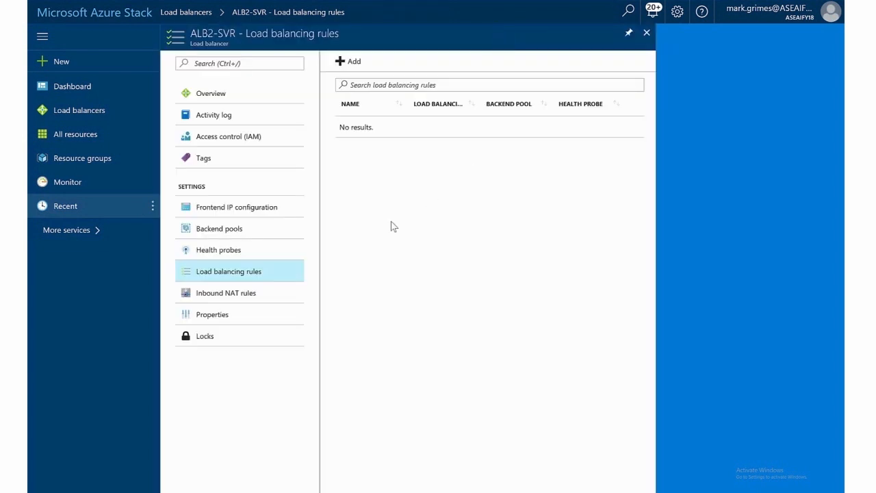
click(225, 293)
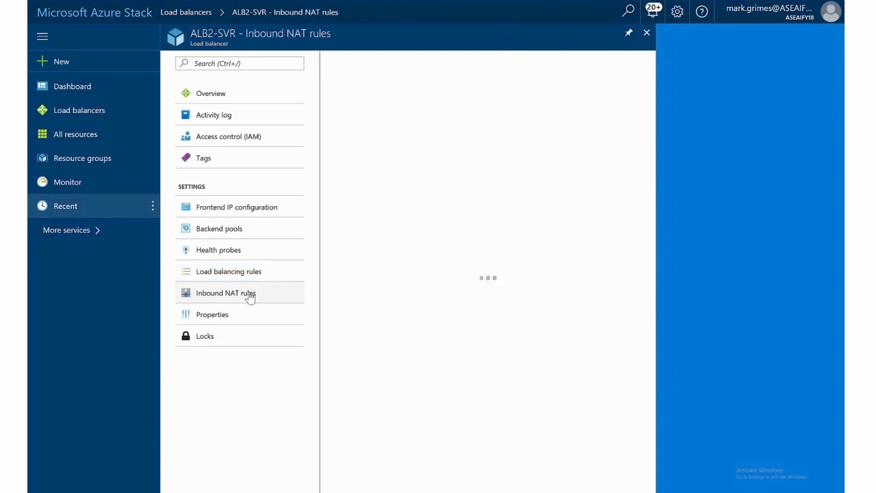
Step: Start a new inbound NAT rule on ALB2-SVR with service HTTP on port 80 and no target VM
click(226, 293)
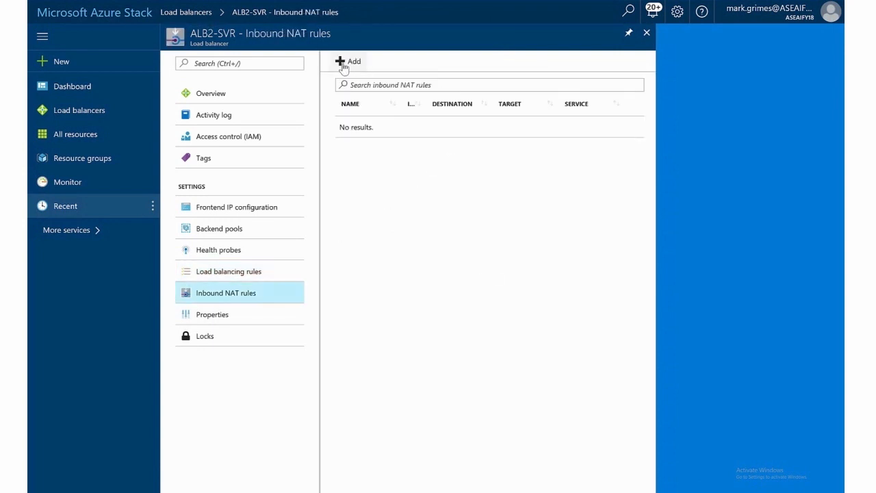
click(346, 60)
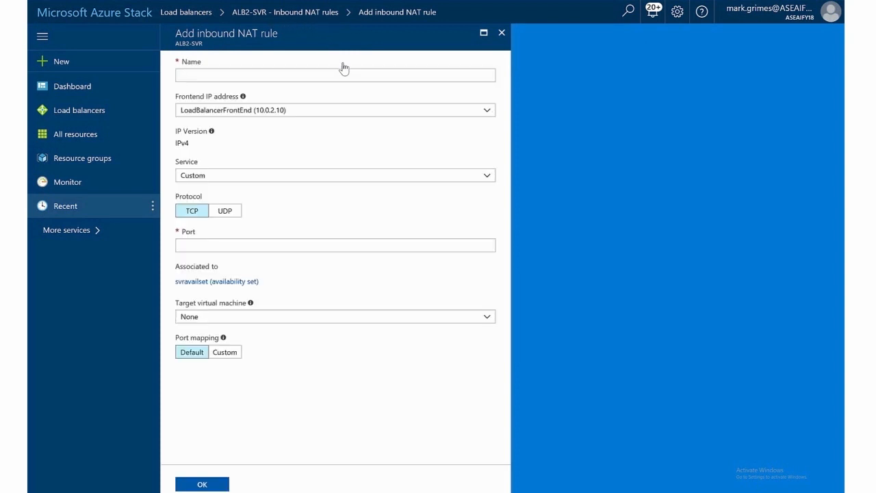
click(334, 76)
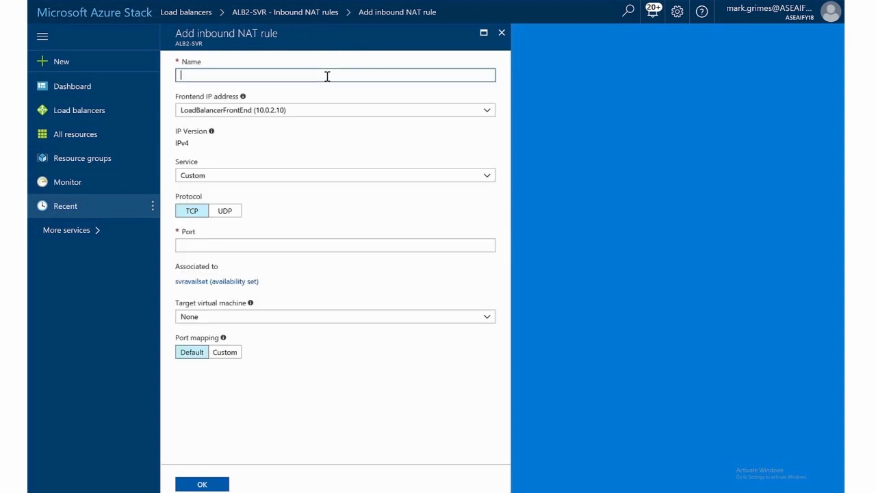
mouse_move(211, 153)
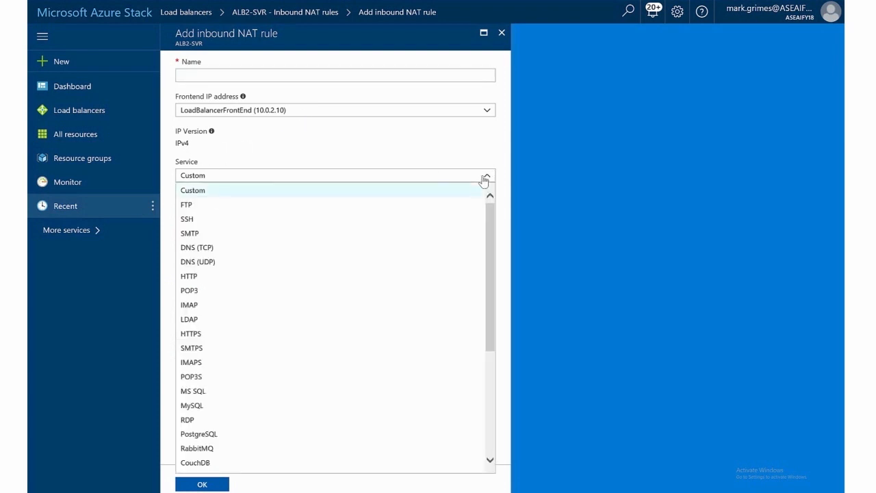
scroll(down, 3)
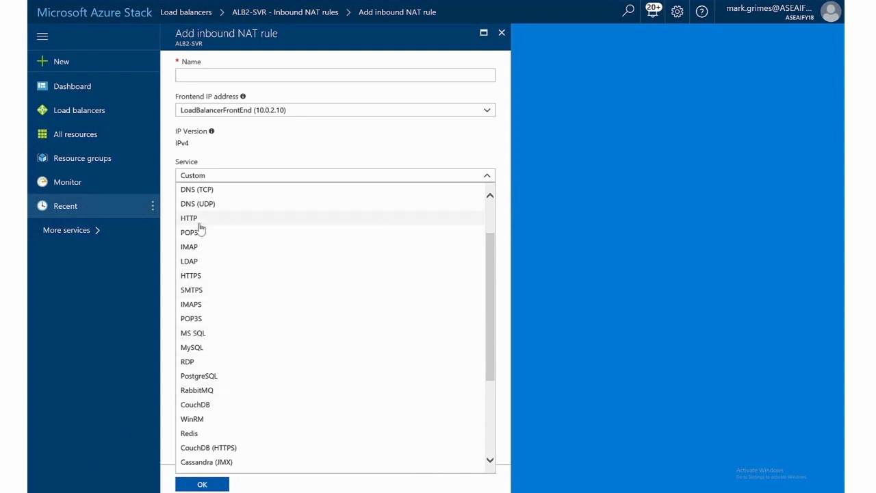
click(189, 218)
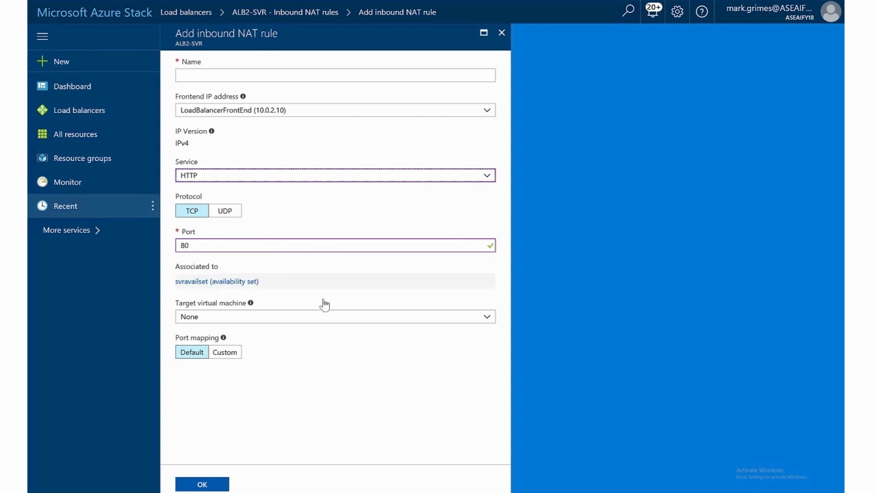
click(334, 316)
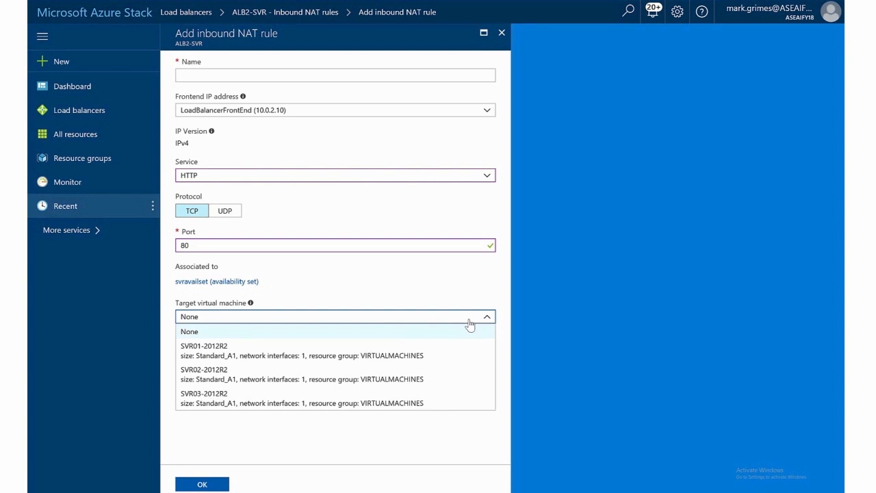
mouse_move(444, 342)
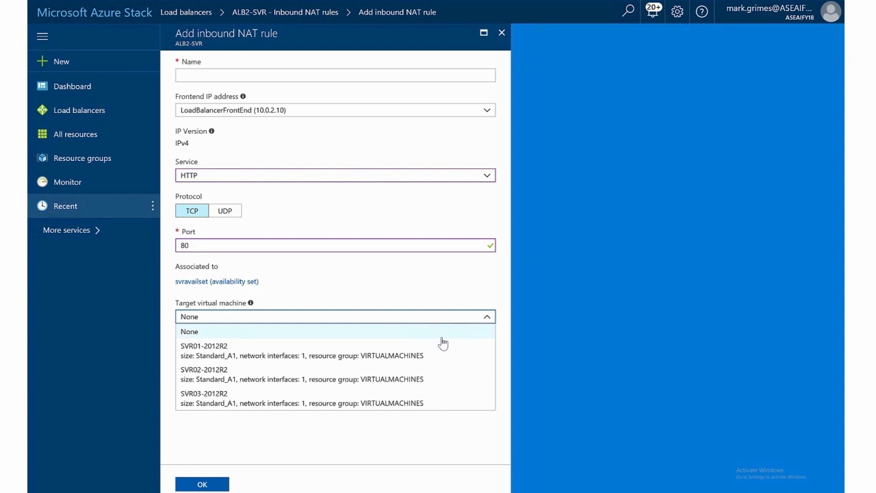
mouse_move(390, 362)
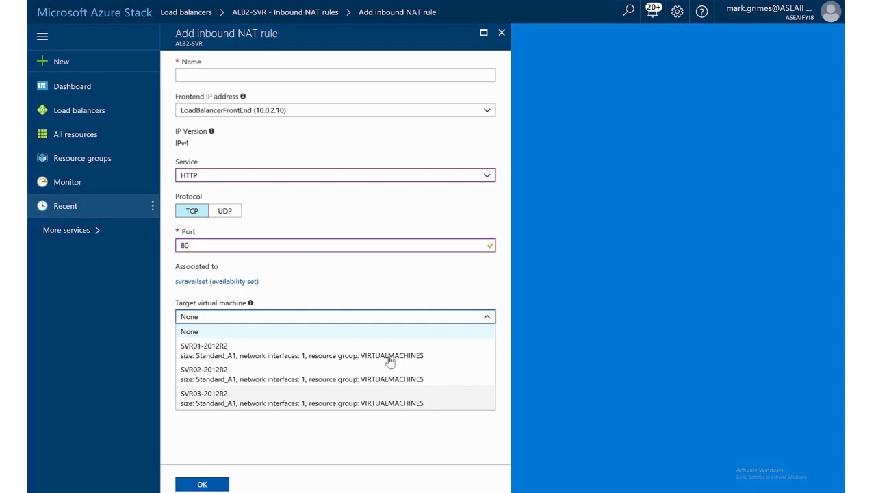
mouse_move(488, 286)
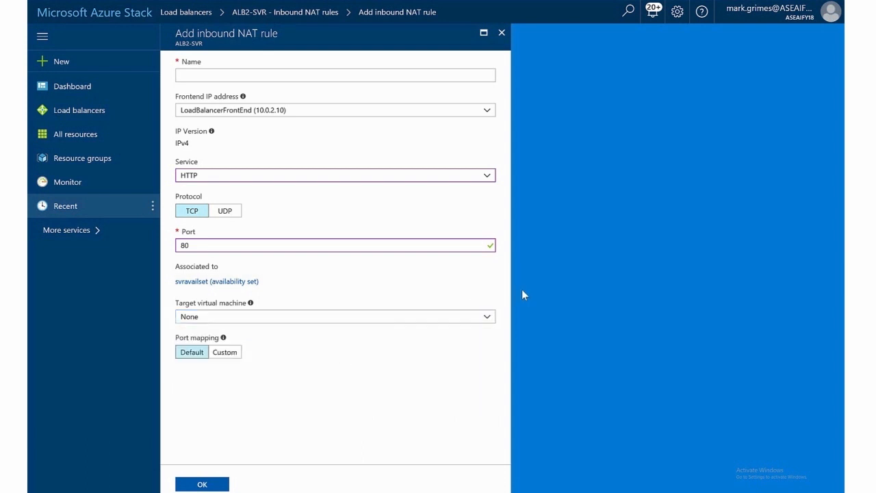
Step: Name the rule NATRule and create it, then move on to the load balancer's properties
click(202, 485)
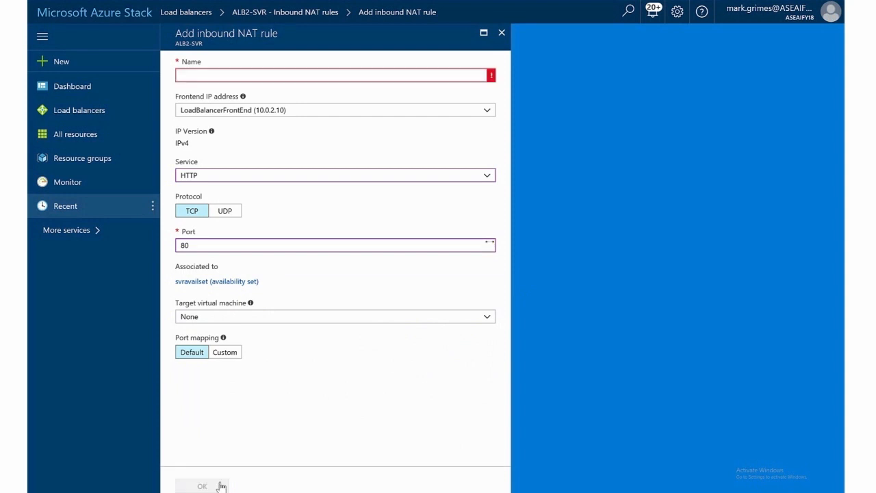
click(331, 74)
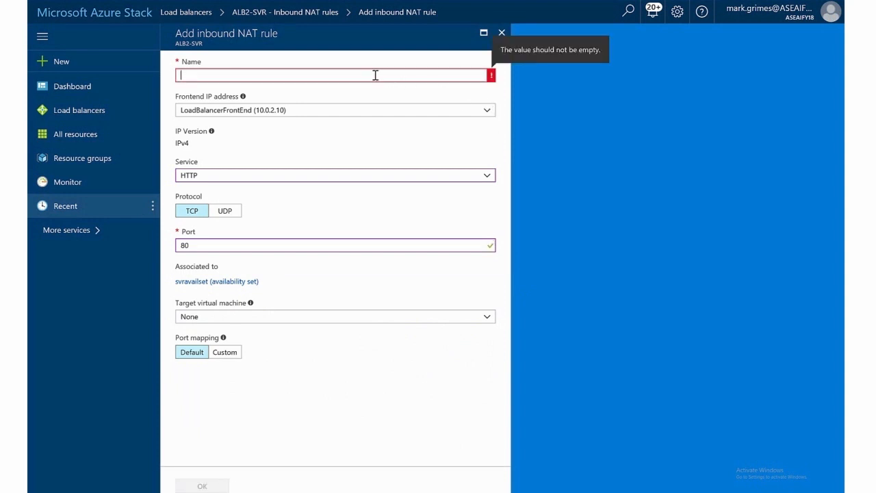
text(NATRule)
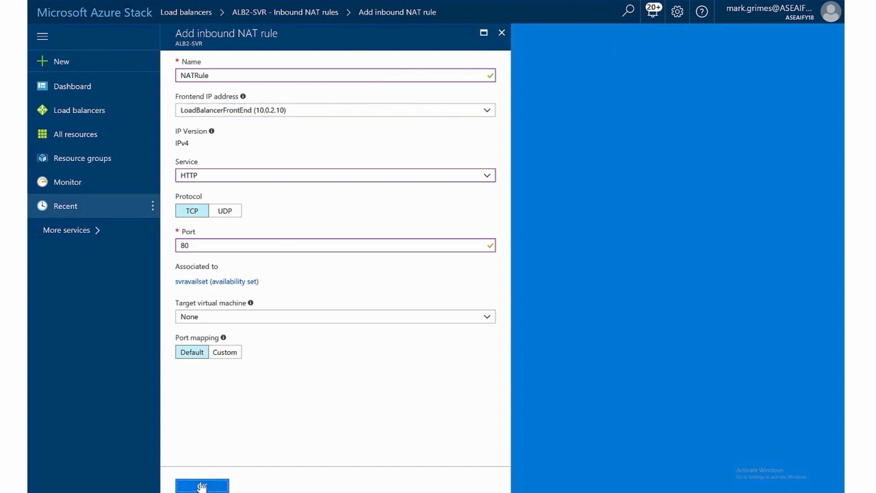
click(201, 484)
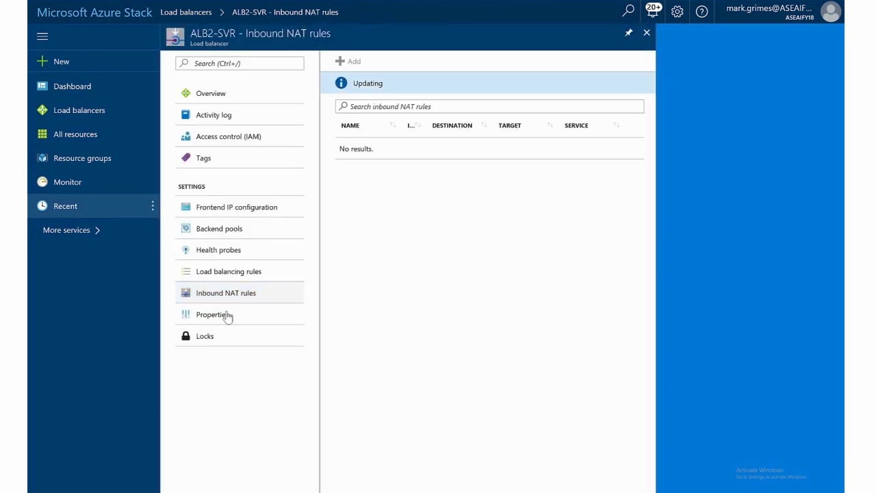
click(211, 313)
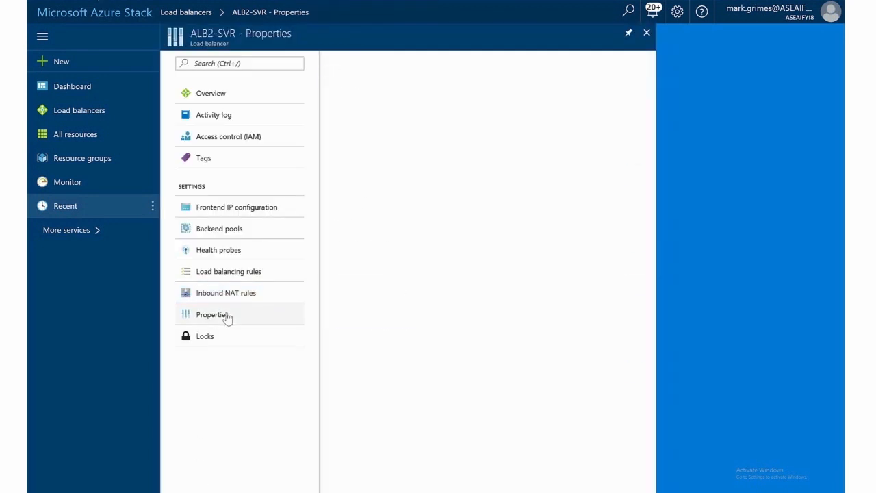
Step: Review ALB2-SVR's properties (provisioning succeeded, private type, group Networks) and move to Locks
click(213, 314)
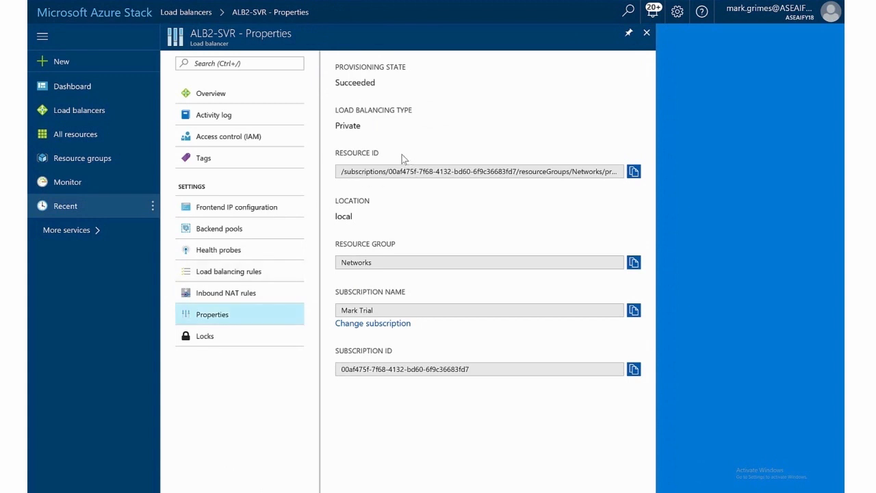
mouse_move(395, 235)
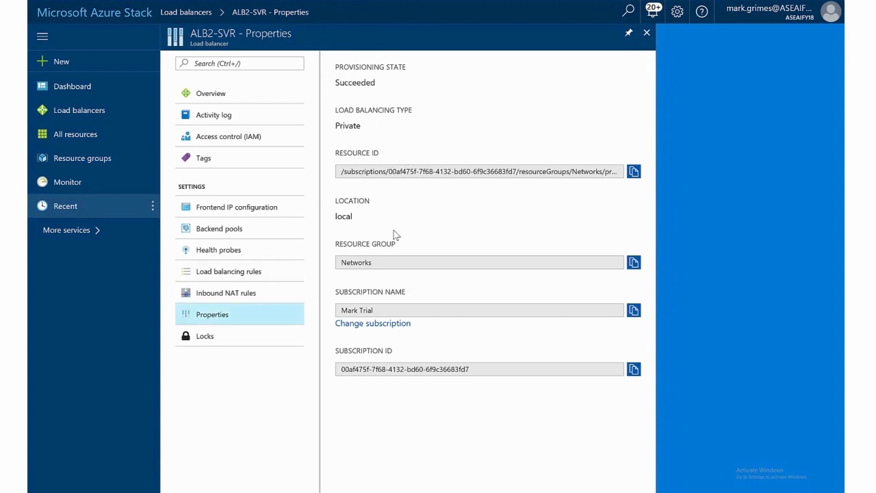
mouse_move(391, 257)
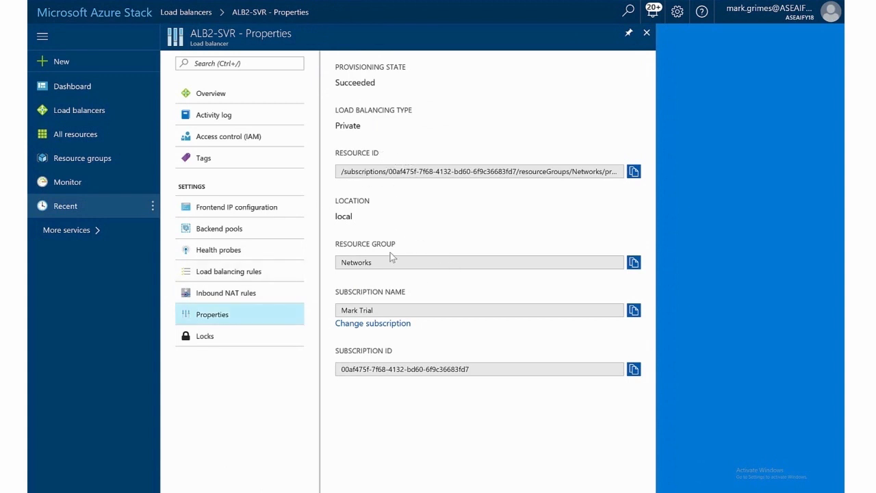
mouse_move(246, 330)
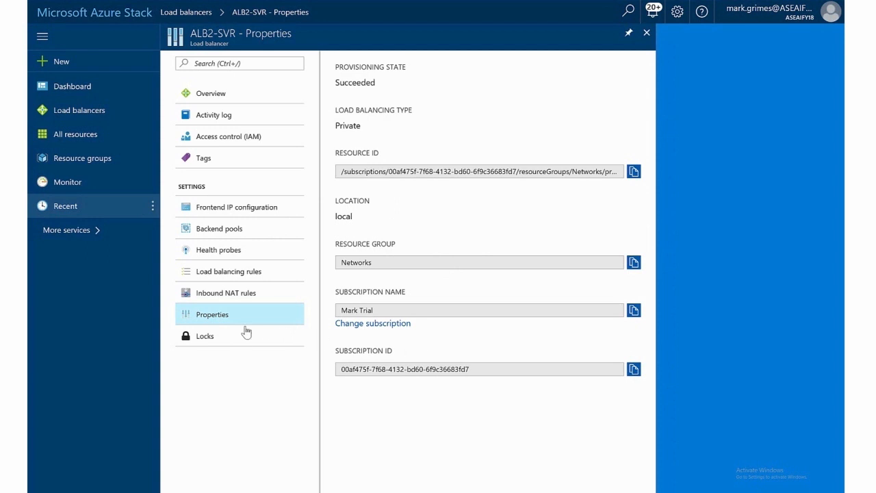
click(206, 335)
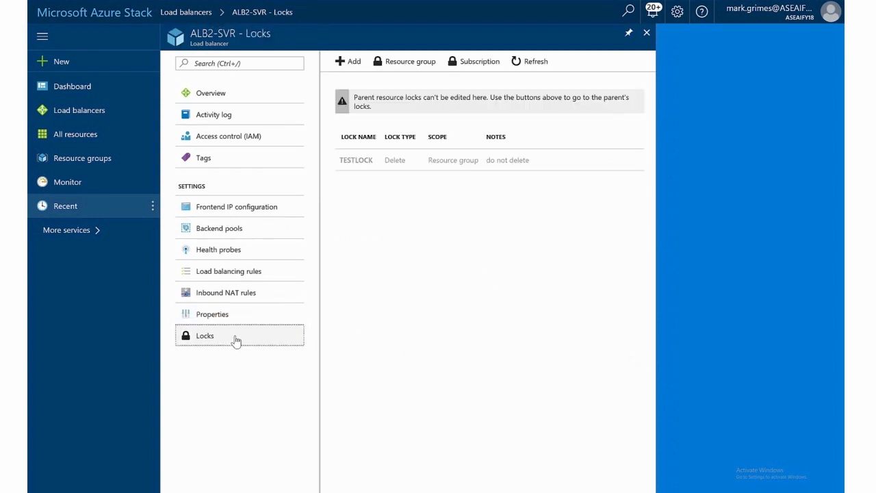
mouse_move(416, 163)
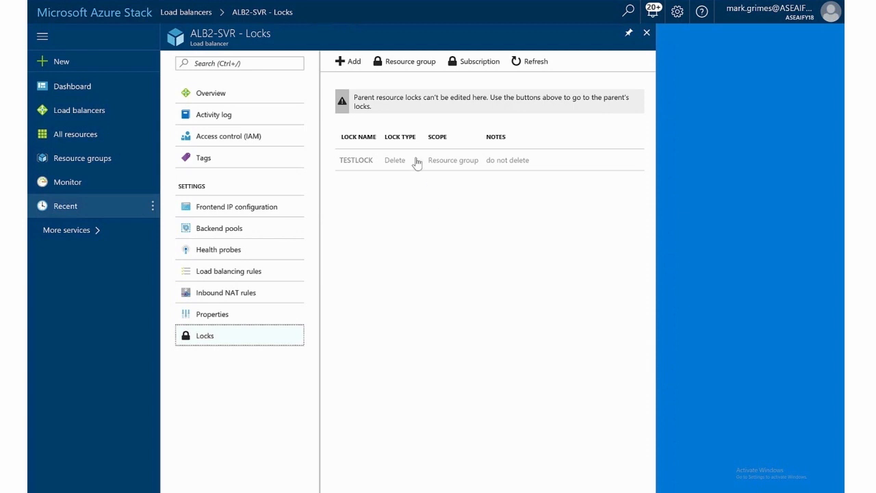
mouse_move(449, 238)
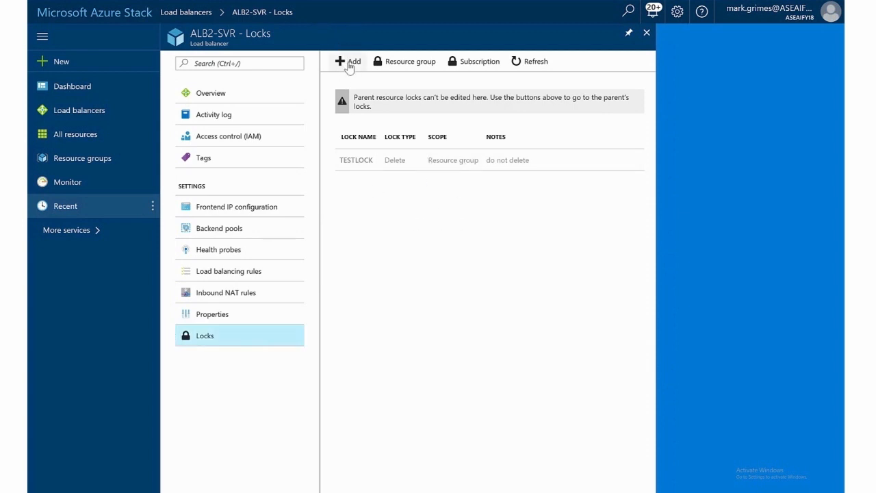
Step: View the add-lock form beside inherited TESTLOCK, then close ALB2-SVR back to the Load balancers list
click(348, 60)
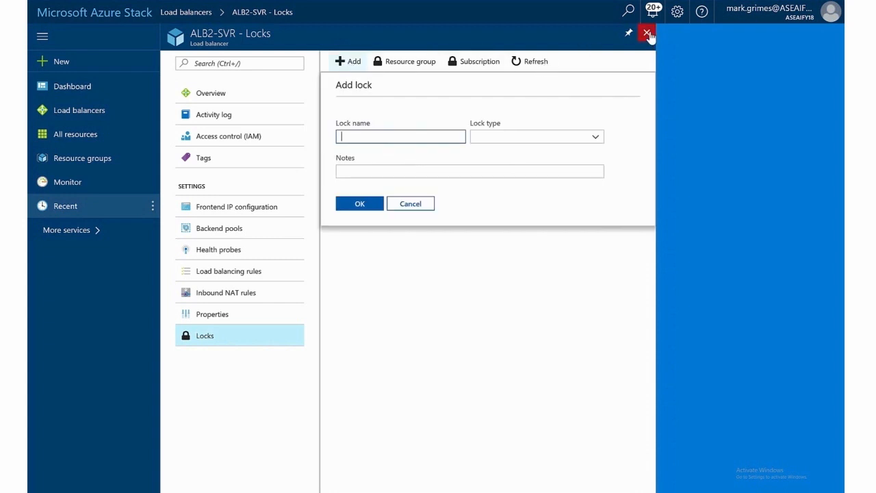
click(646, 32)
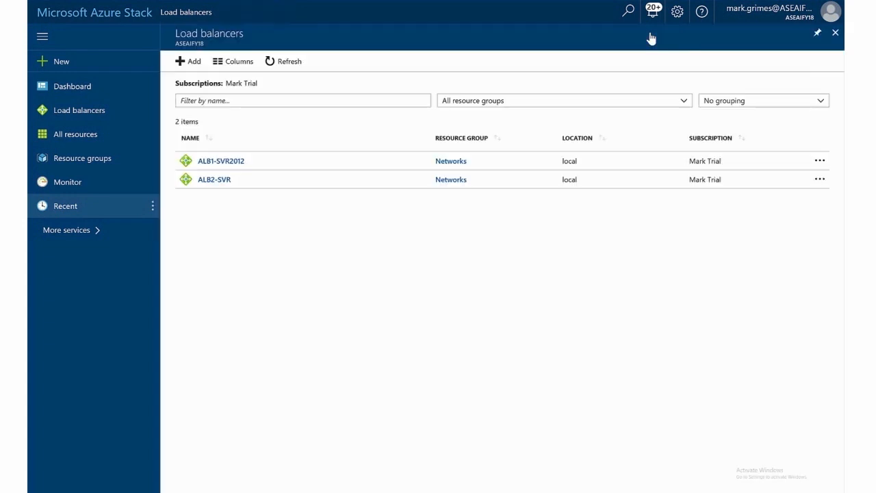